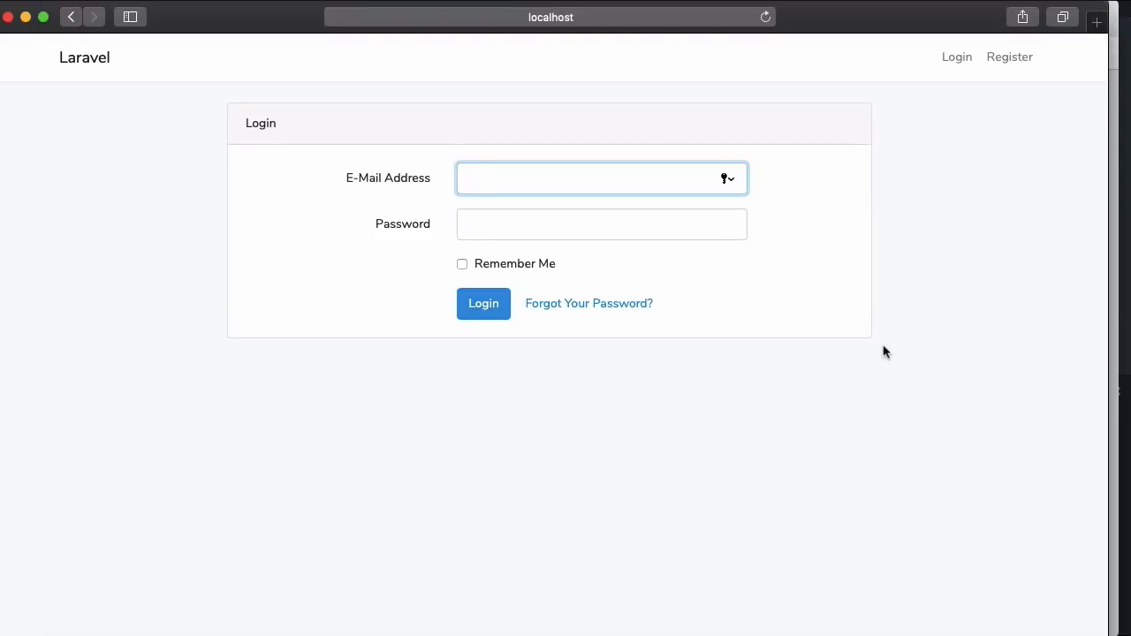
type("crist.felix@example.com")
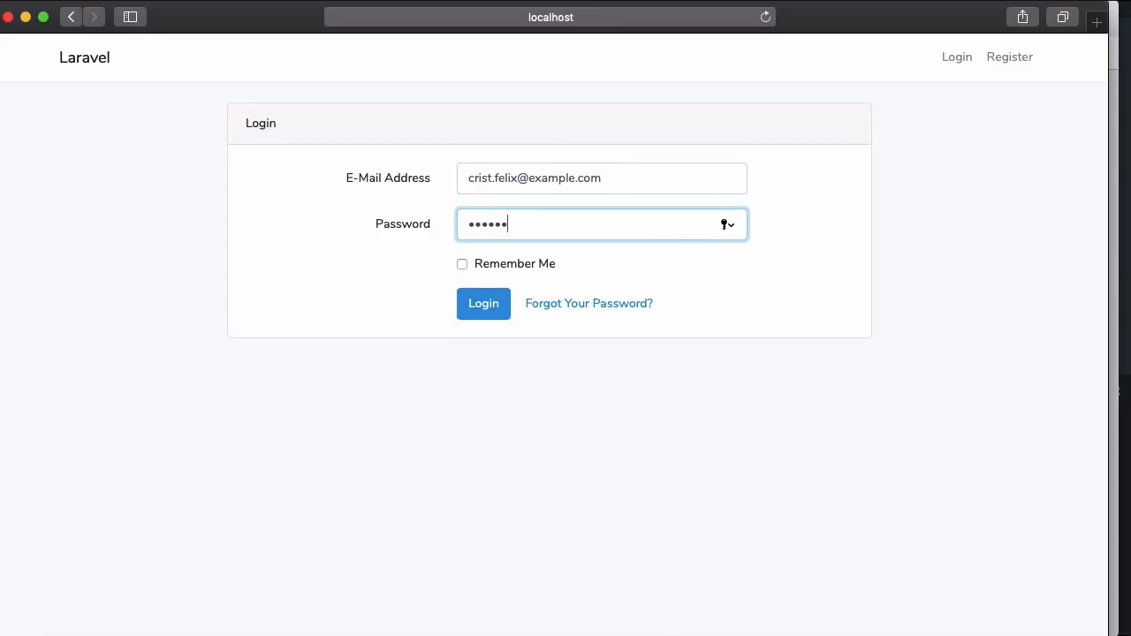
left_click(483, 303)
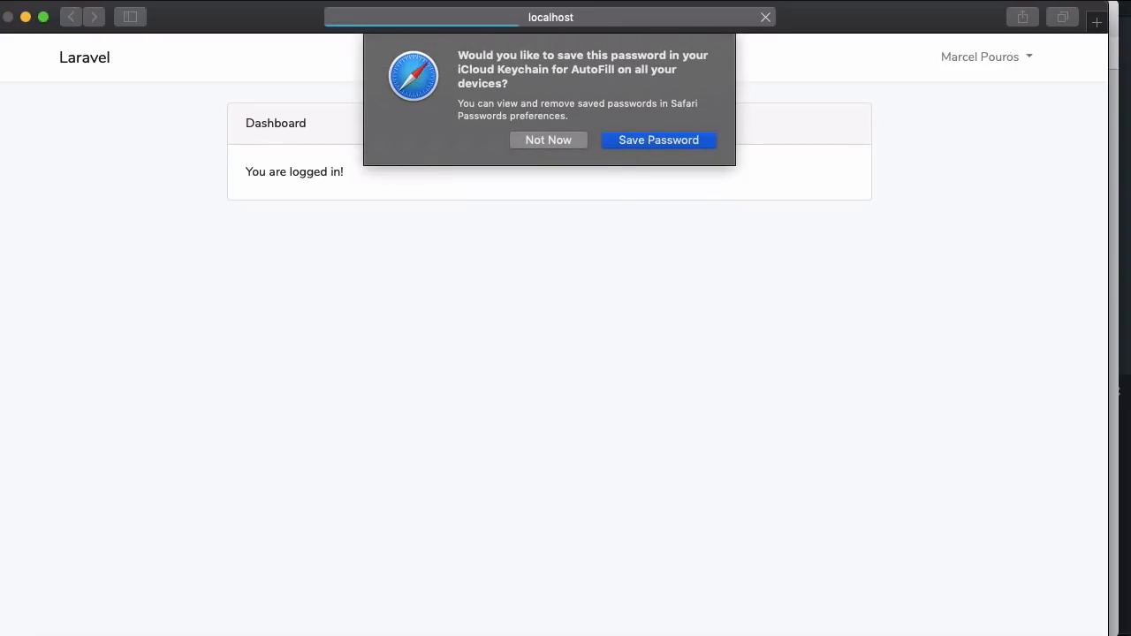
left_click(548, 140)
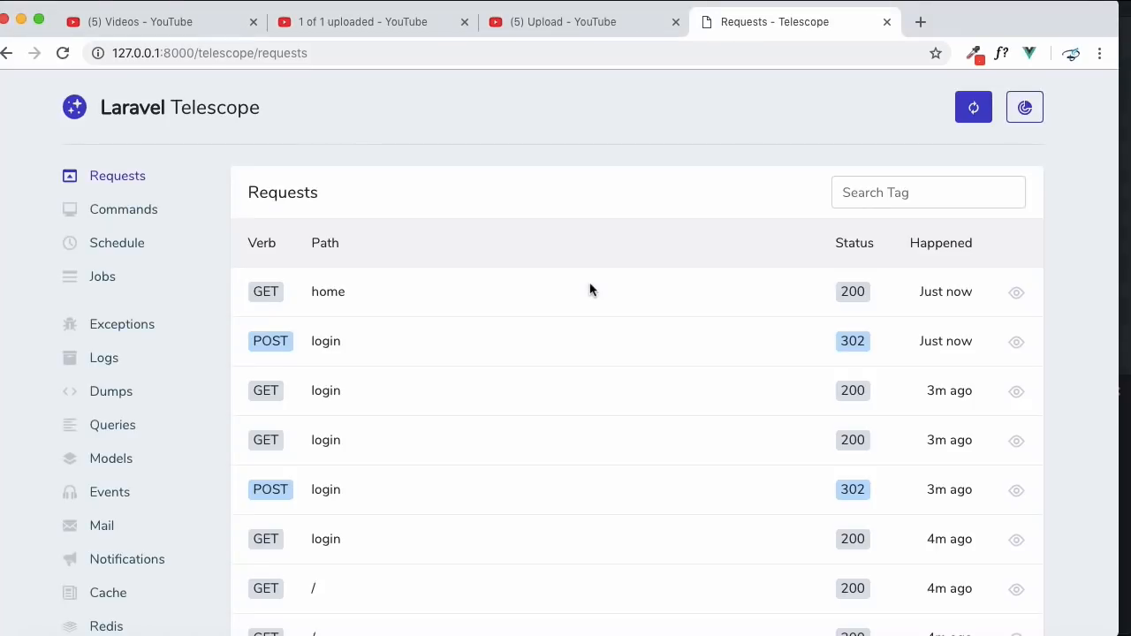
mouse_move(175, 136)
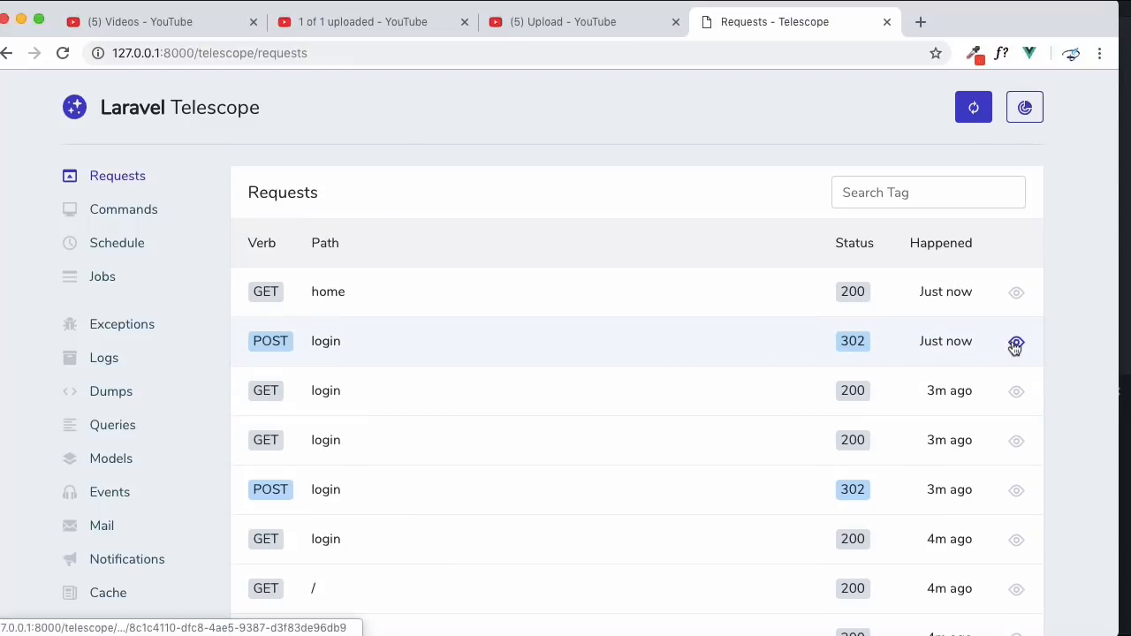
mouse_move(879, 309)
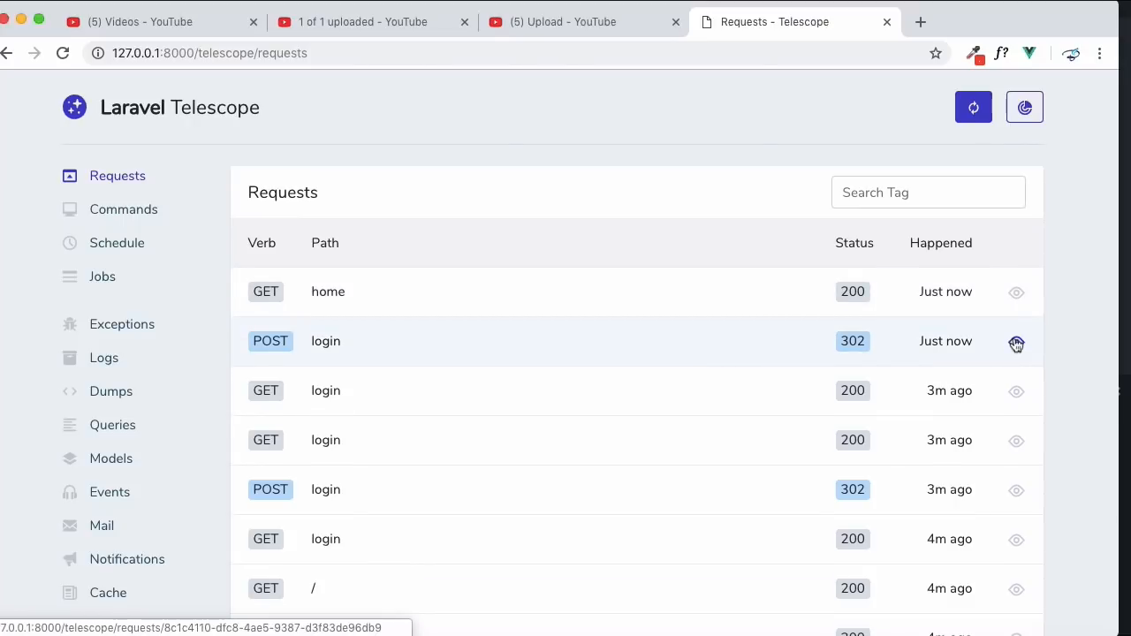
- Open the POST login request and view its Session, Response and Cache (3) tabs
left_click(1017, 344)
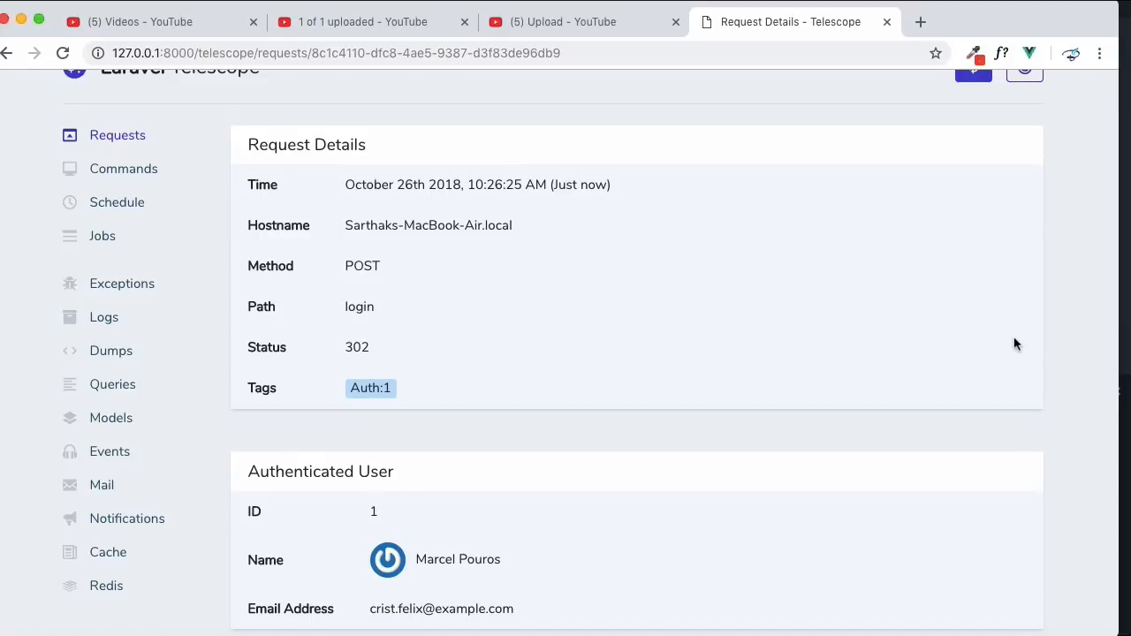
scroll("down", 3)
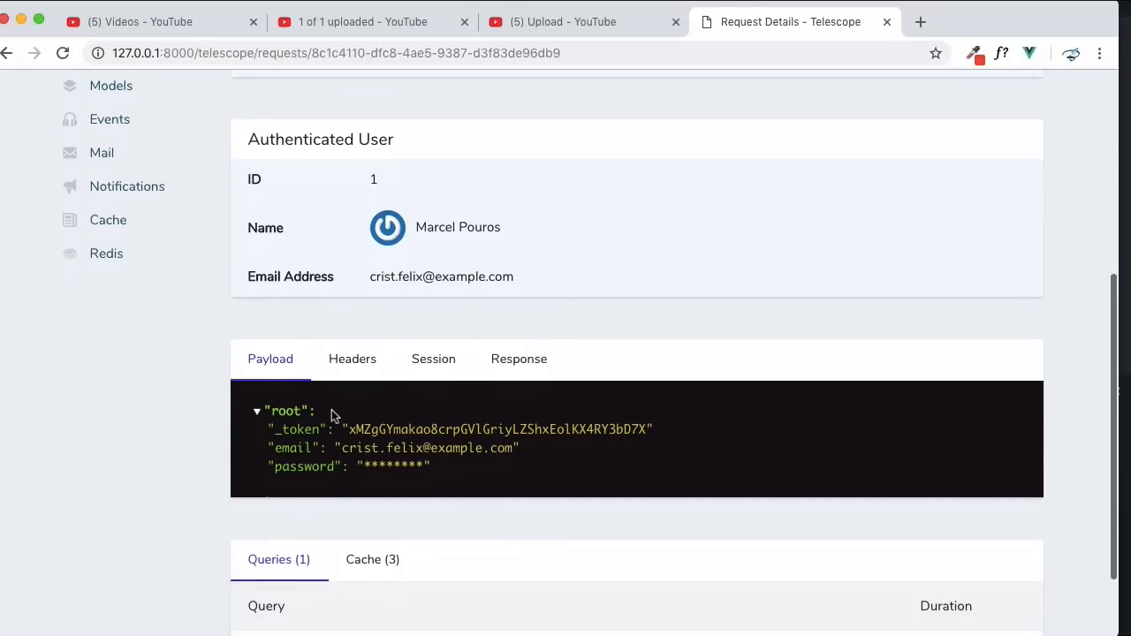
double_click(398, 448)
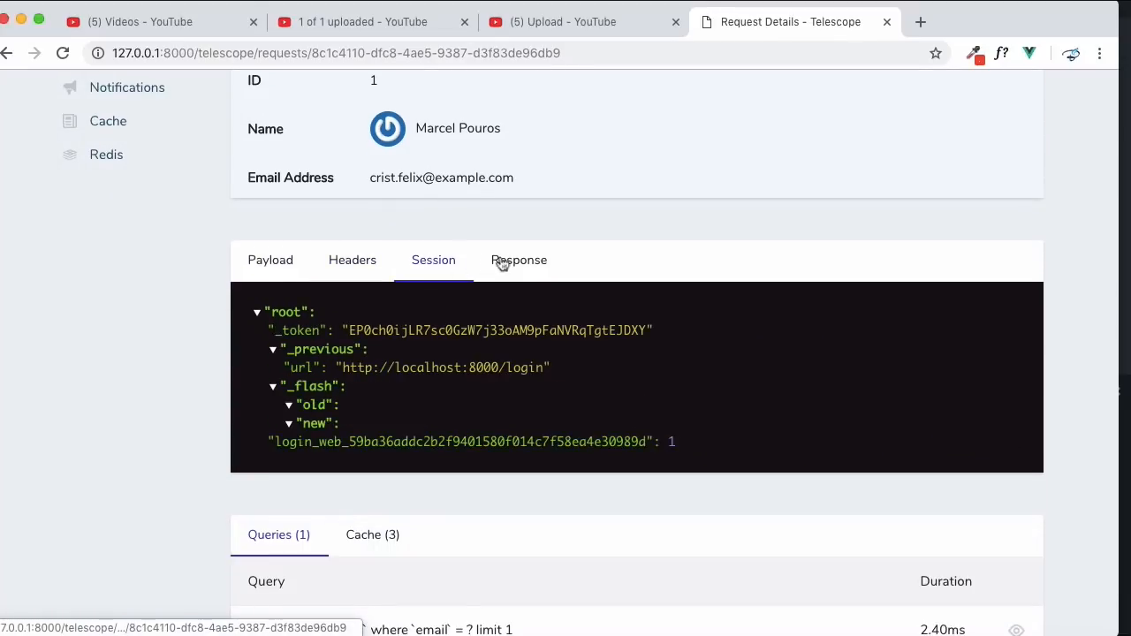
left_click(519, 260)
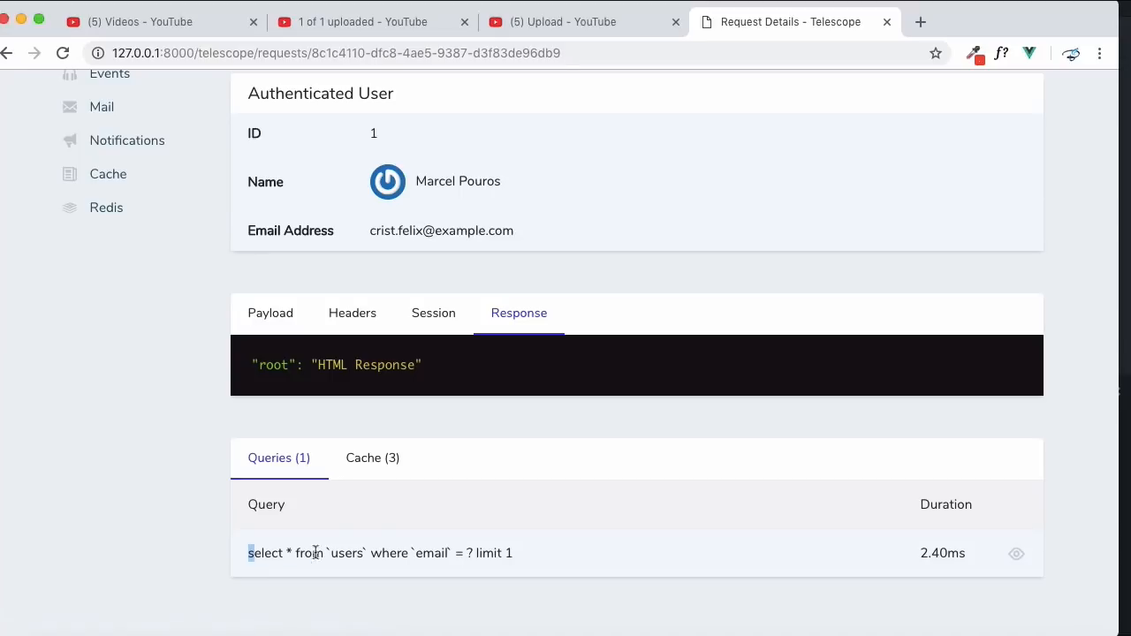
left_click(372, 458)
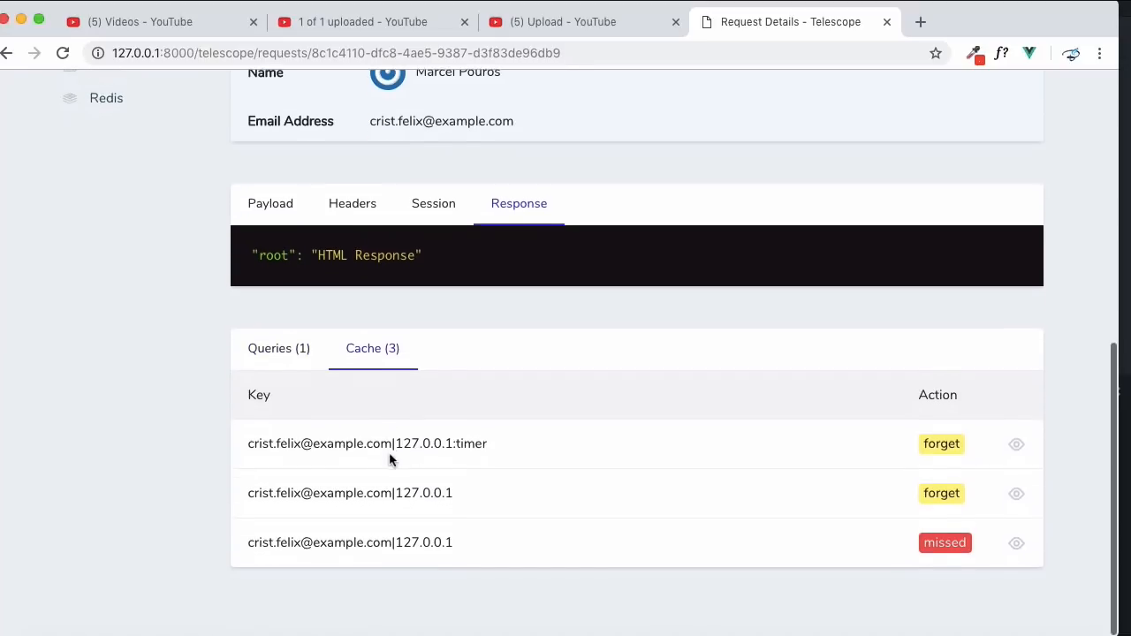
scroll("up", 3)
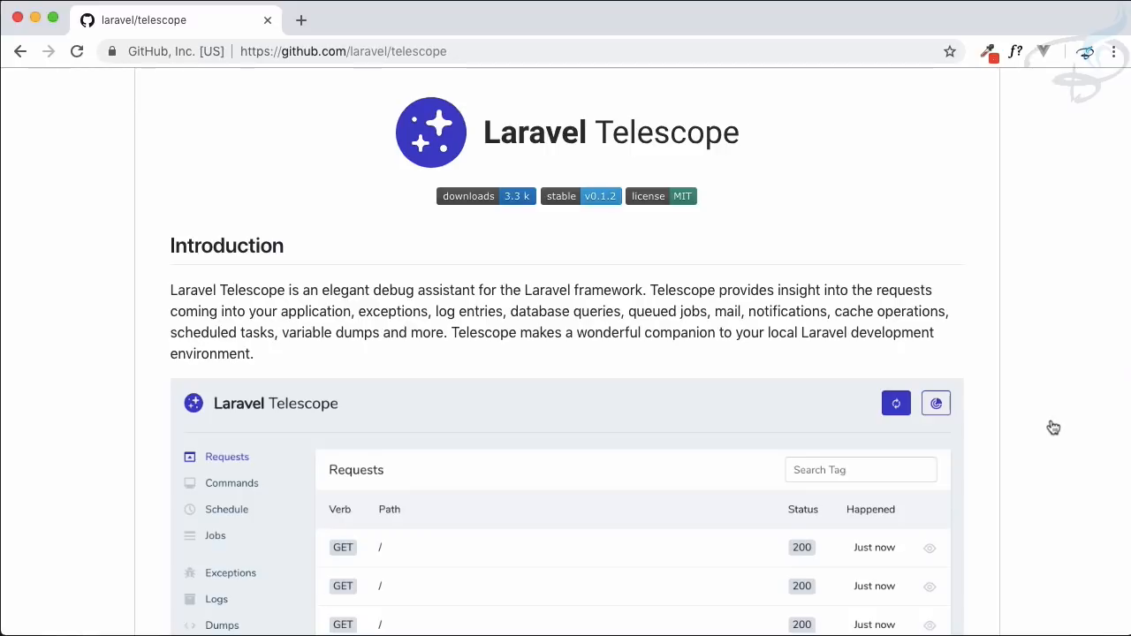
scroll("down", 3)
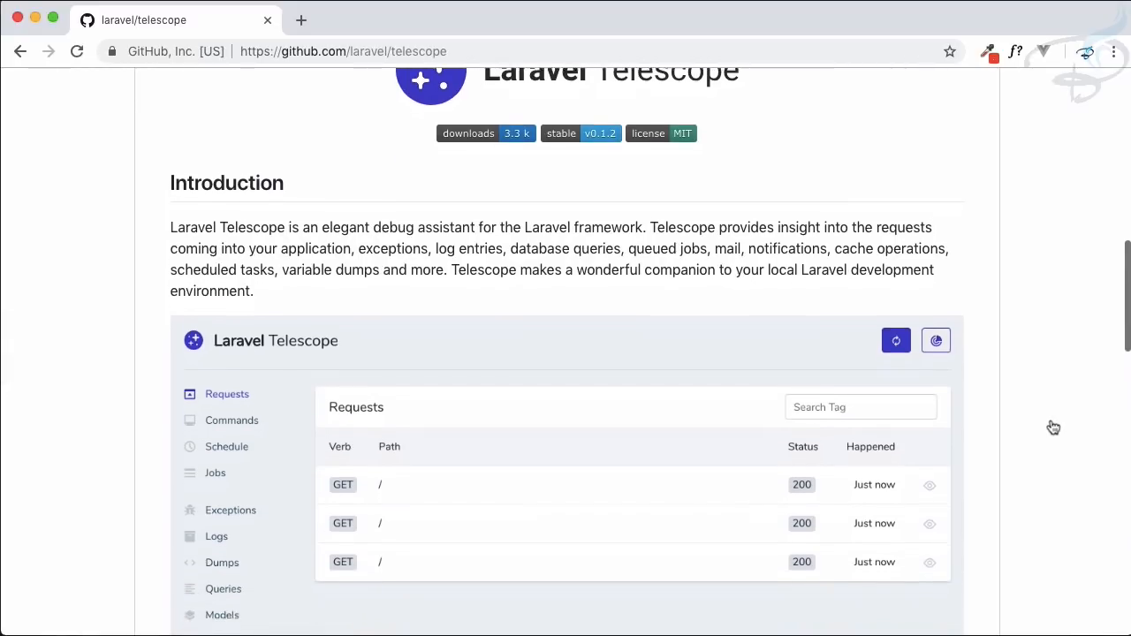
scroll("down", 3)
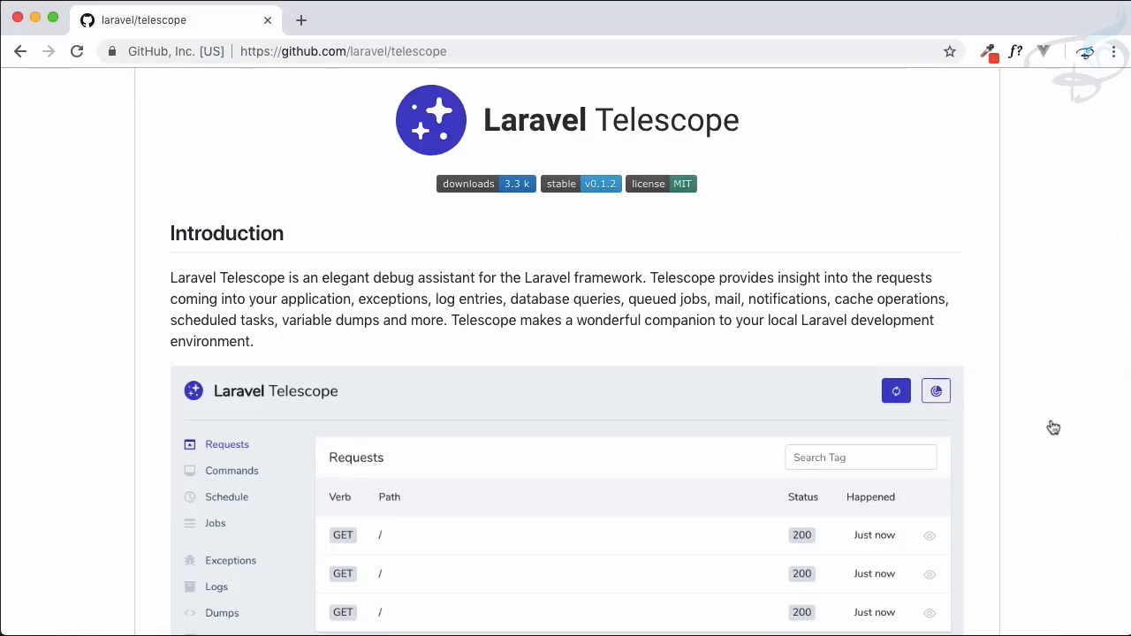
- Scroll the laravel/telescope README down to the Installation & Configuration section
scroll("down", 3)
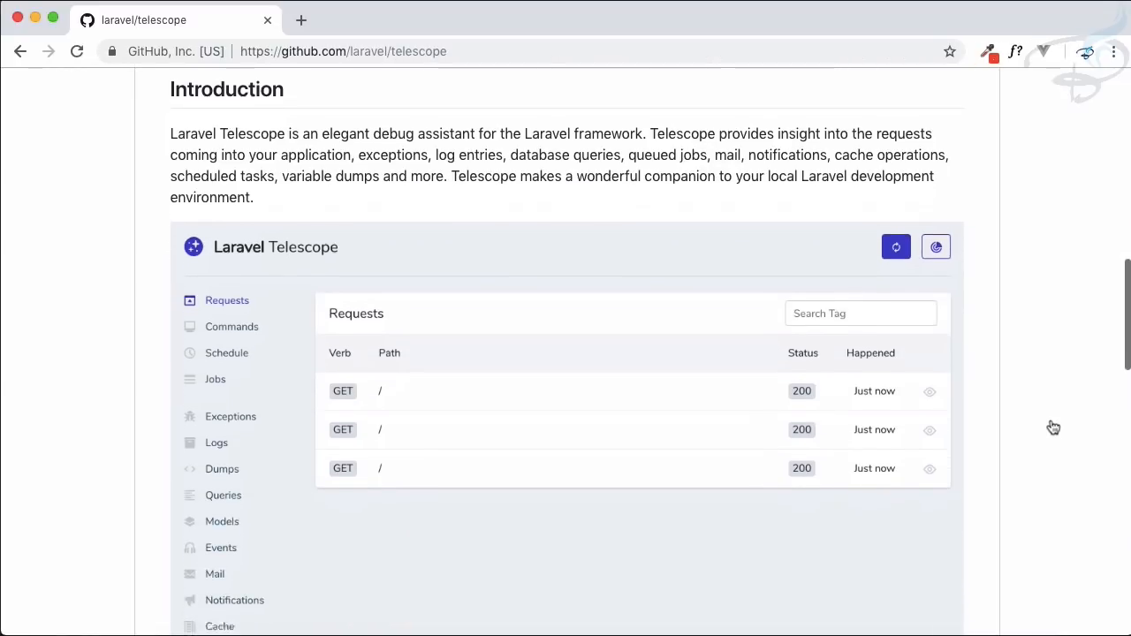
scroll("down", 3)
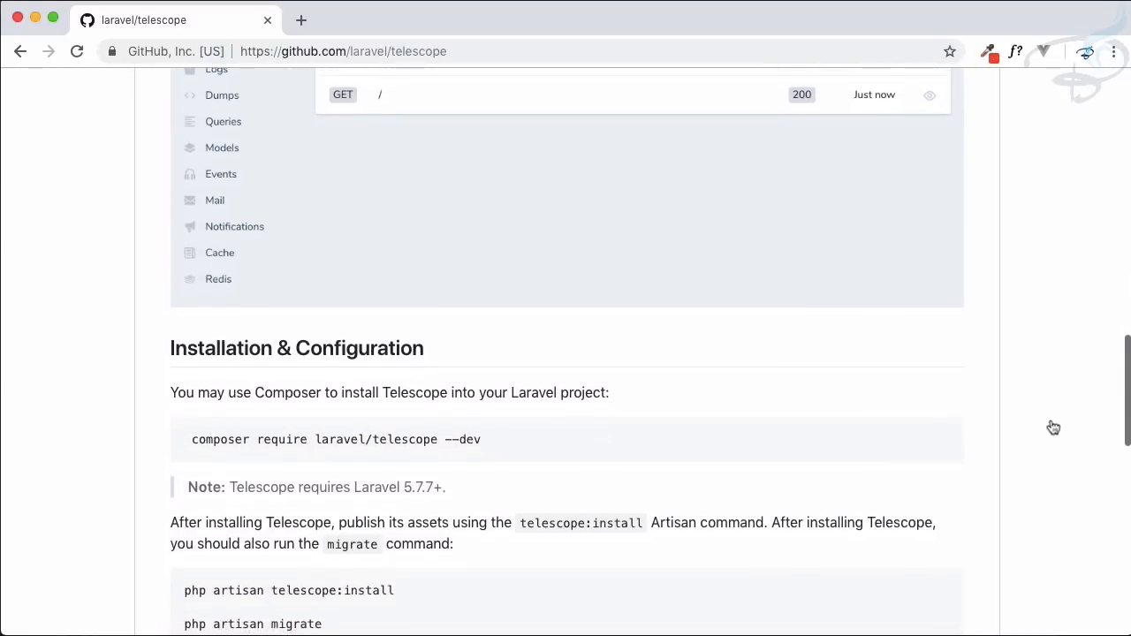
scroll("down", 3)
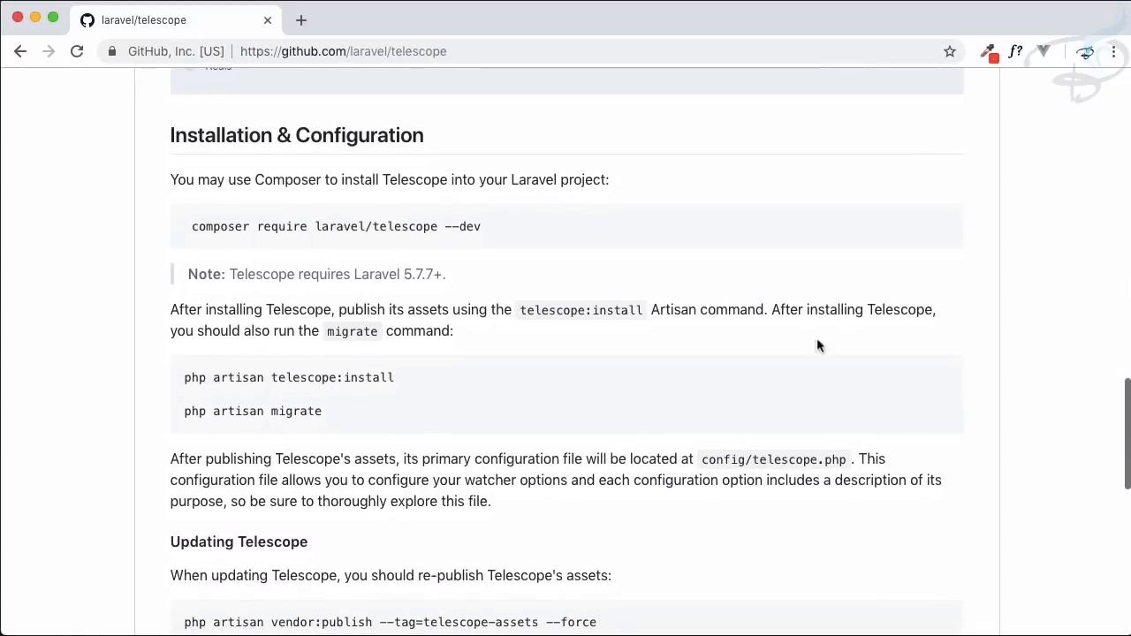
double_click(334, 226)
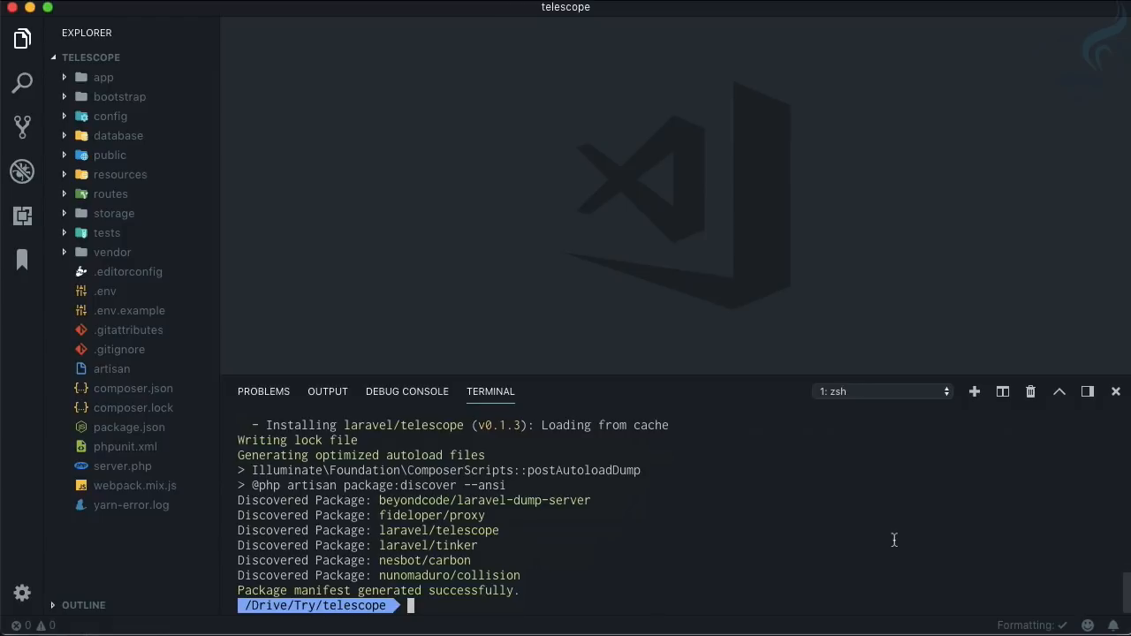
- Switch to Chrome and select the telescope:install command in the README
key("cmd+tab")
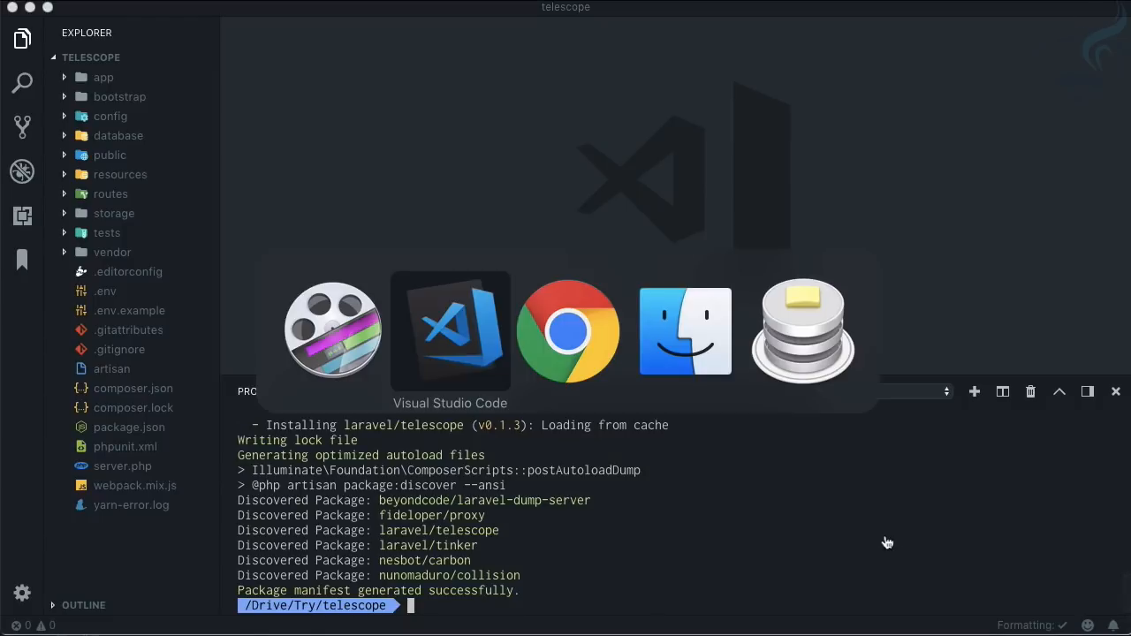
left_click(568, 330)
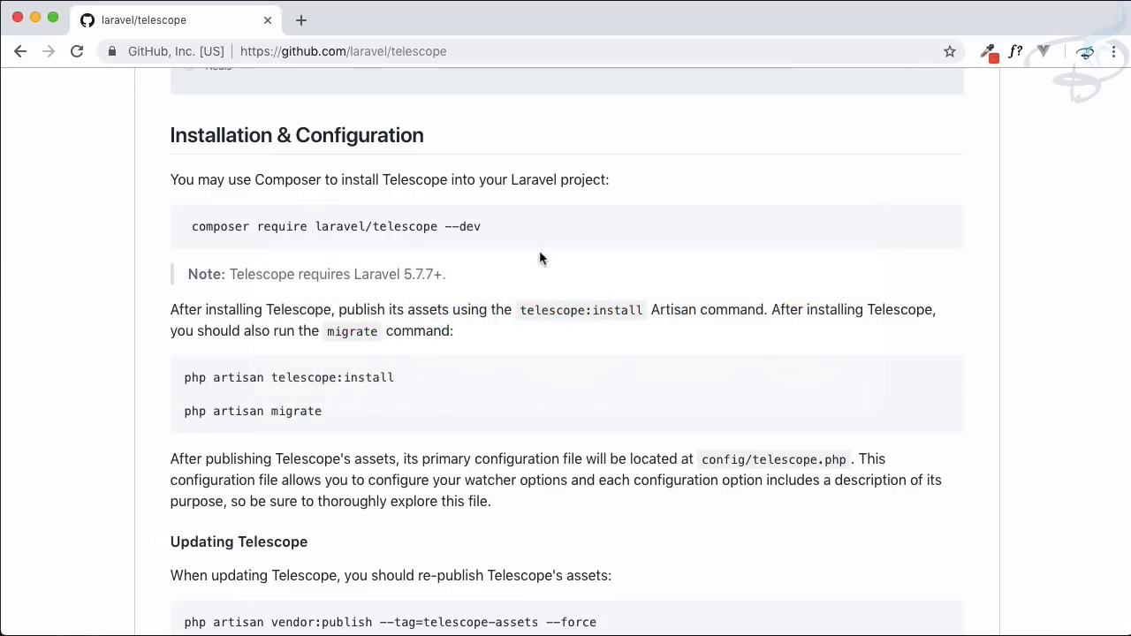
double_click(463, 226)
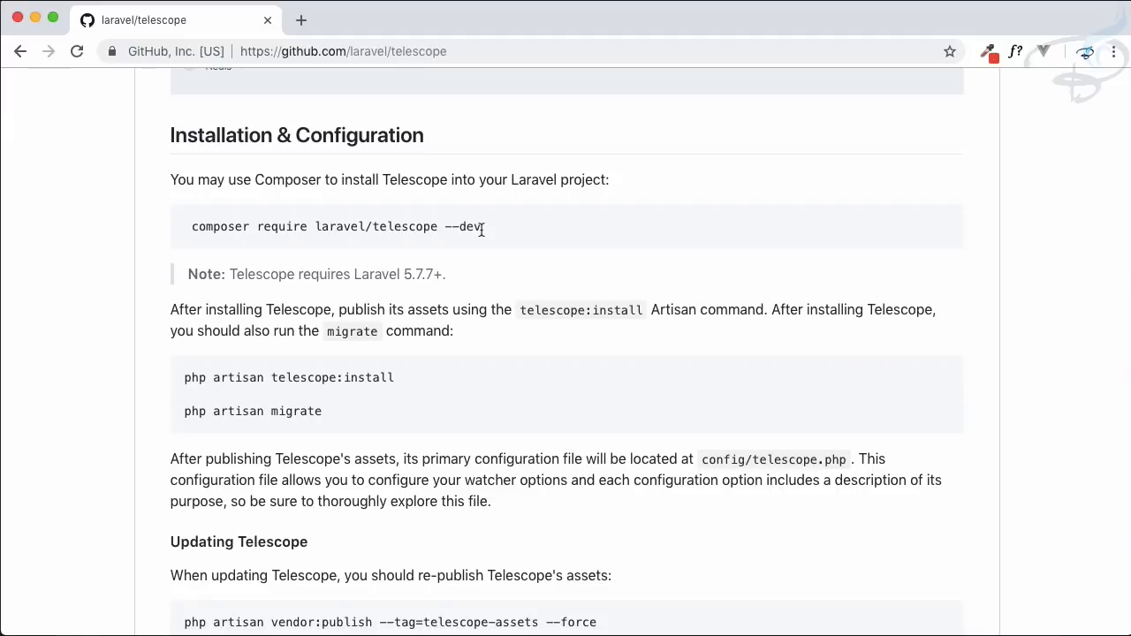
scroll("down", 3)
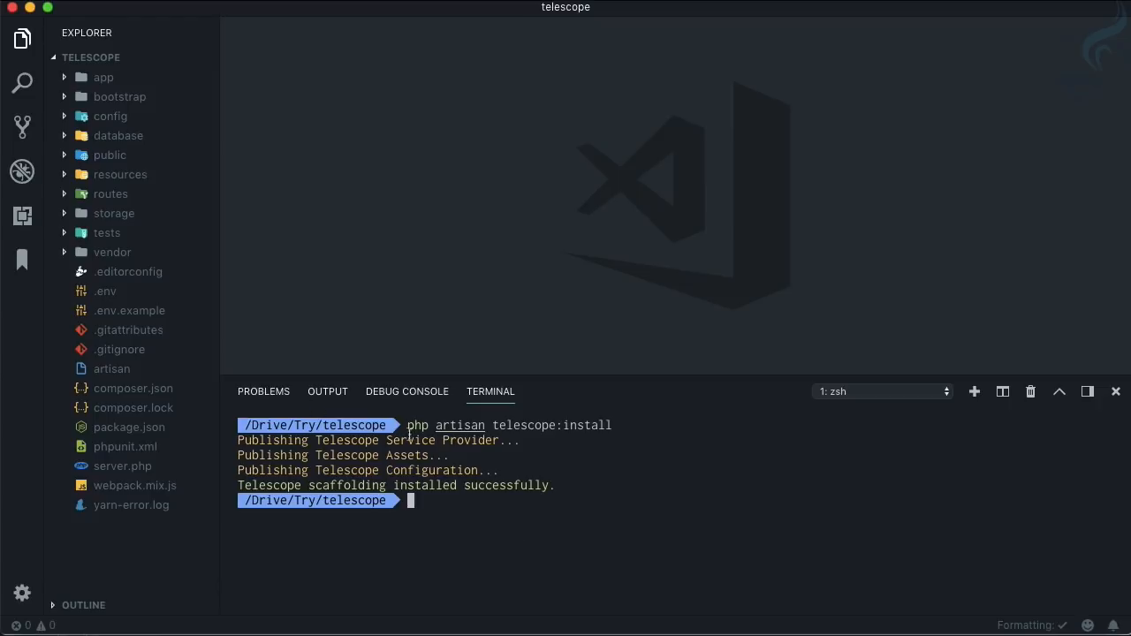
- Open TelescopeServiceProvider from app/Providers in the Explorer
left_click(104, 77)
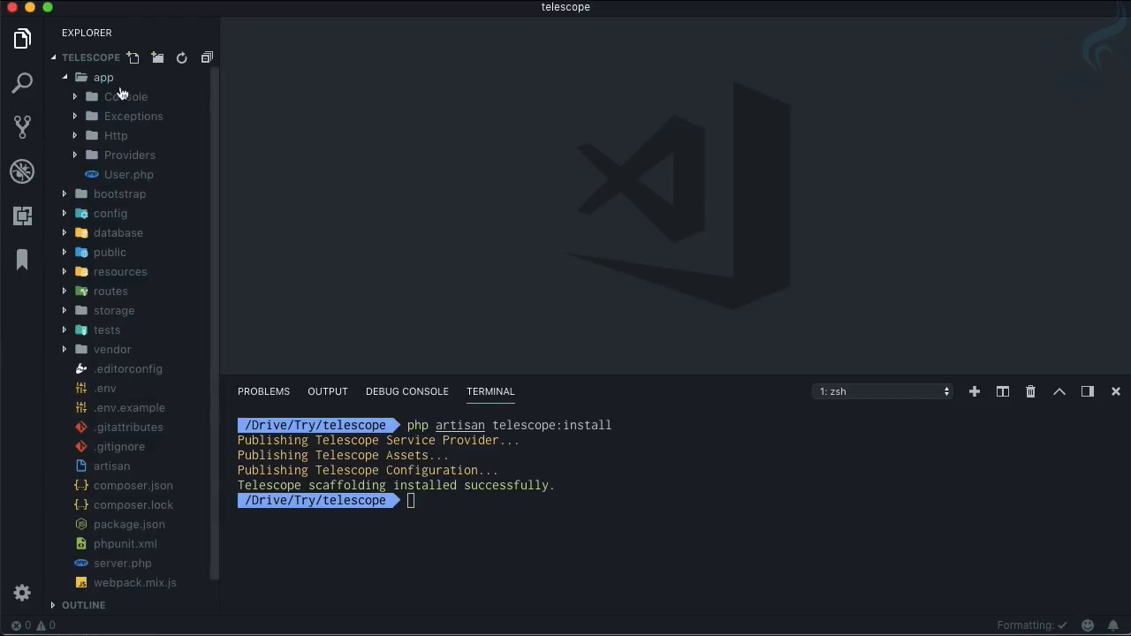
left_click(130, 155)
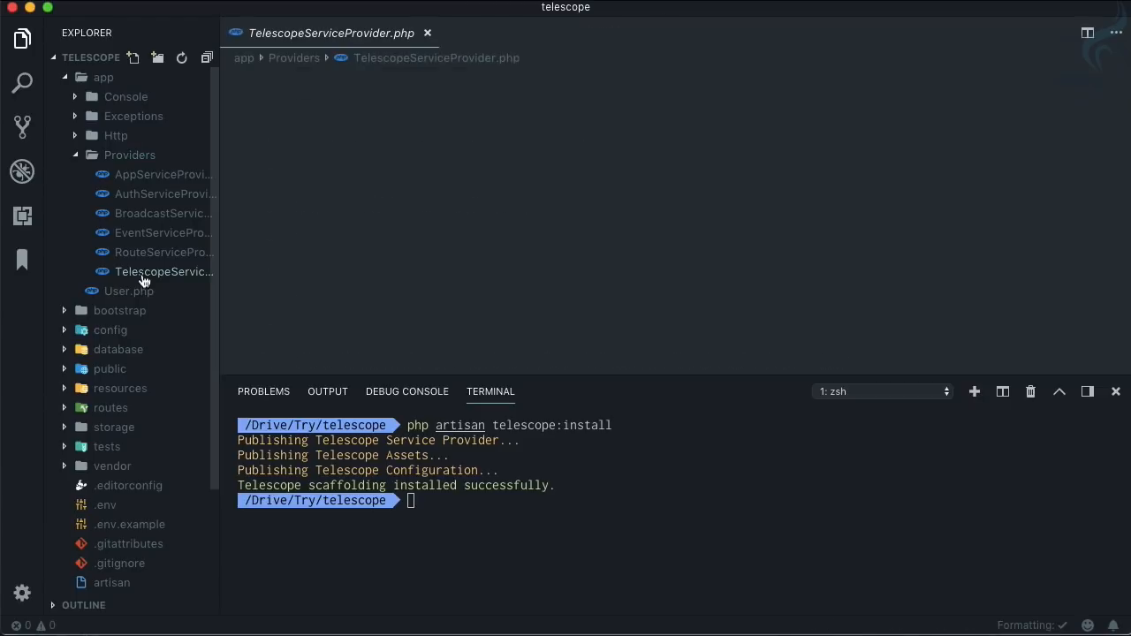
left_click(163, 272)
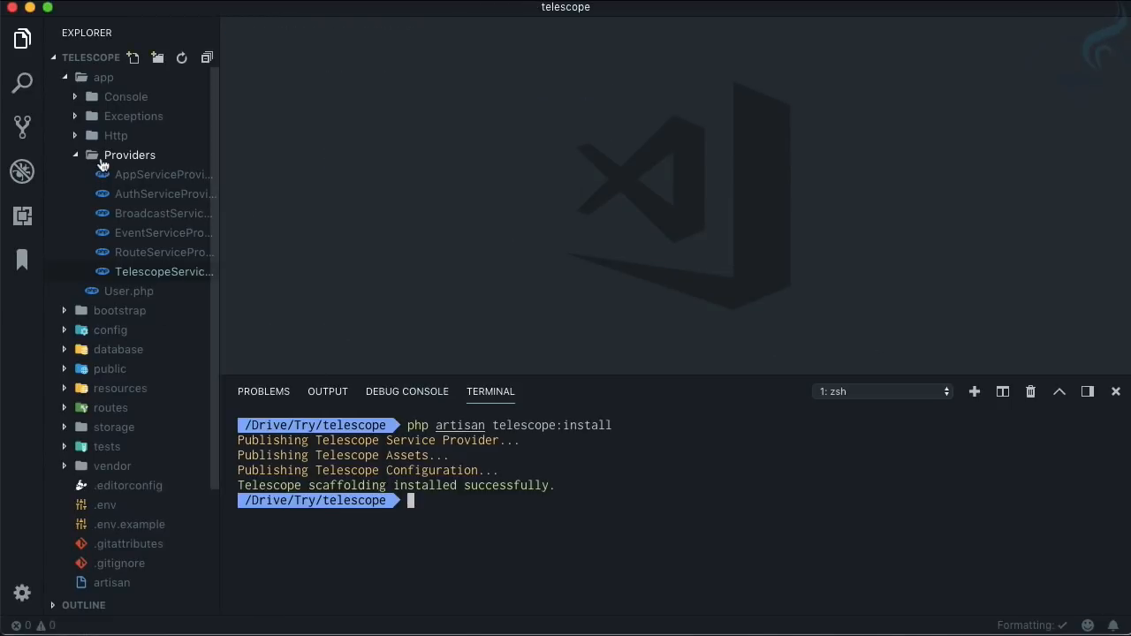
- Expand public > vendor to reveal the published telescope folder, then collapse it
left_click(104, 77)
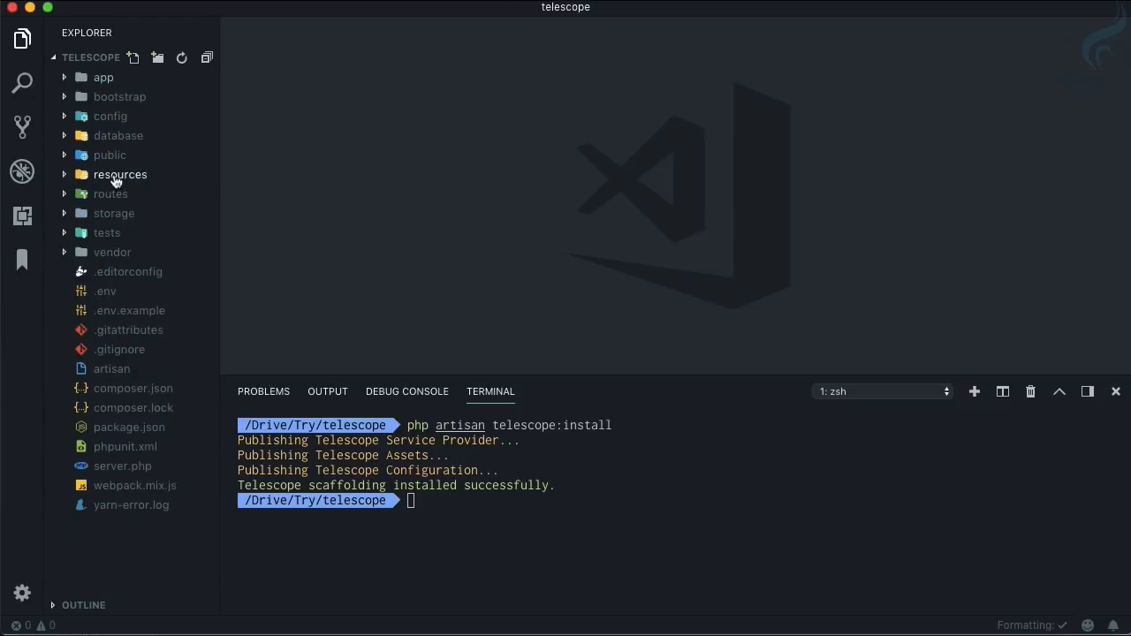
left_click(120, 174)
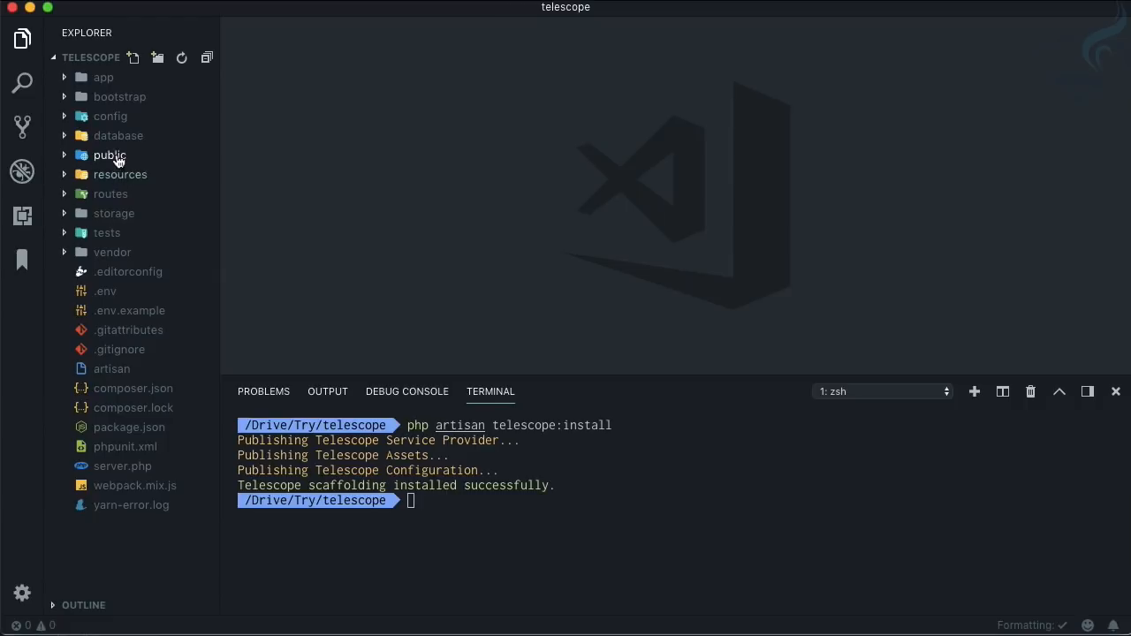
left_click(110, 155)
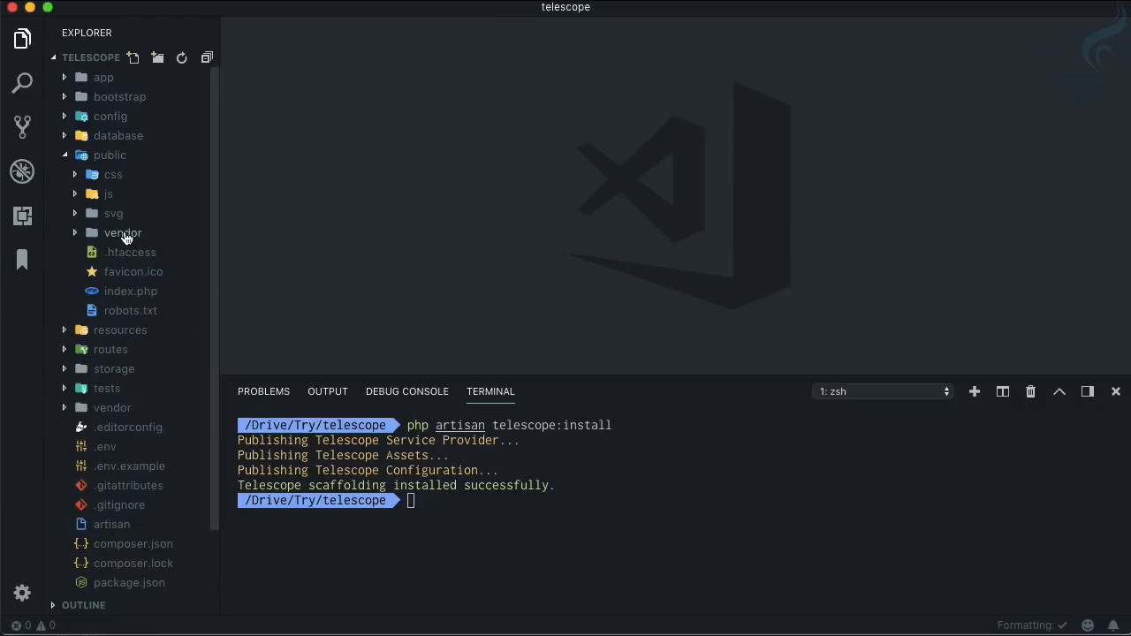
left_click(122, 232)
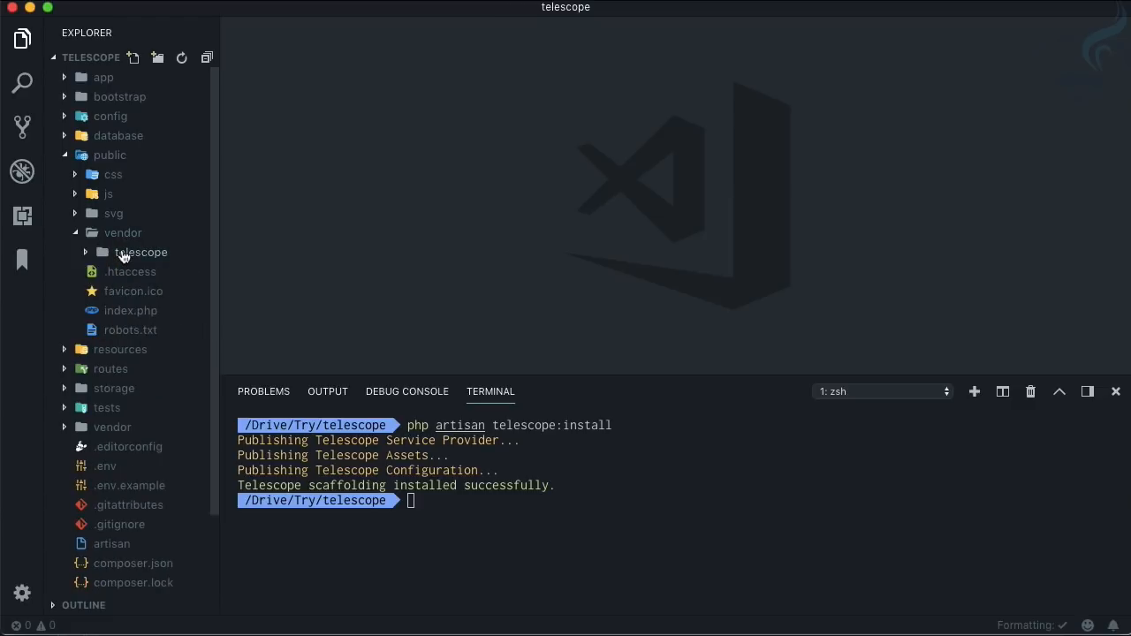
left_click(140, 252)
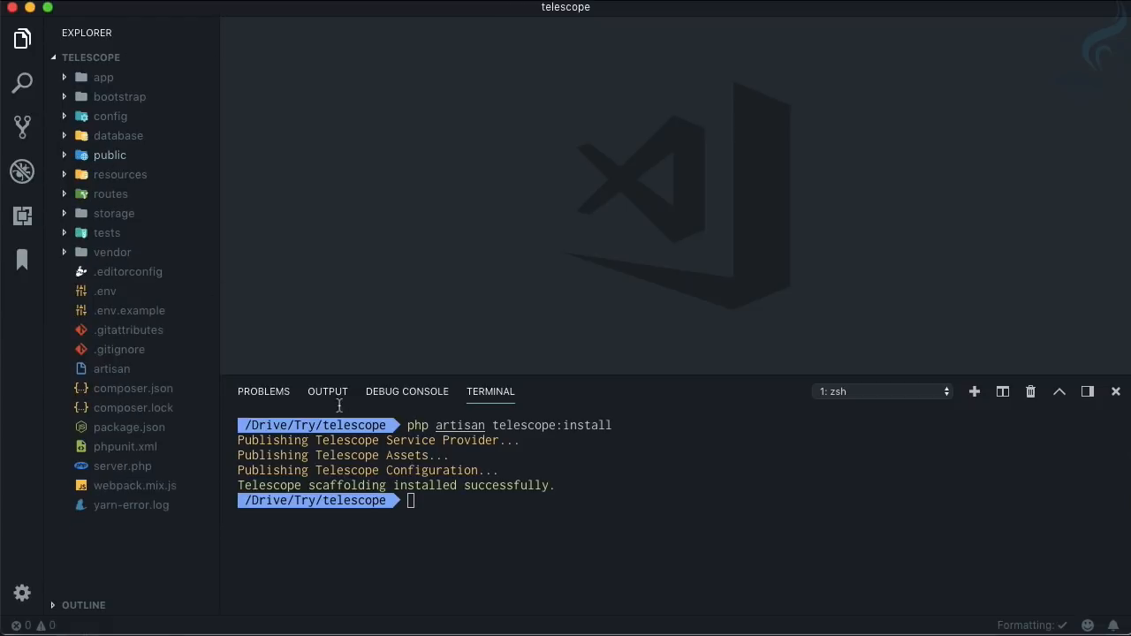
left_click(110, 115)
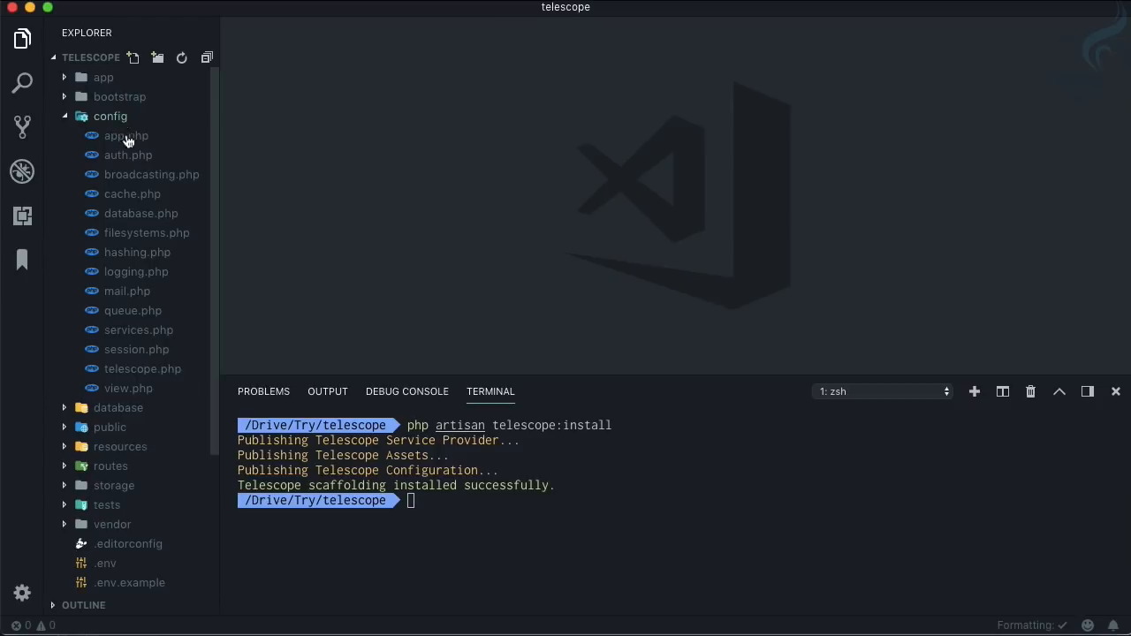
left_click(144, 368)
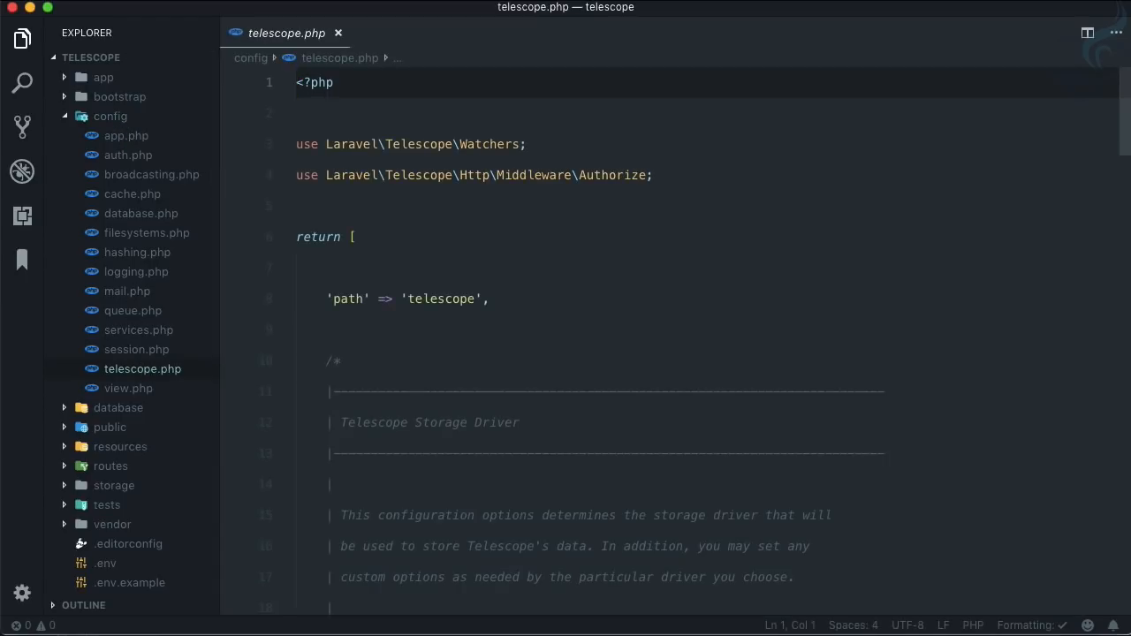
left_click(337, 33)
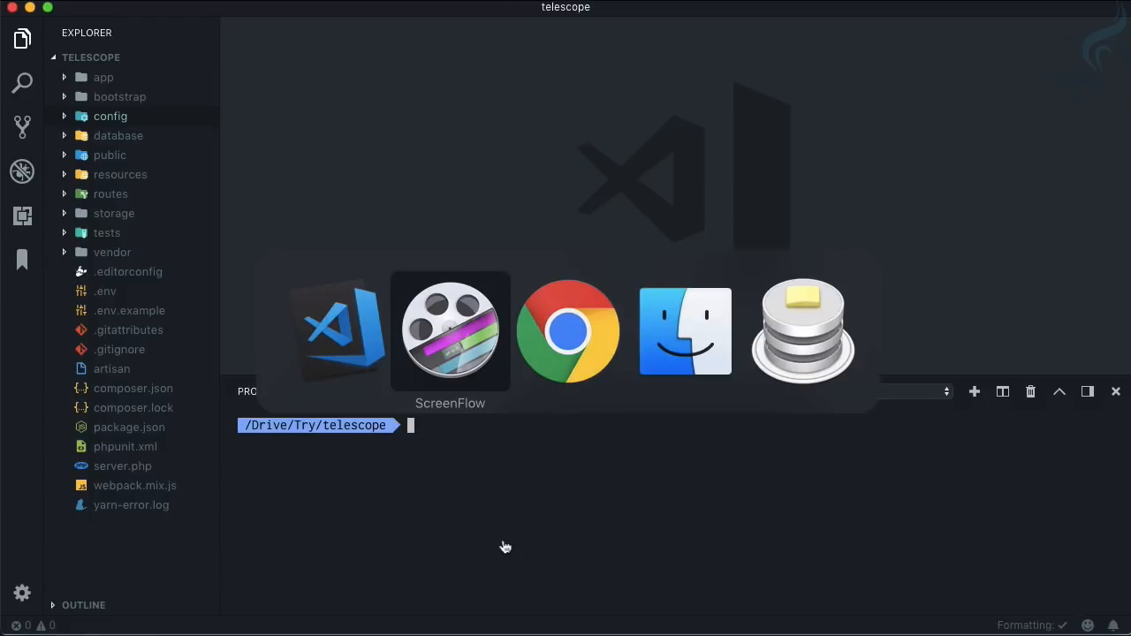
left_click(568, 332)
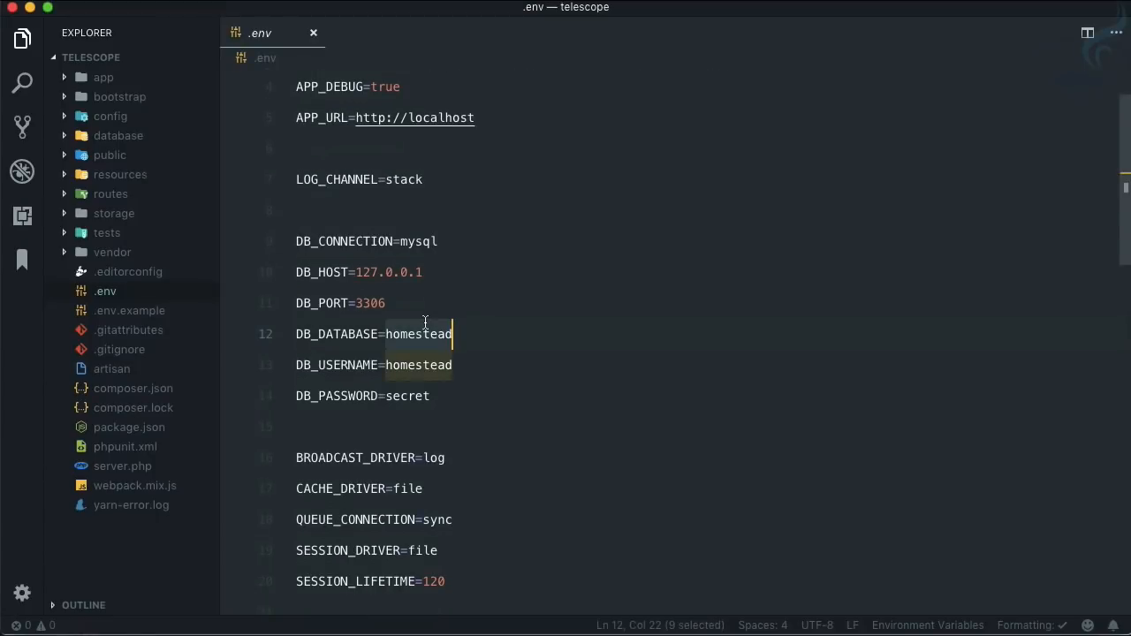
type("test")
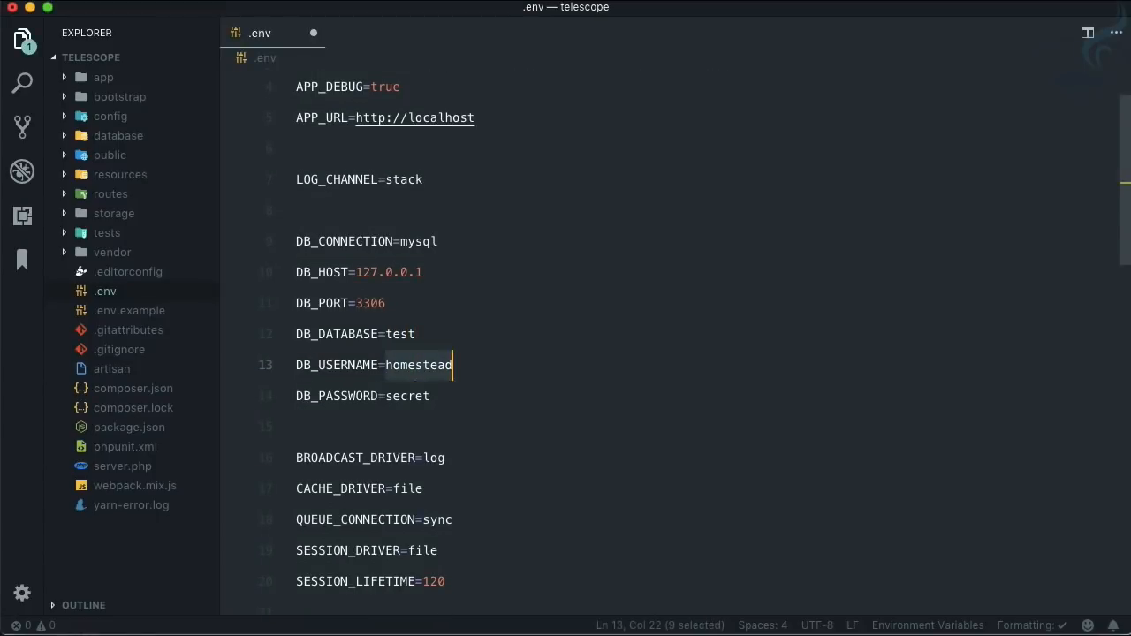
type("root")
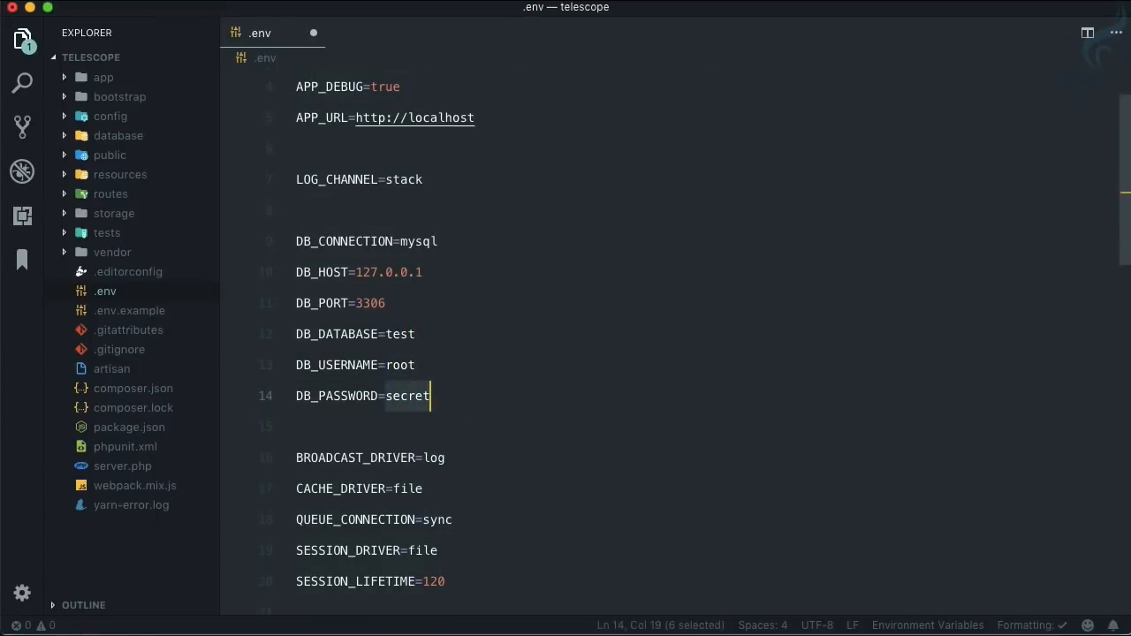
type("password")
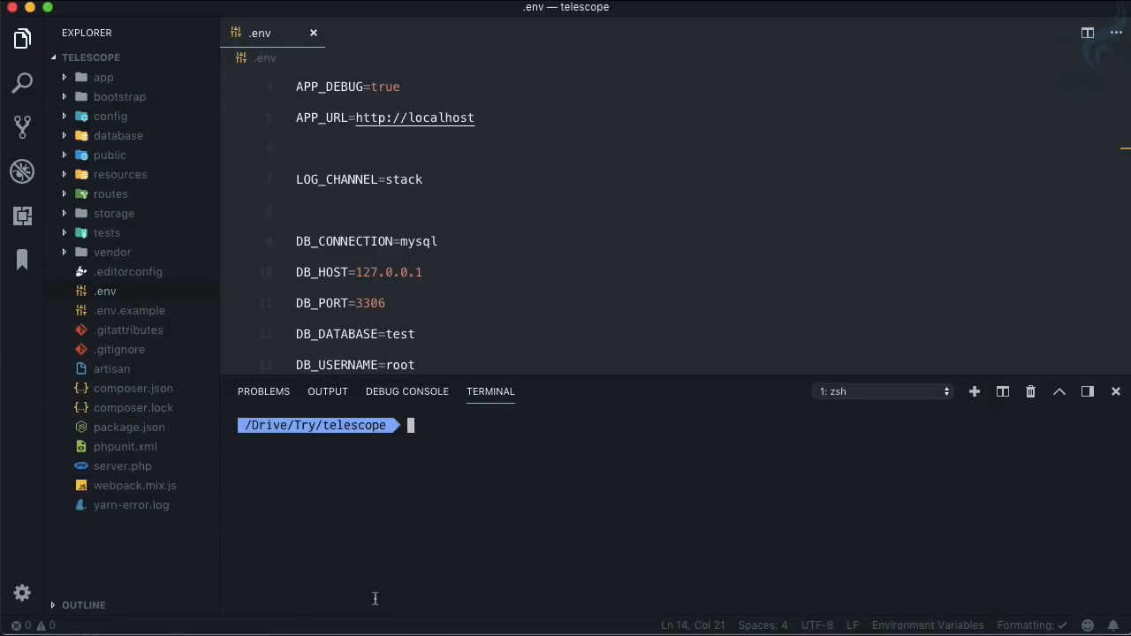
- Run php artisan migrate, then browse telescope_monitoring, telescope_entries_tags and telescope_entries in Sequel Pro
type("php artisan migrate")
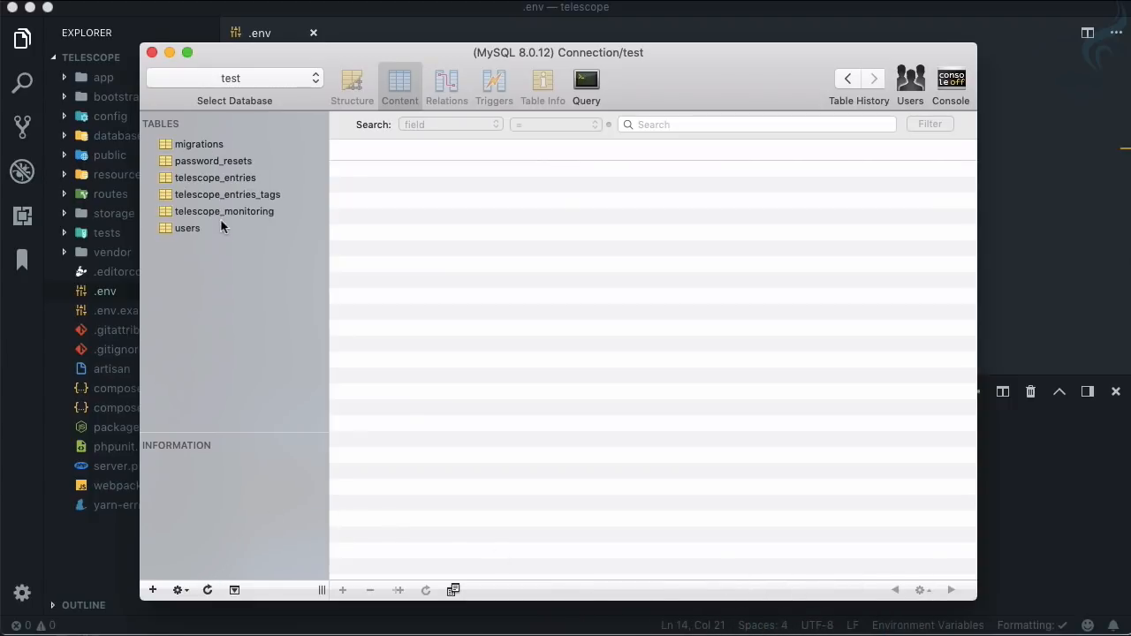
mouse_move(221, 217)
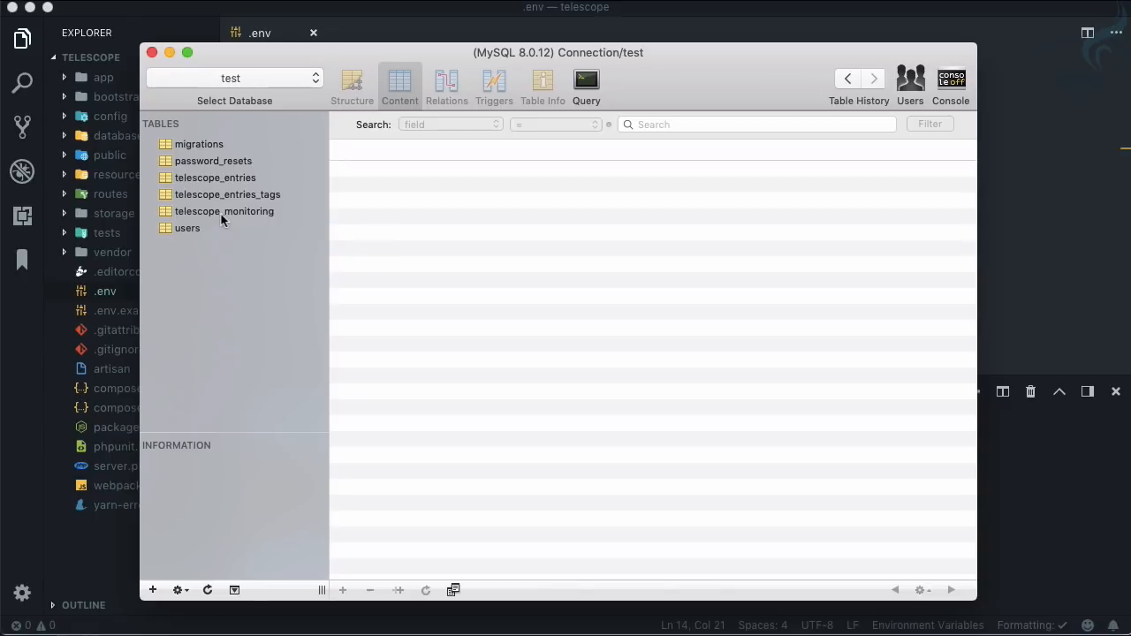
left_click(224, 212)
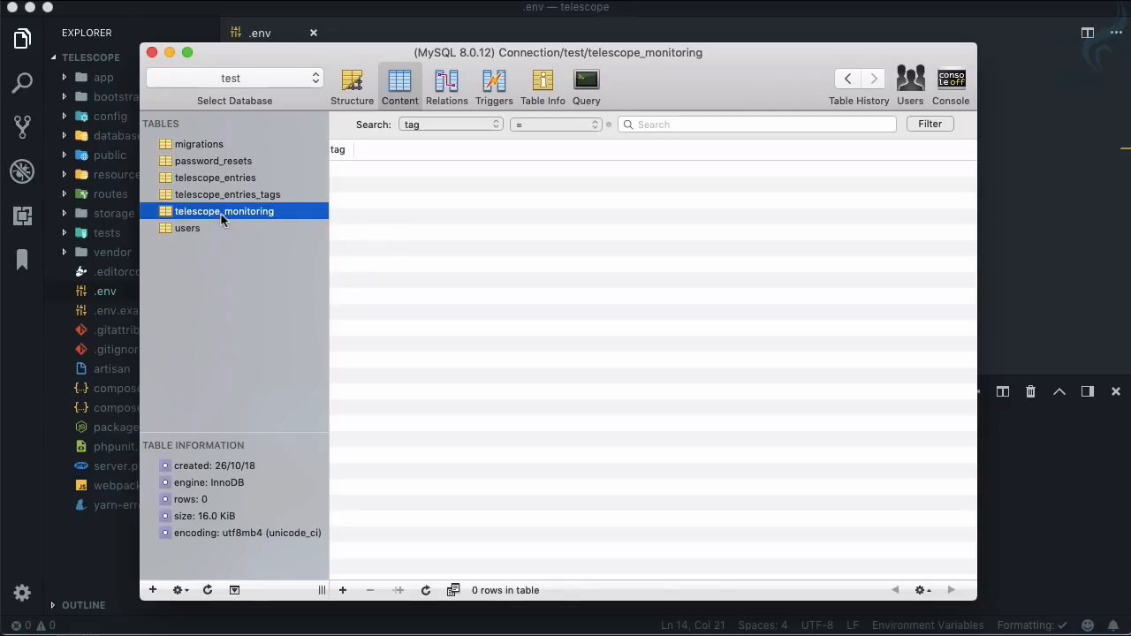
left_click(228, 195)
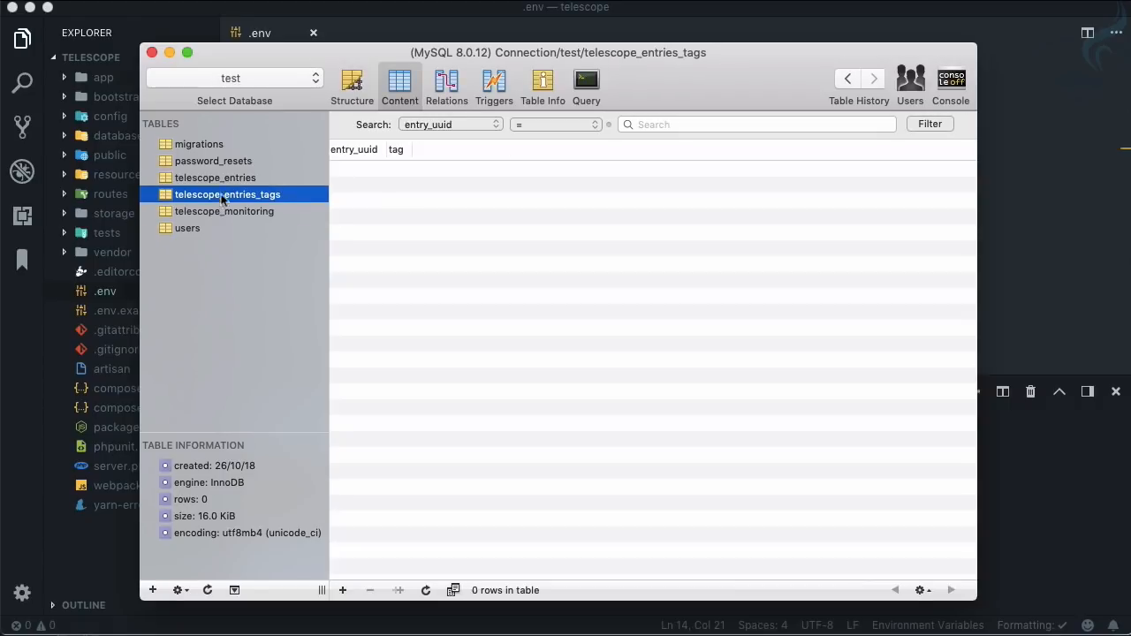
left_click(215, 177)
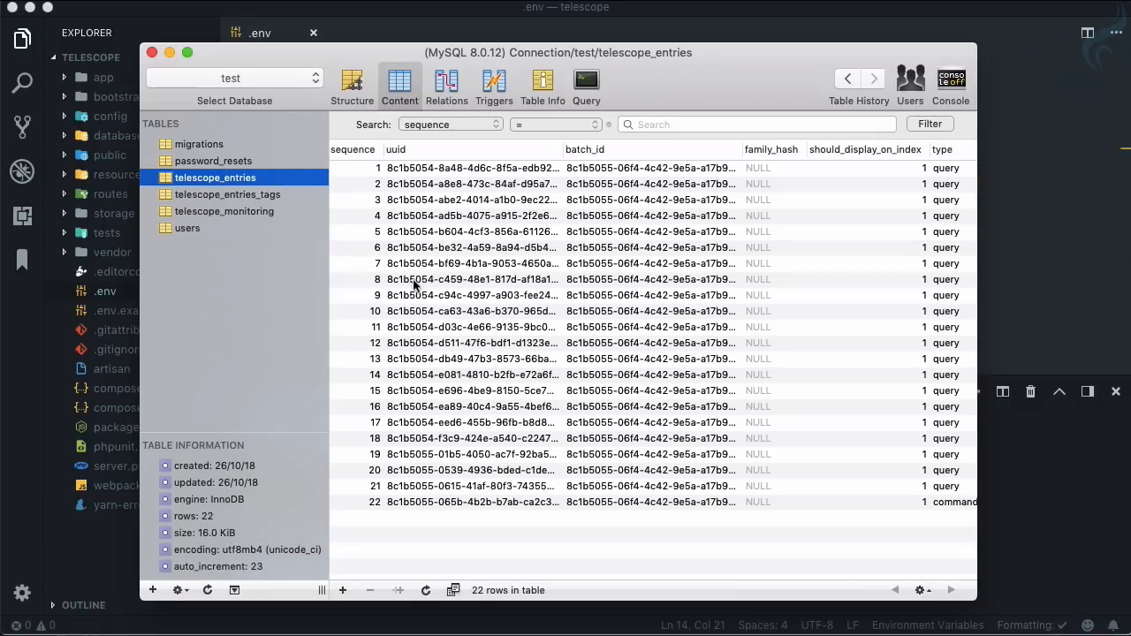
scroll("right", 3)
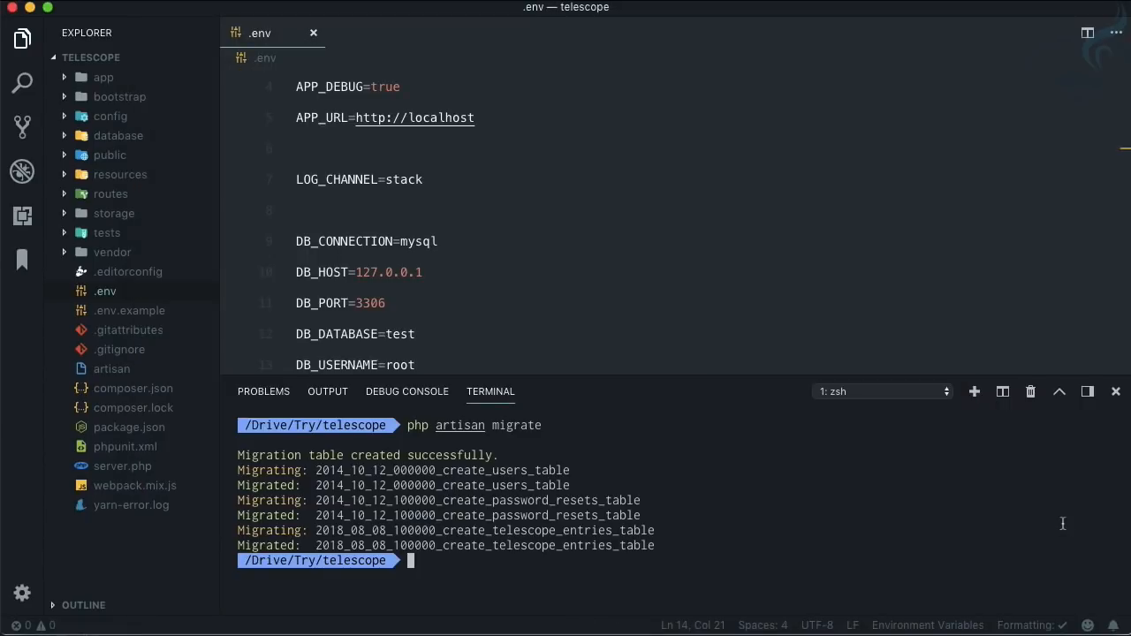
type("pas")
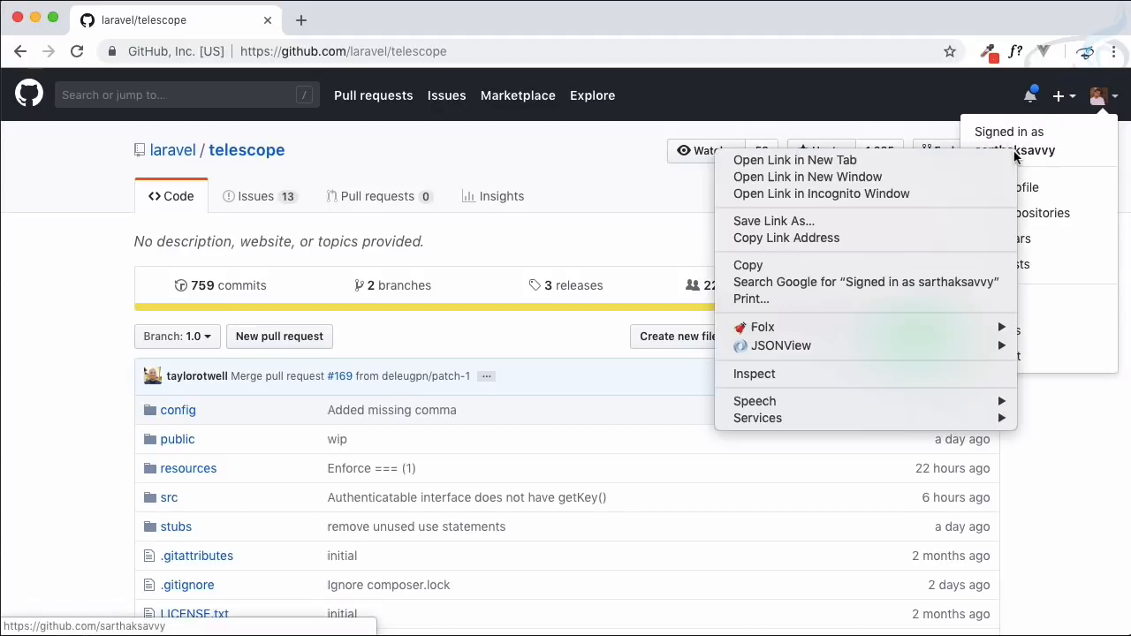
- Open your GitHub profile in a new tab and view the Zsh Terminal Alias gist
left_click(794, 160)
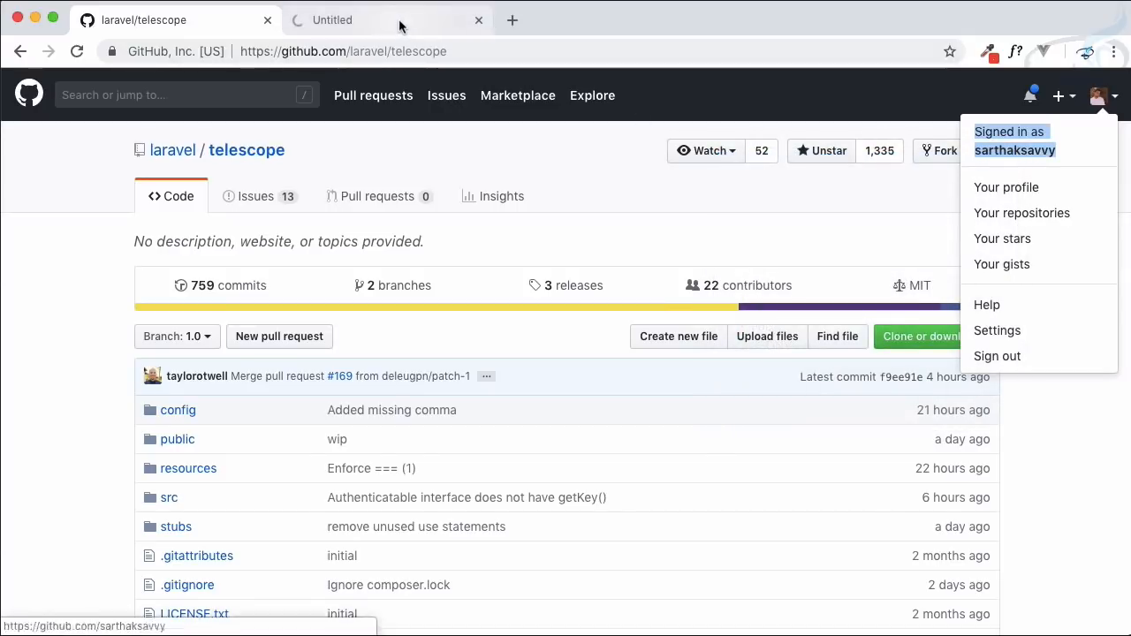
left_click(1006, 186)
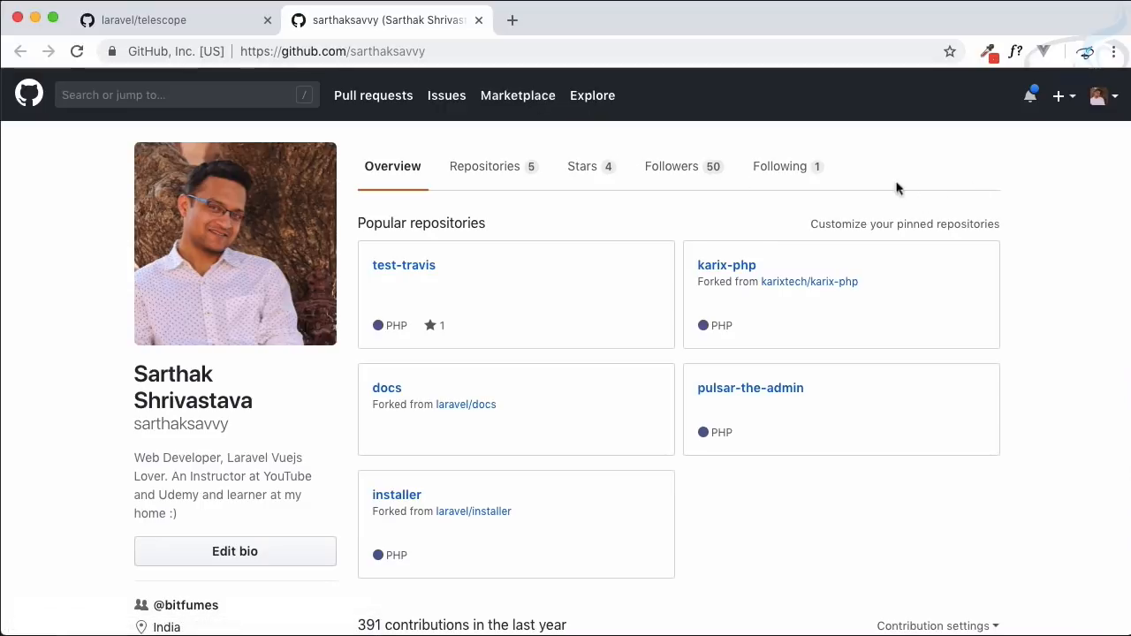
left_click(1102, 96)
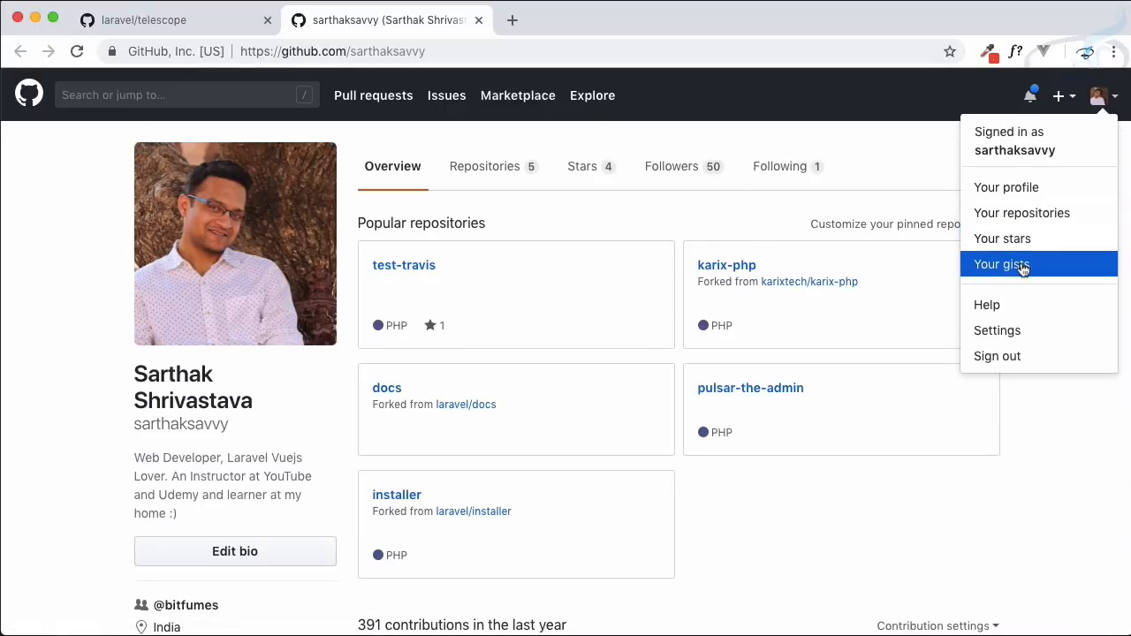
left_click(1001, 264)
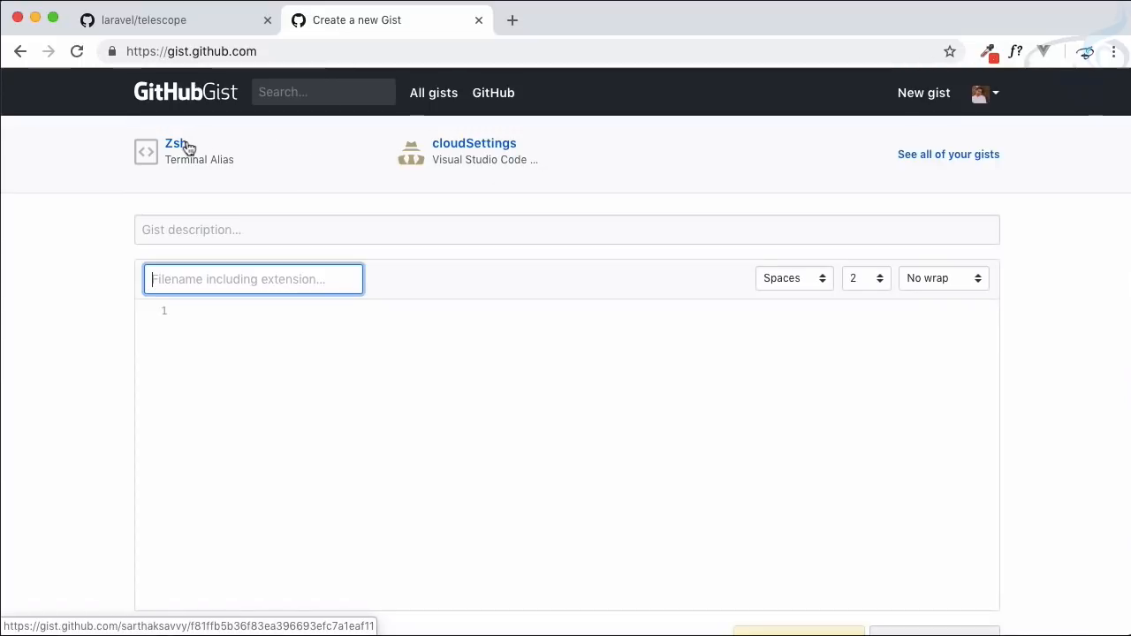
left_click(176, 143)
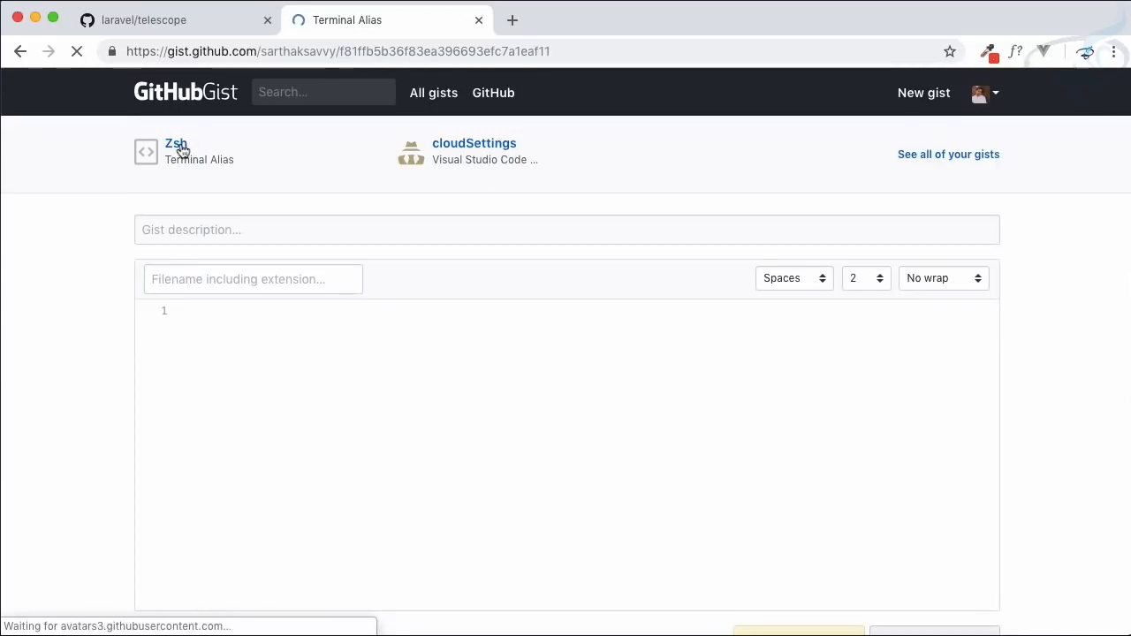
left_click(177, 143)
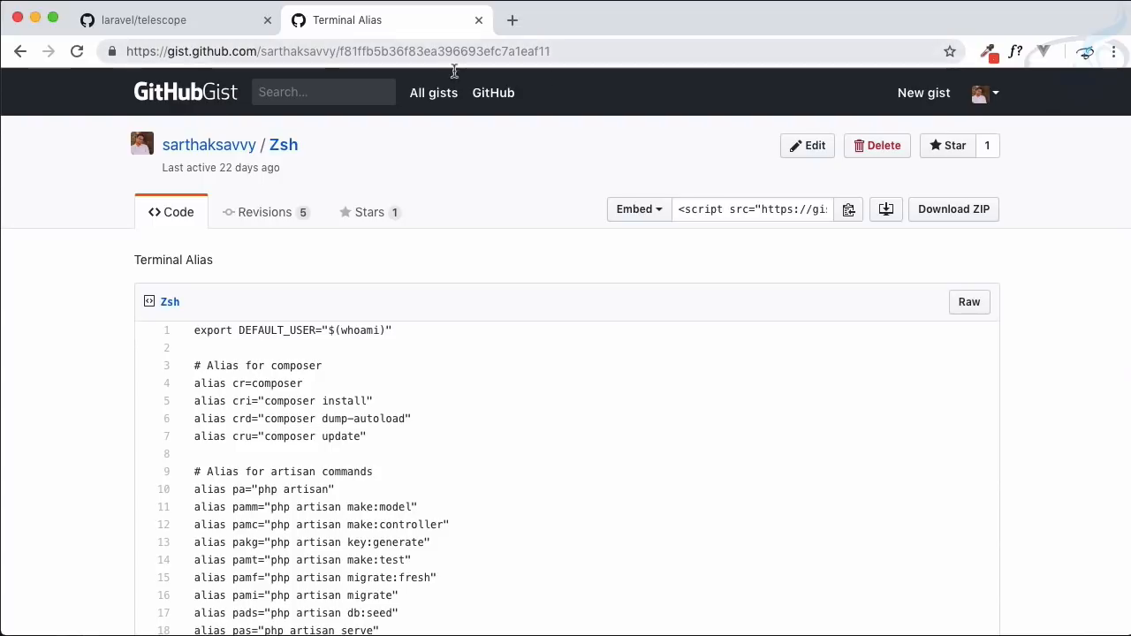
scroll("down", 3)
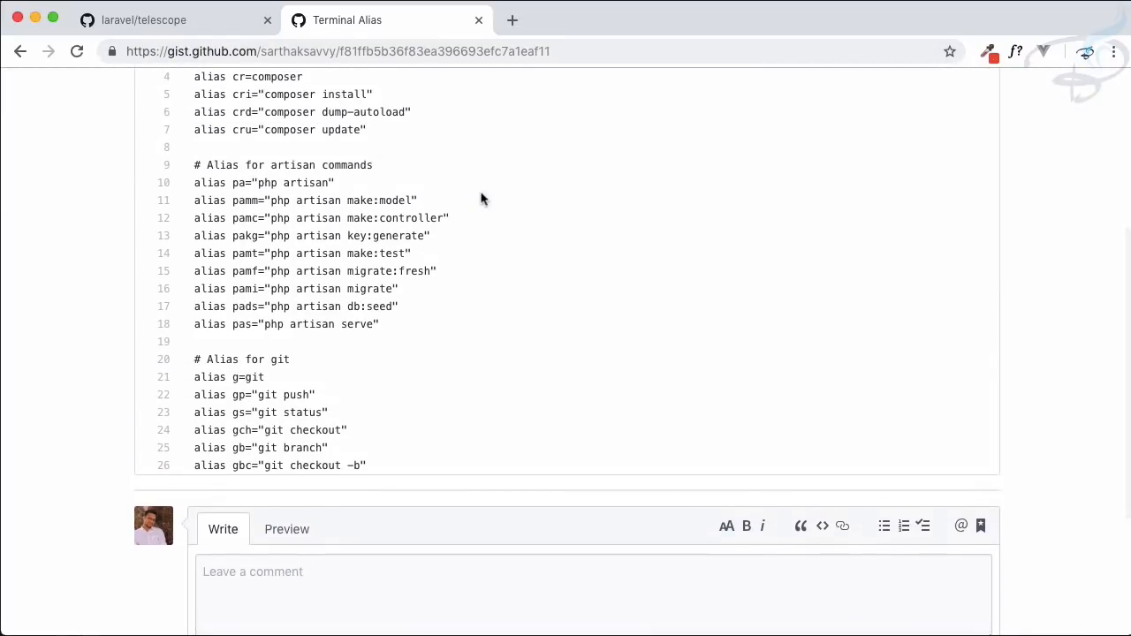
scroll("up", 3)
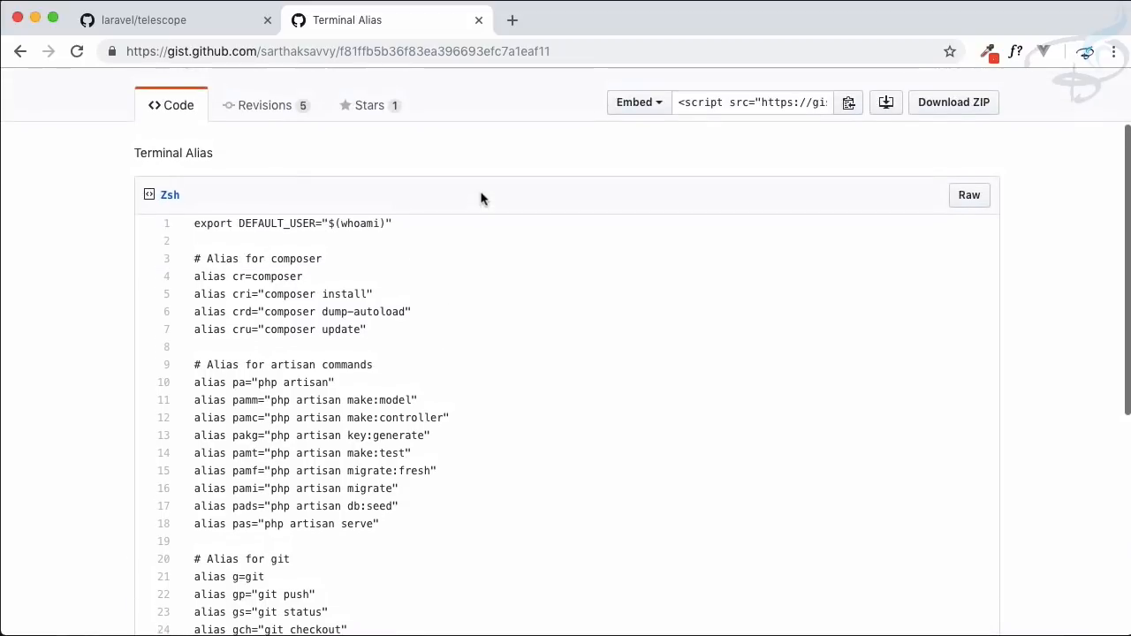
left_click(143, 20)
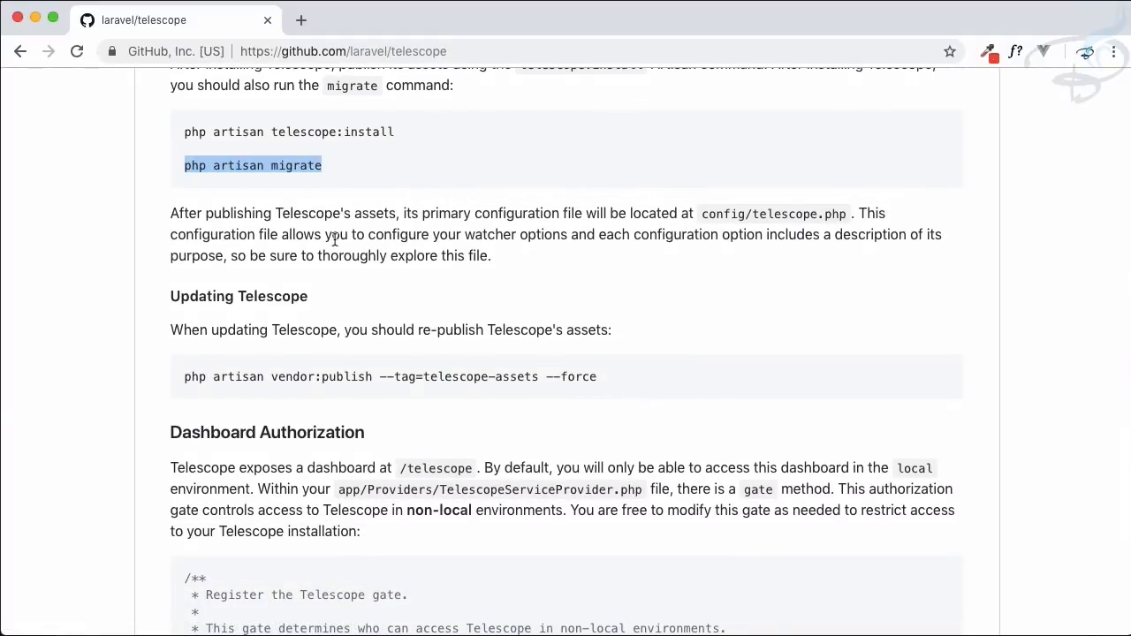
- Scroll the README to Updating Telescope and select the vendor:publish command
scroll("down", 3)
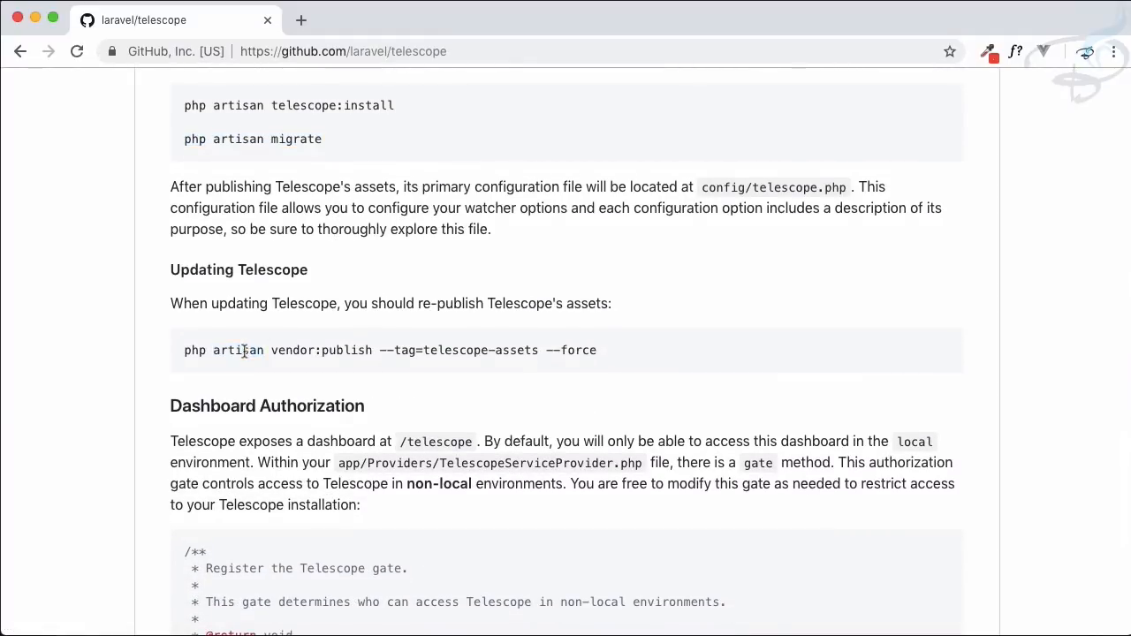
triple_click(390, 350)
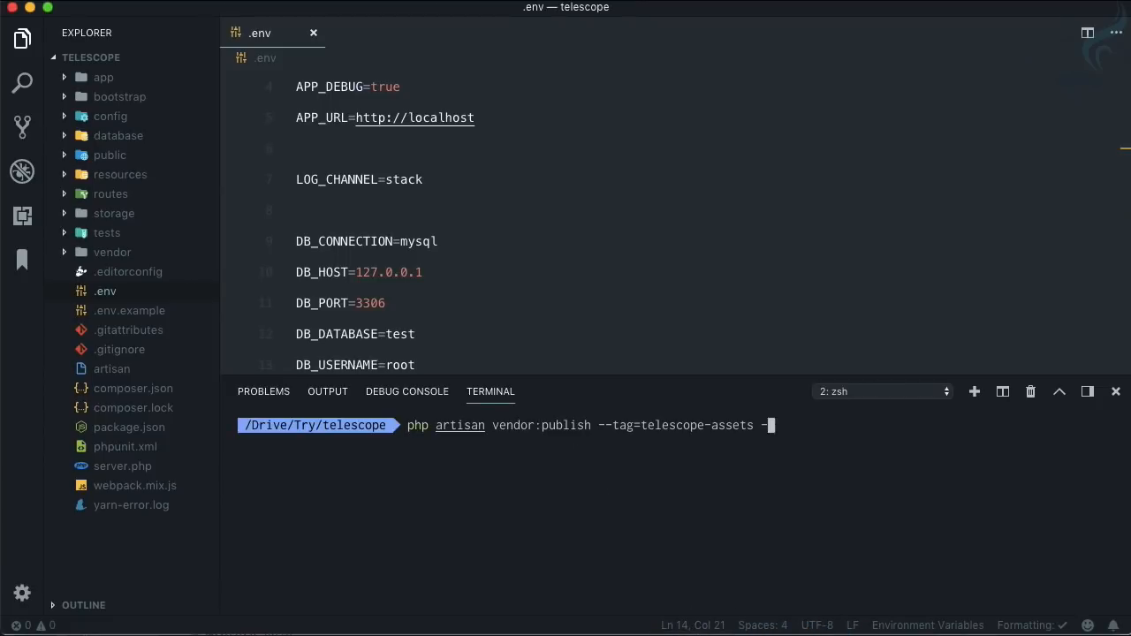
- Run php artisan vendor:publish --tag=telescope-assets --force in the terminal
key("Enter")
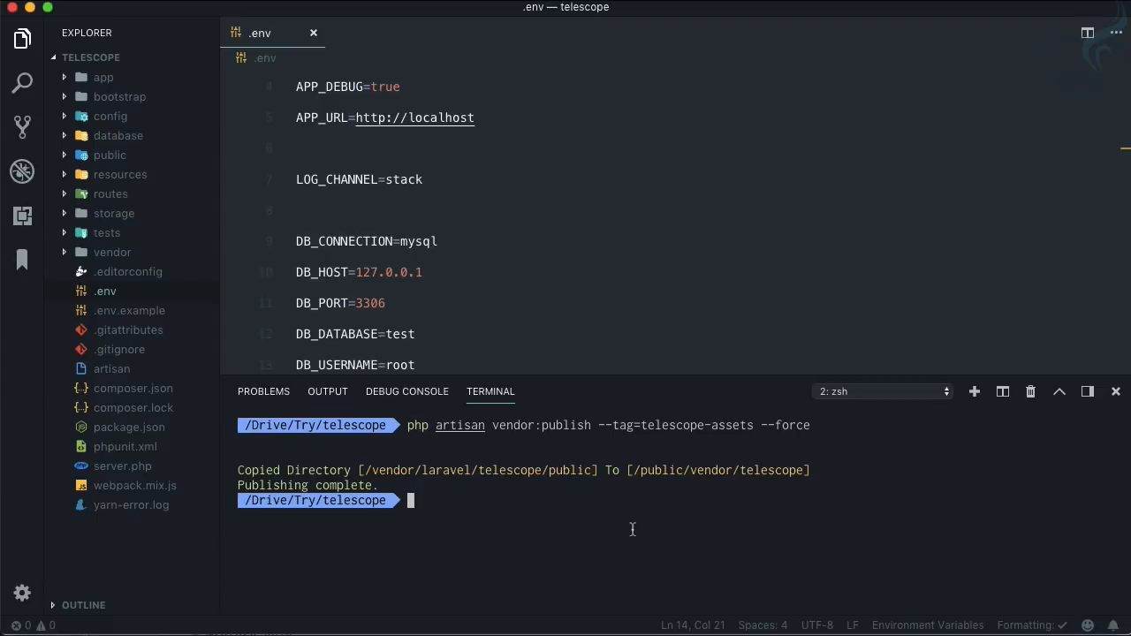
mouse_move(382, 471)
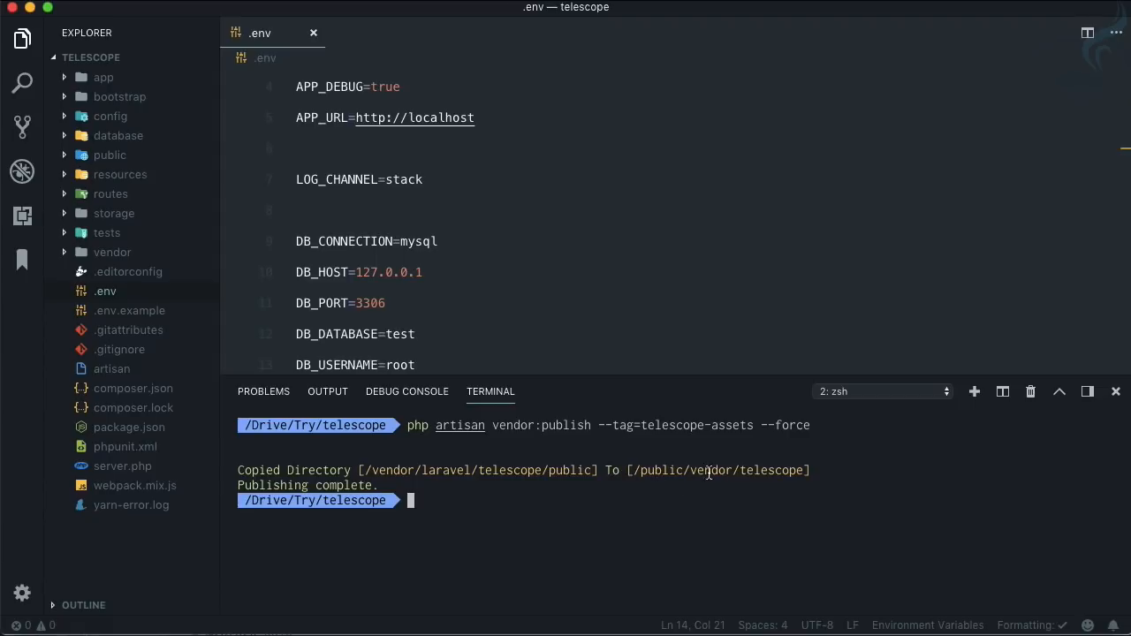
left_click(110, 154)
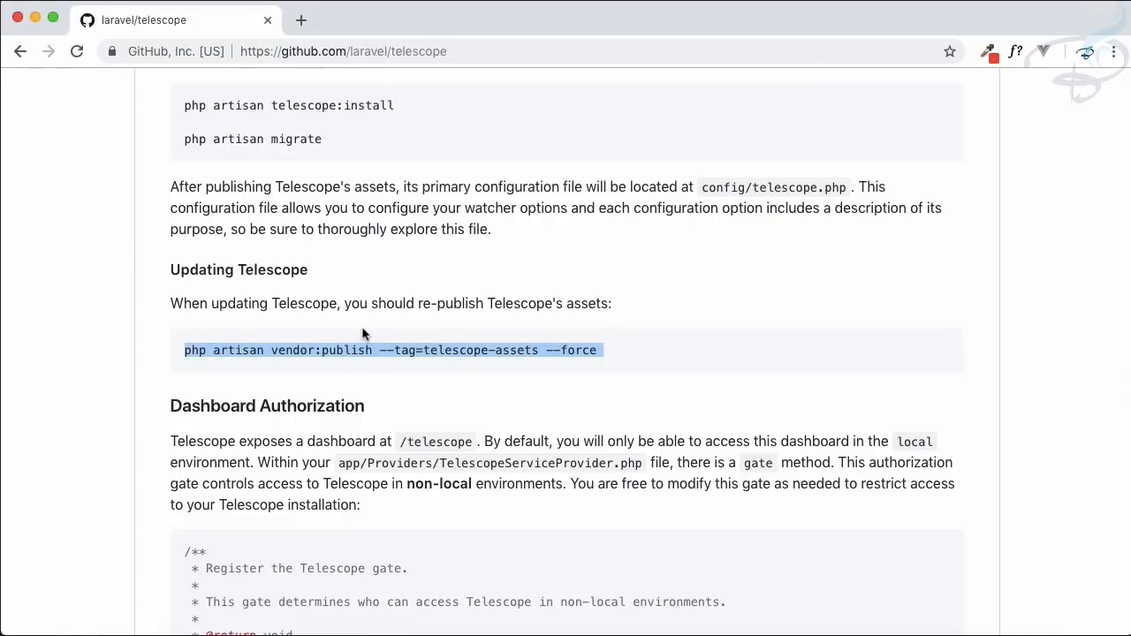
mouse_move(227, 307)
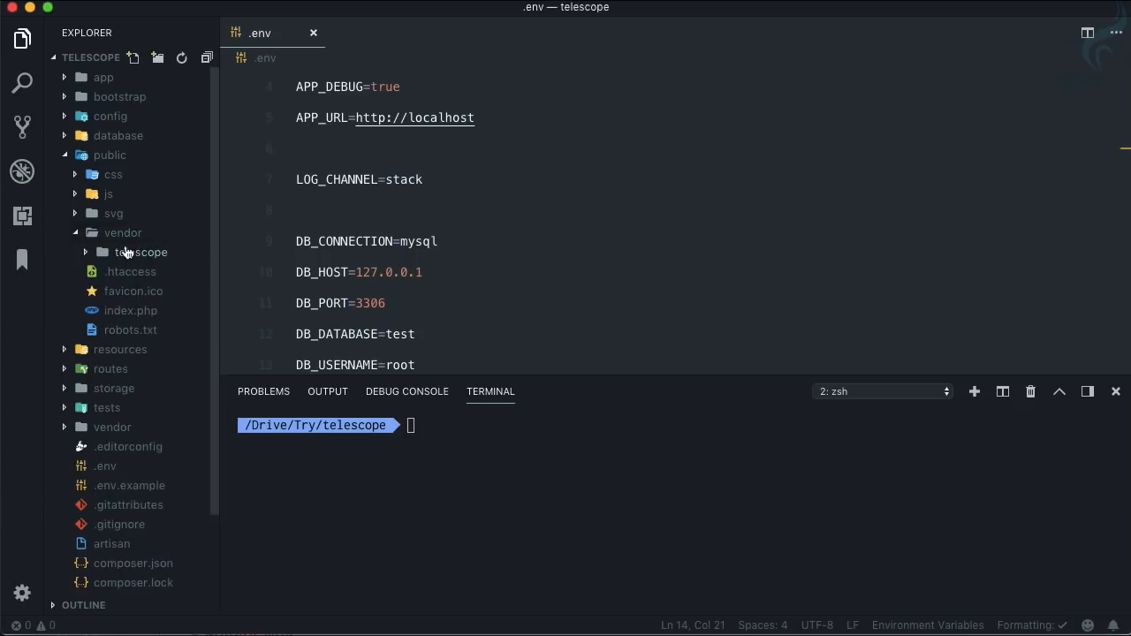
- Expand public/vendor/telescope and enter 'php artisan vendor:publish --tag=telescope-assets --force' in the terminal
left_click(140, 252)
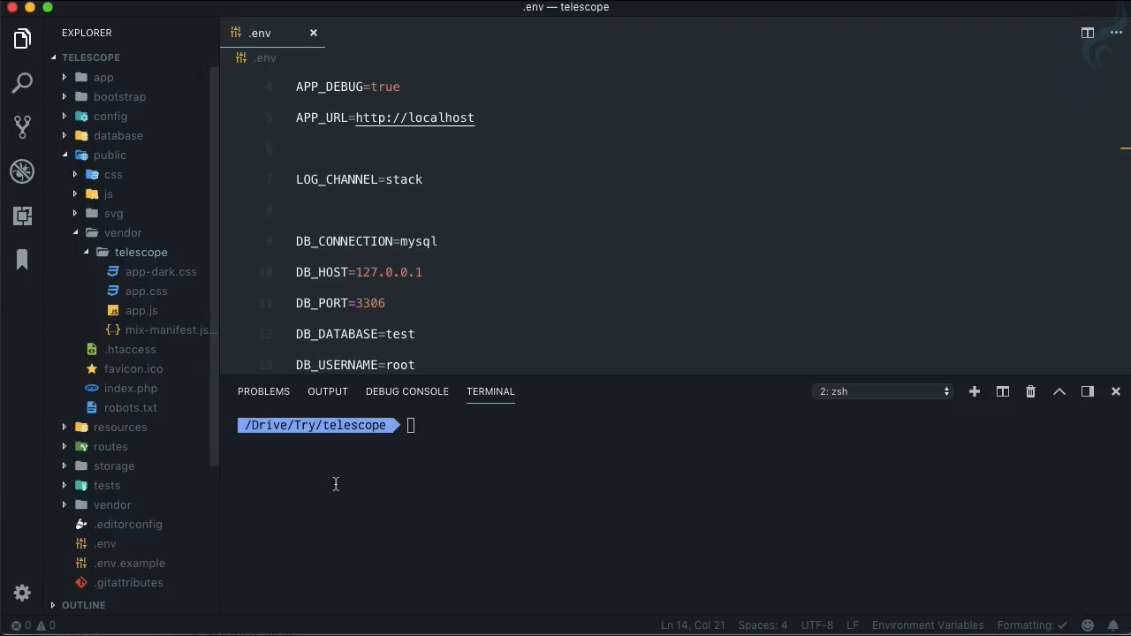
type("php artisan vendor:publish --tag=telescope-assets --force")
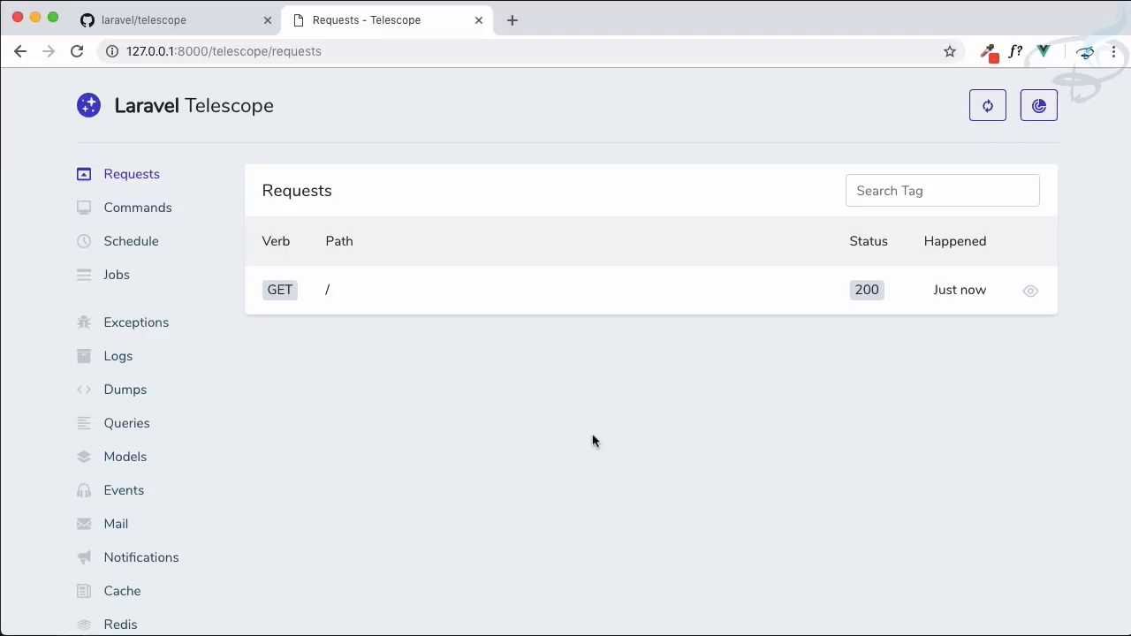
mouse_move(556, 392)
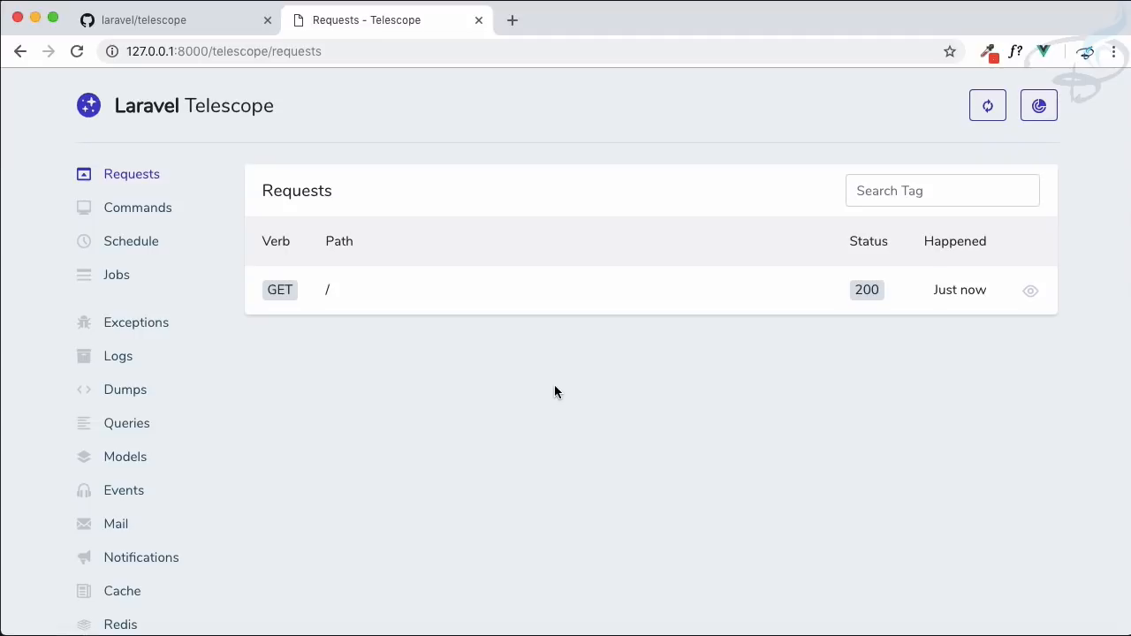
mouse_move(296, 151)
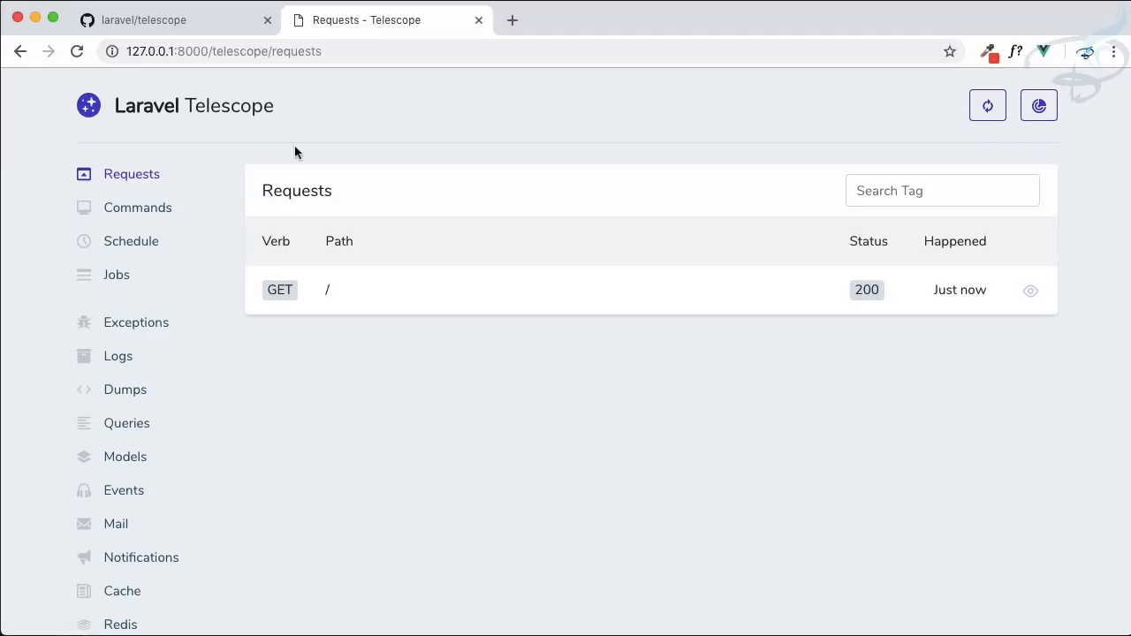
- Open the detail entry for the GET / request with status 200
double_click(193, 52)
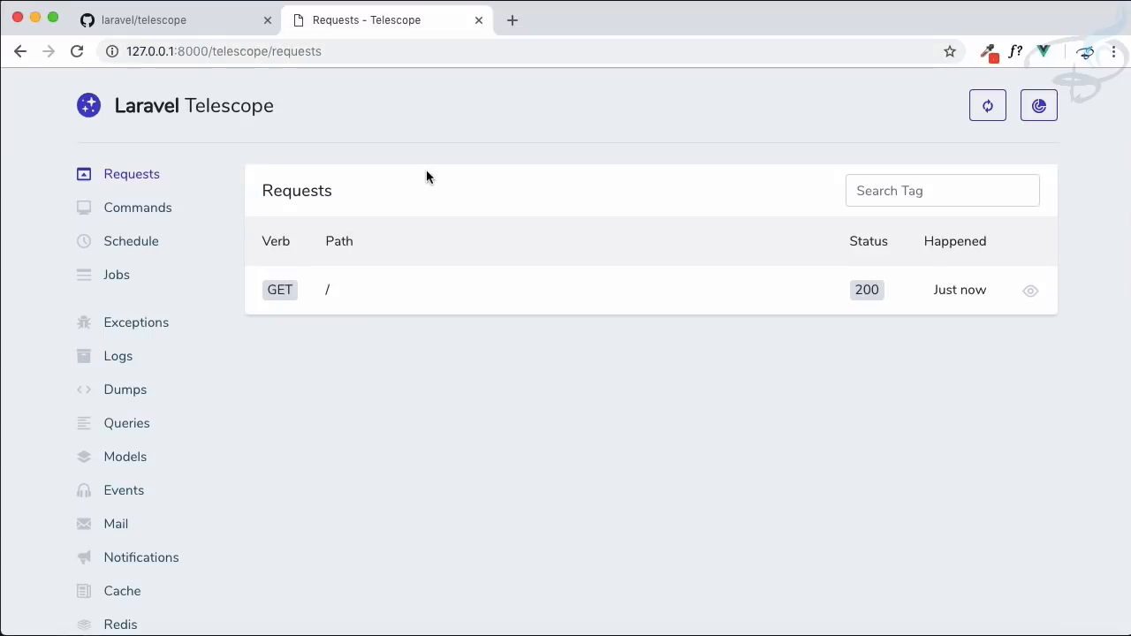
mouse_move(407, 257)
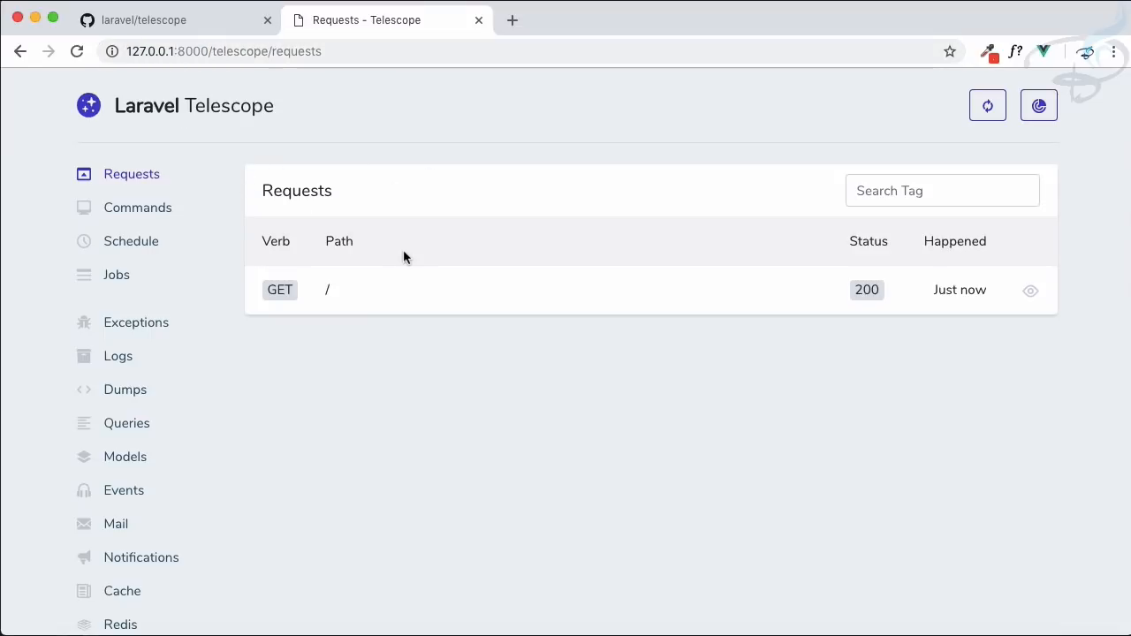
mouse_move(131, 173)
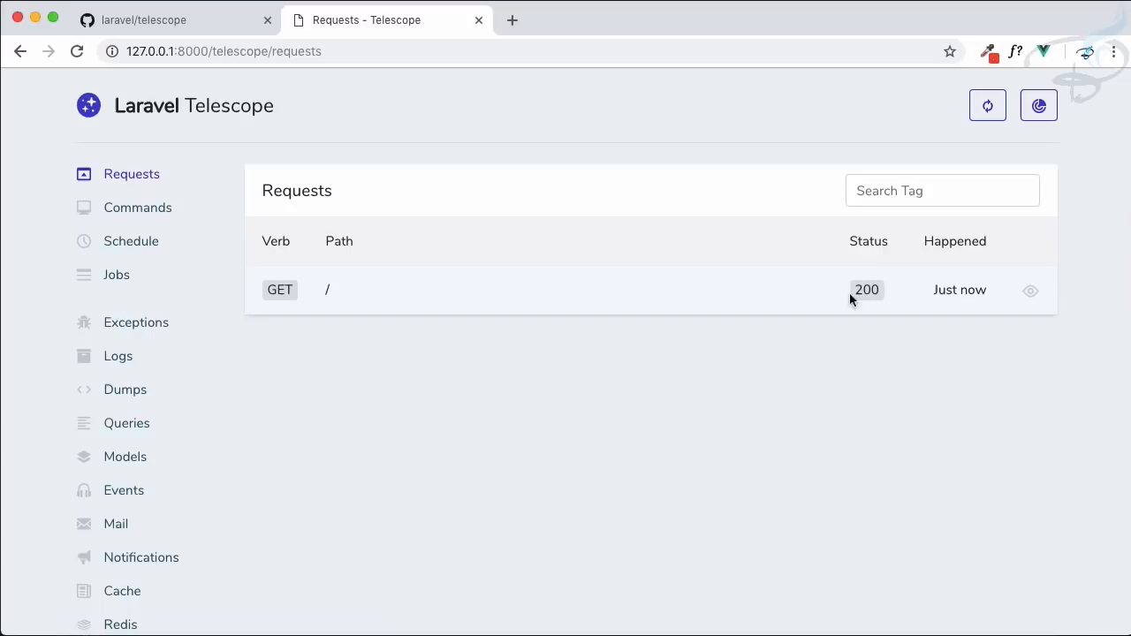
mouse_move(1012, 298)
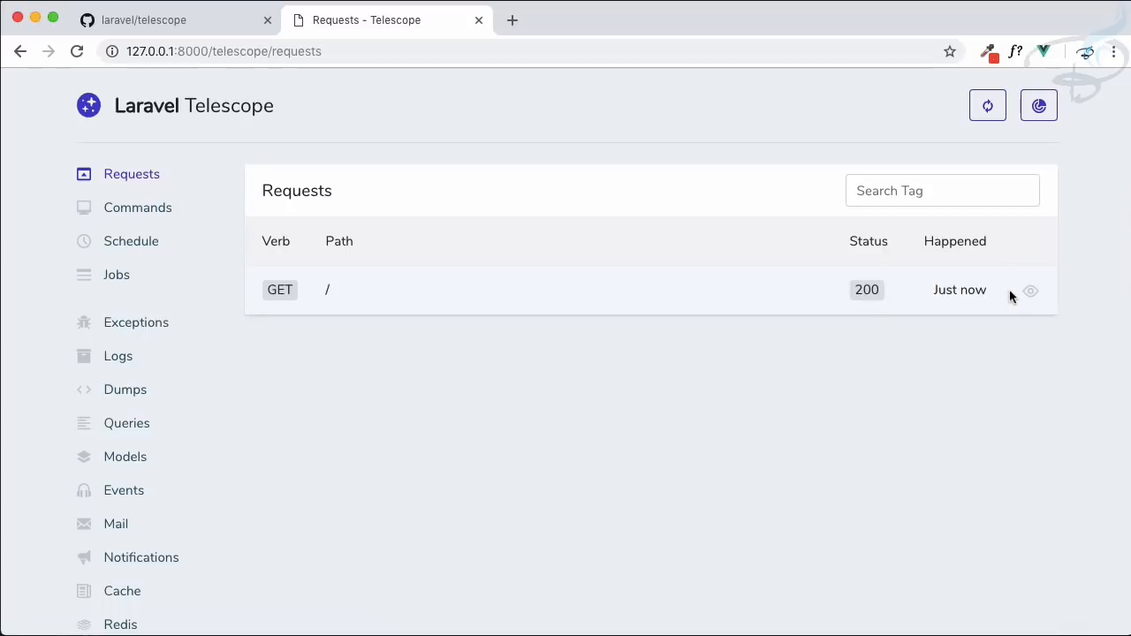
left_click(1030, 291)
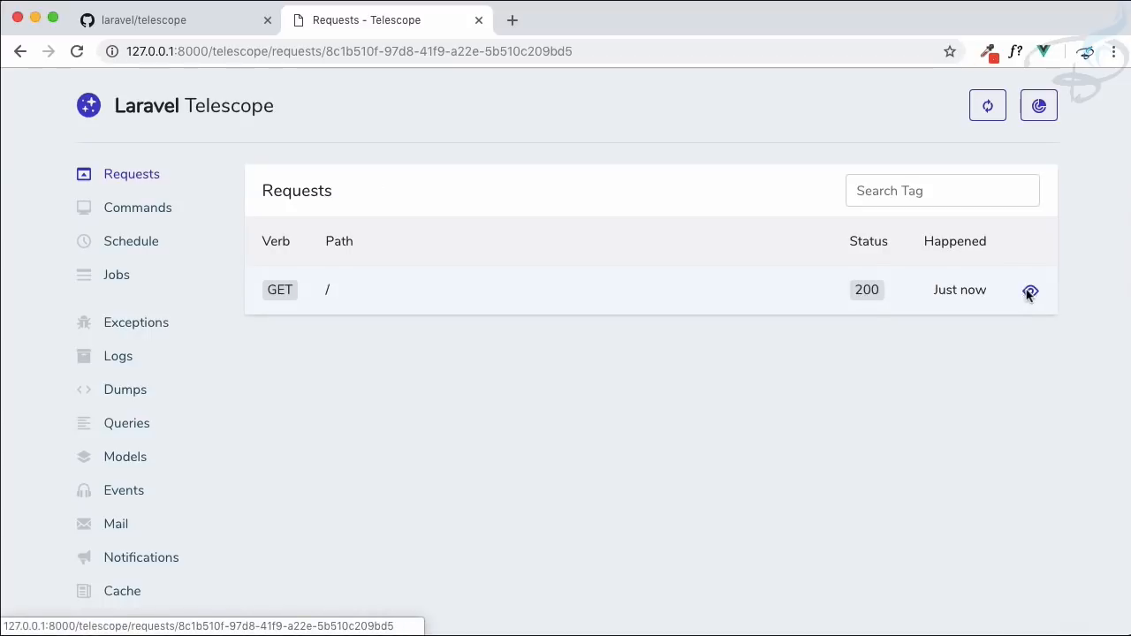
left_click(1031, 290)
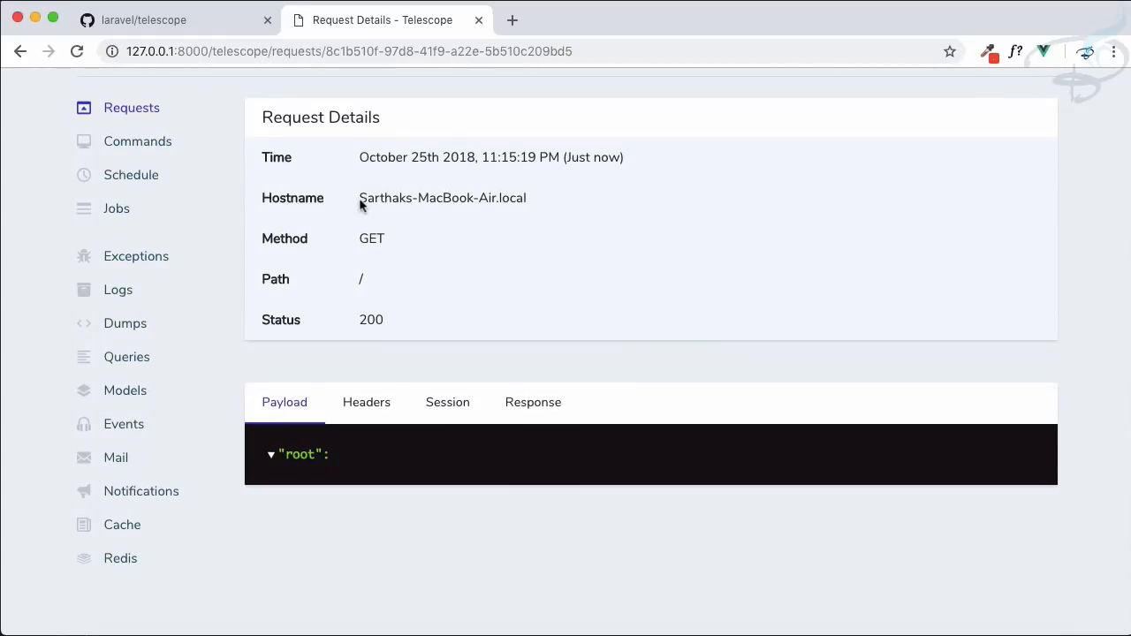
left_click_drag(360, 198, 526, 198)
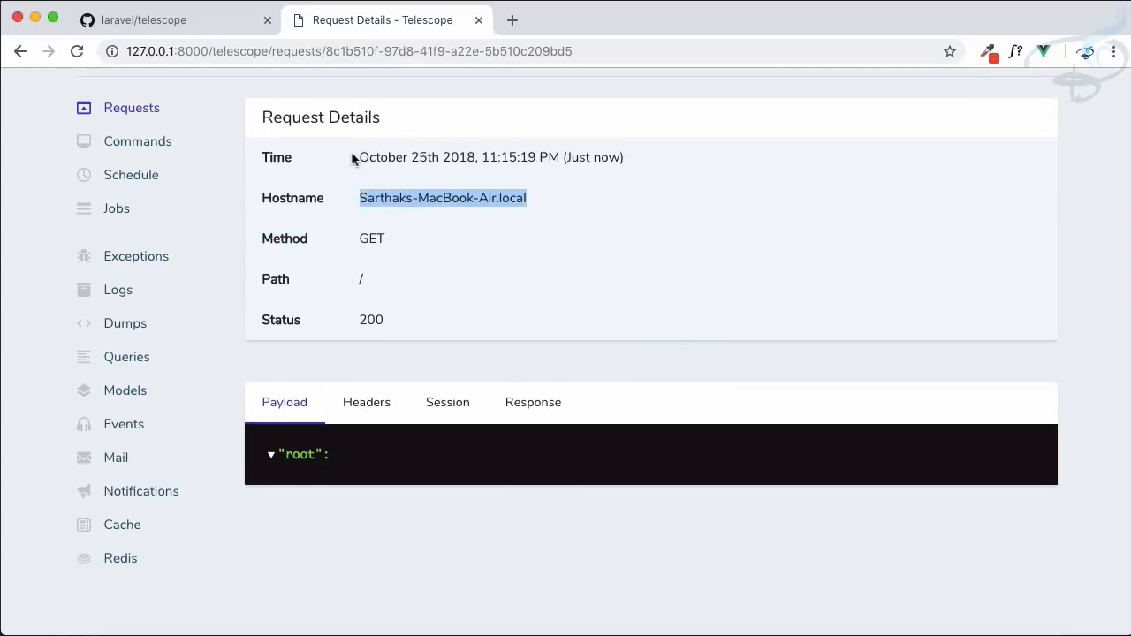
left_click(366, 402)
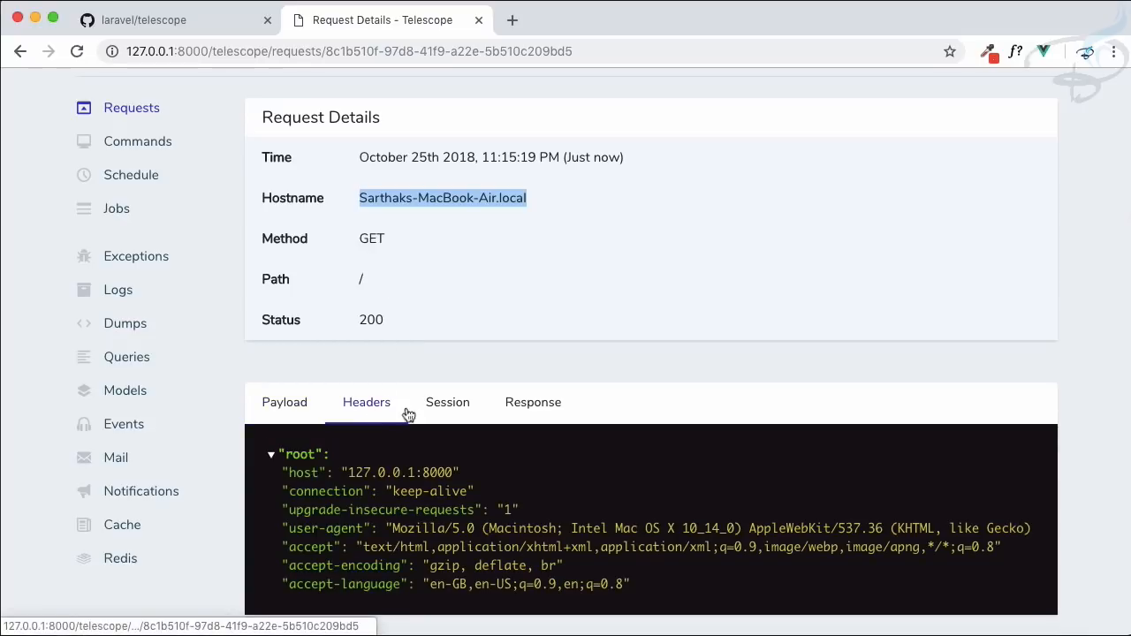
left_click(533, 403)
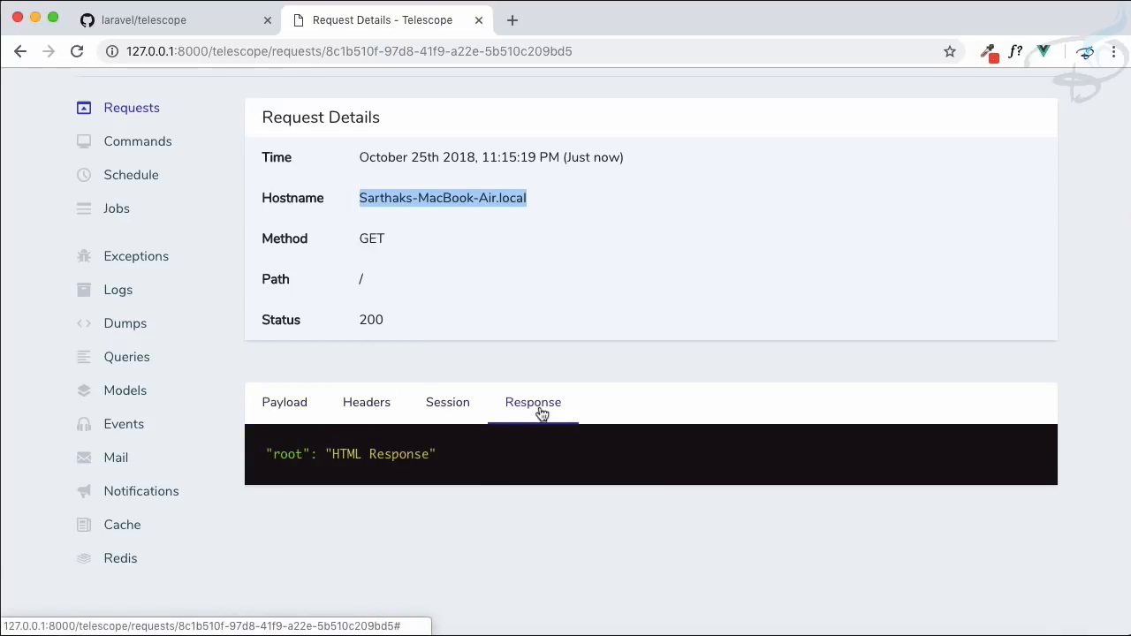
left_click(285, 402)
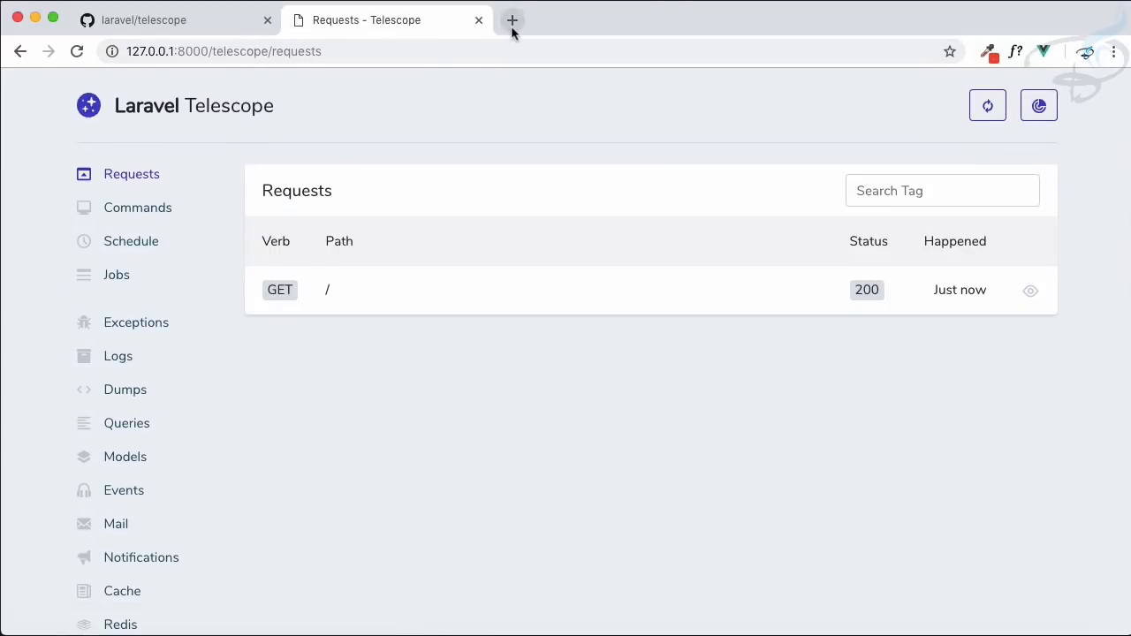
- Load 127.0.0.1:8000/not_exist in a new tab, then return to the Requests - Telescope tab
left_click(513, 19)
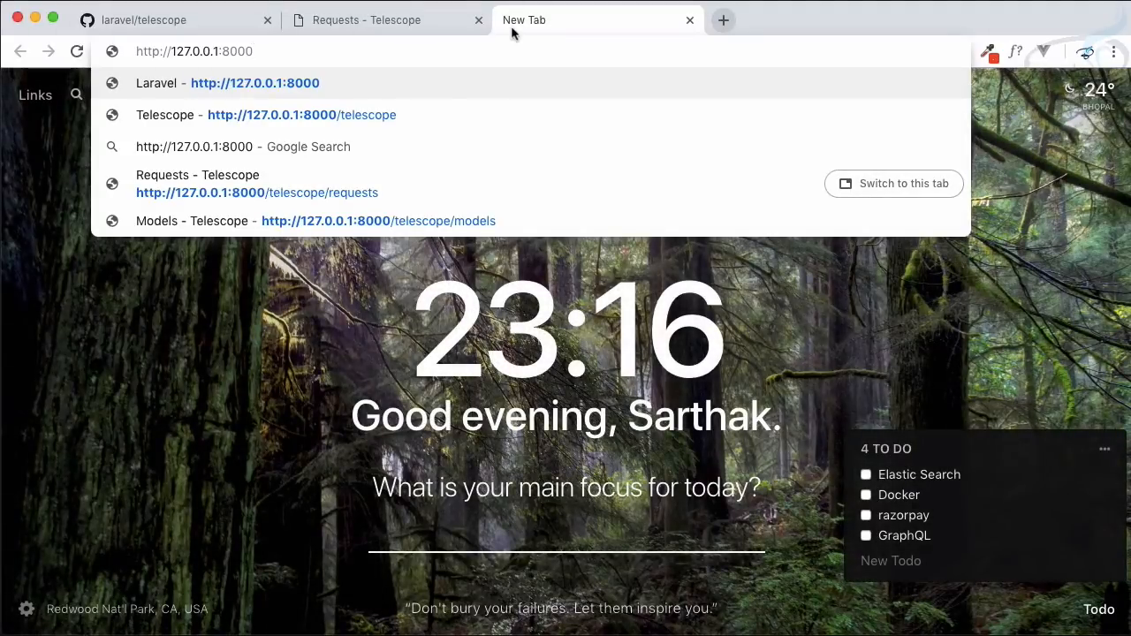
type("/")
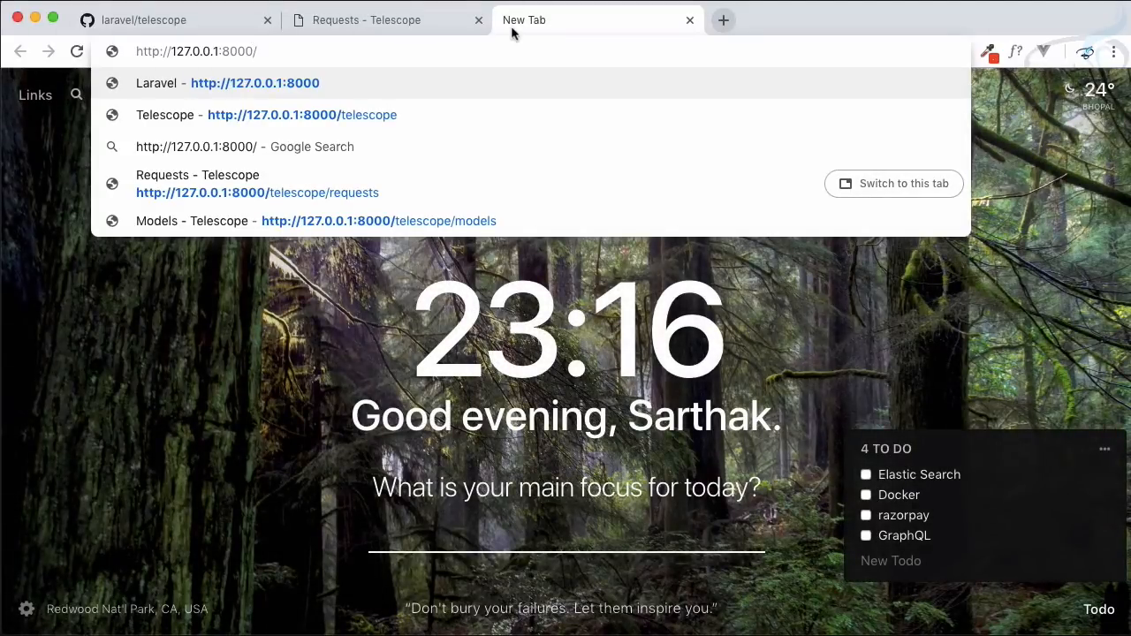
type("/not_ex")
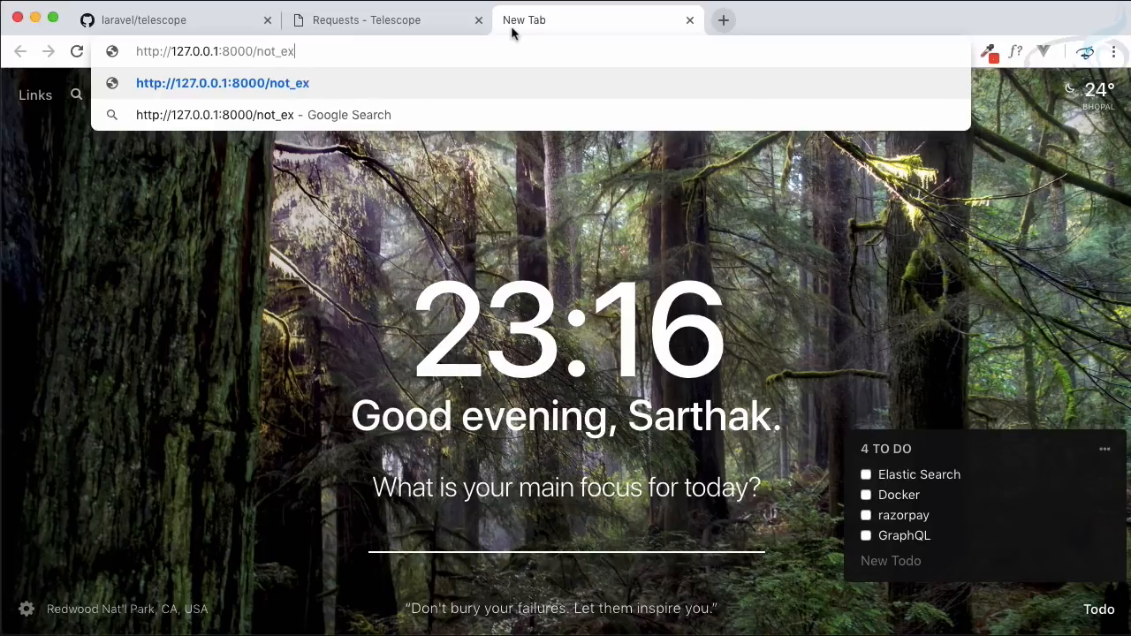
type("ist")
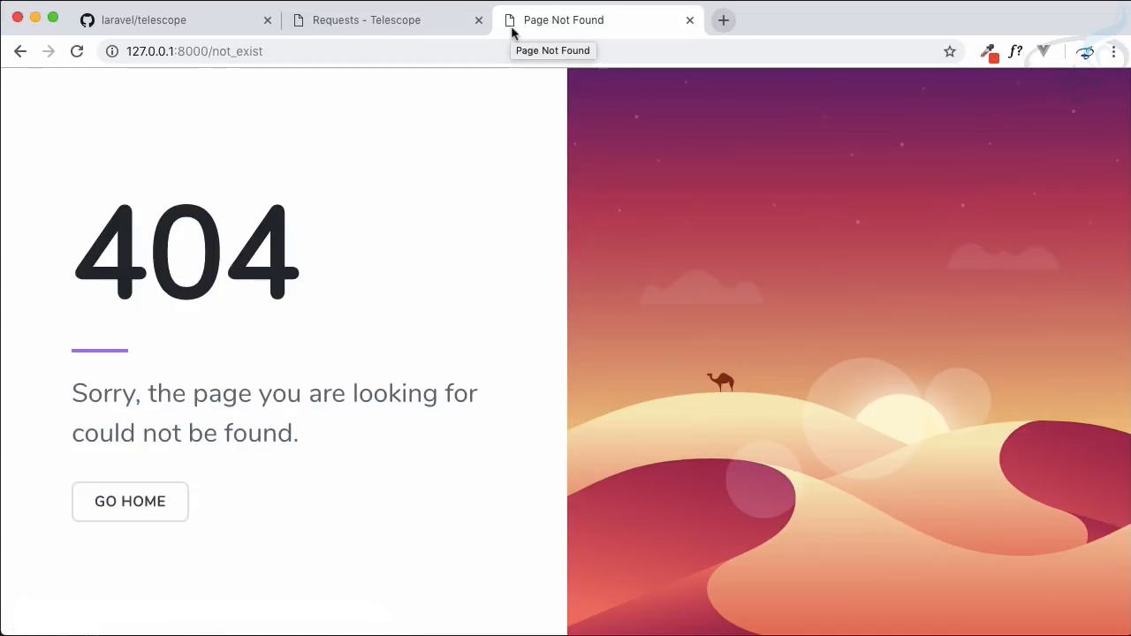
left_click(365, 19)
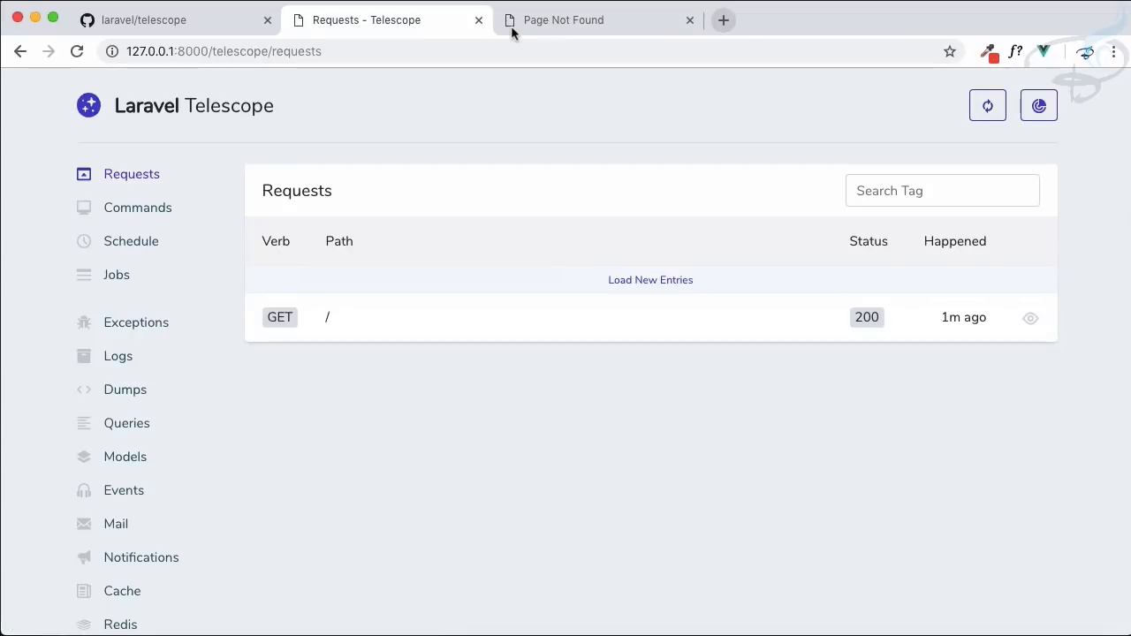
mouse_move(613, 293)
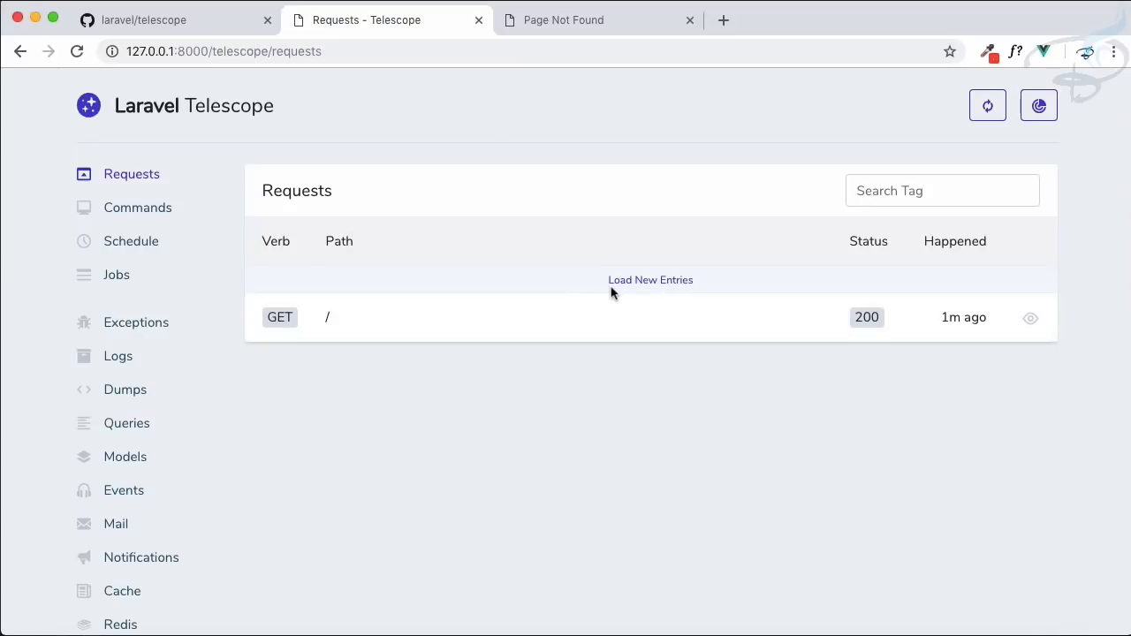
- Load new entries, open the not_exist 404 request, and view its Session and Response data
left_click(651, 280)
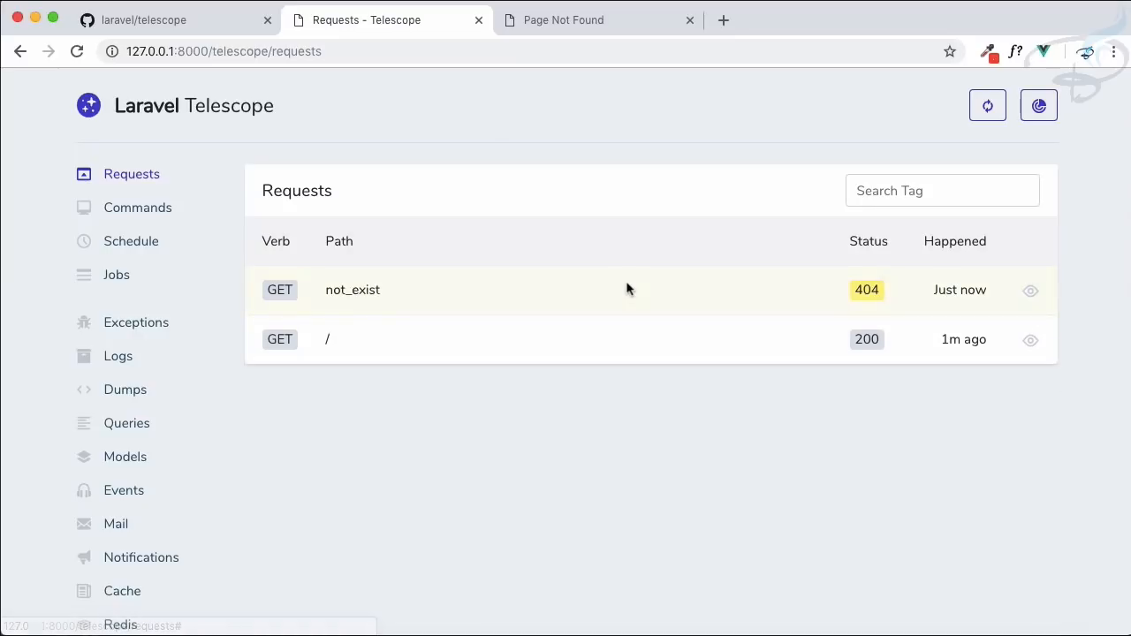
mouse_move(352, 289)
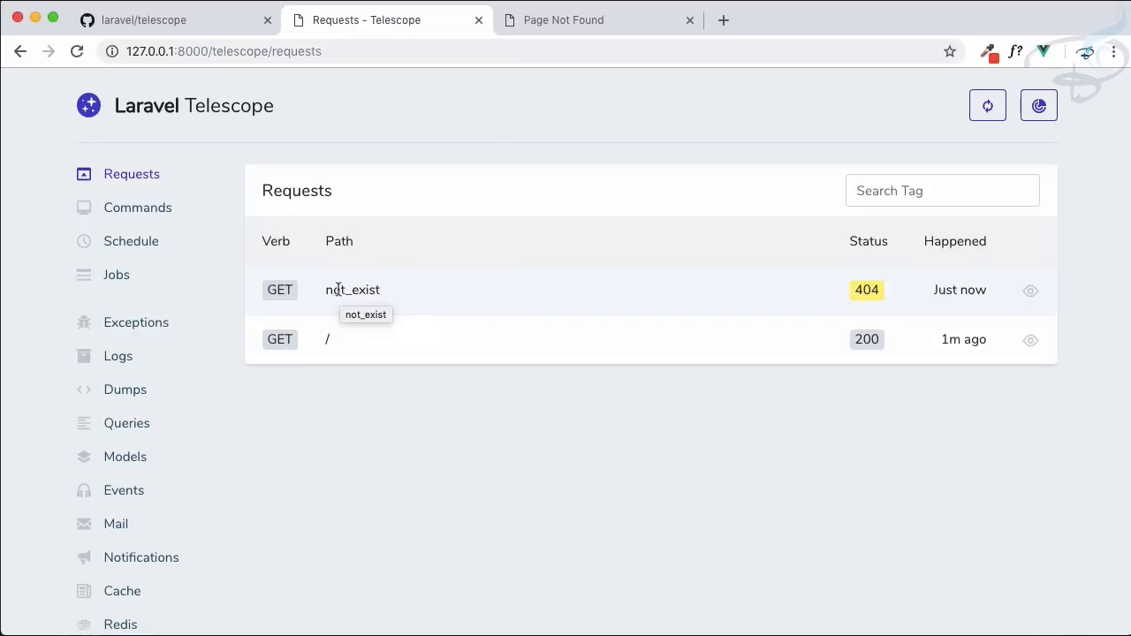
mouse_move(534, 269)
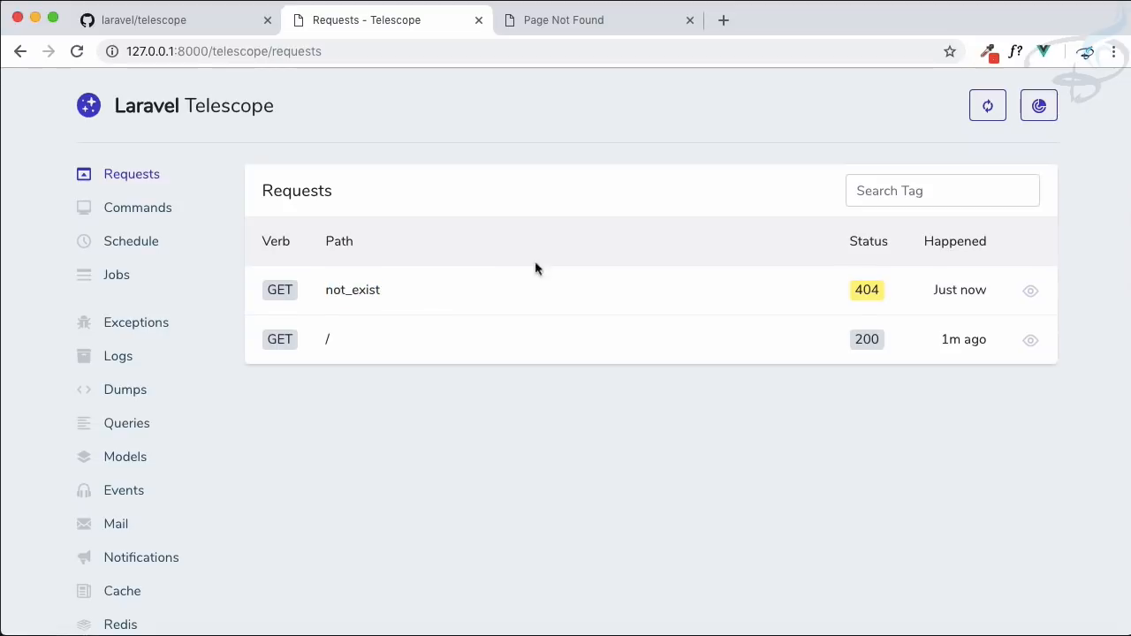
mouse_move(1031, 292)
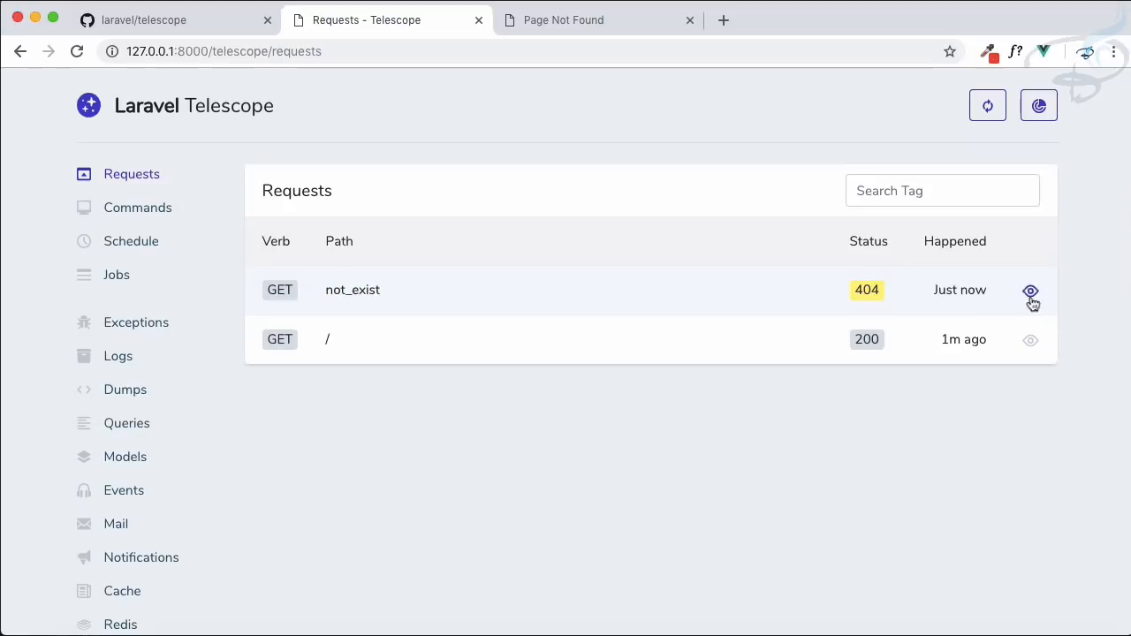
left_click(1031, 291)
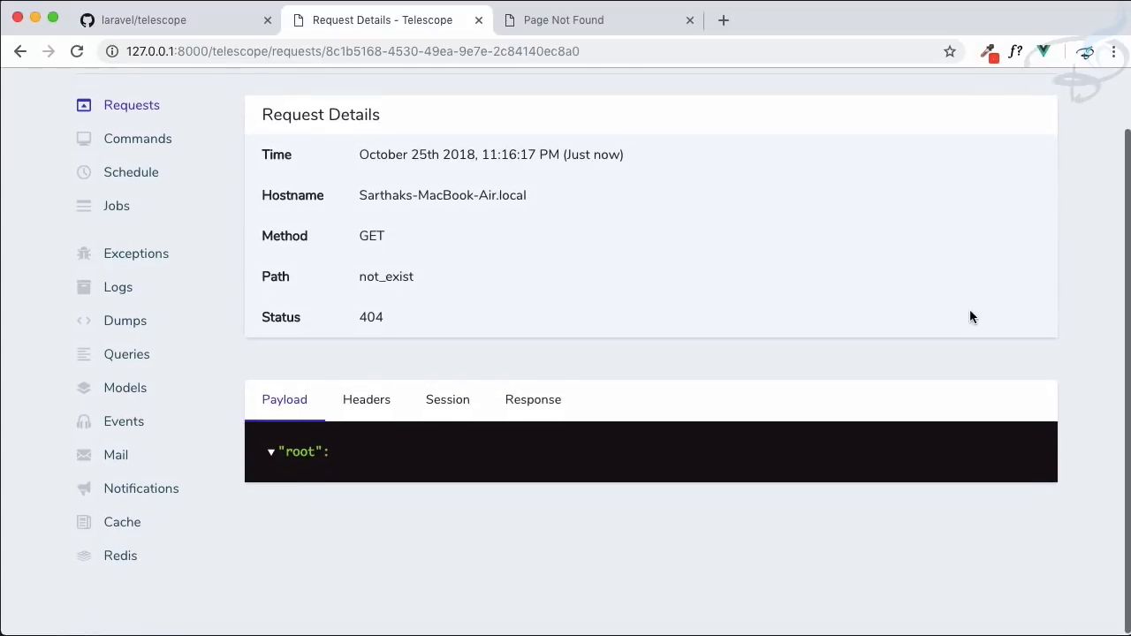
left_click(447, 399)
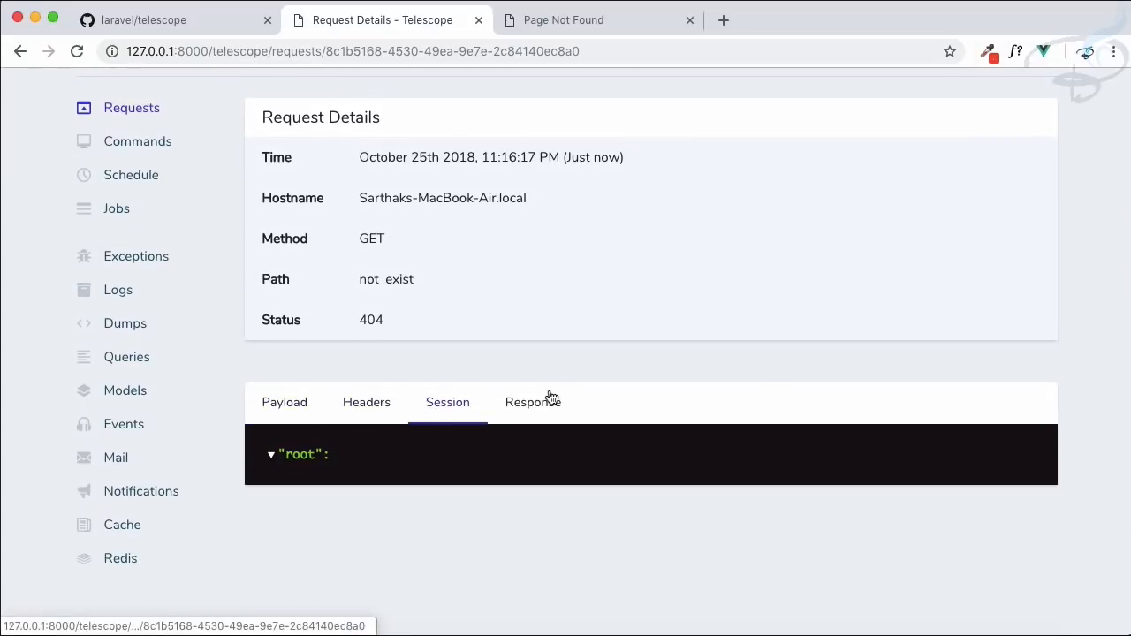
left_click(284, 402)
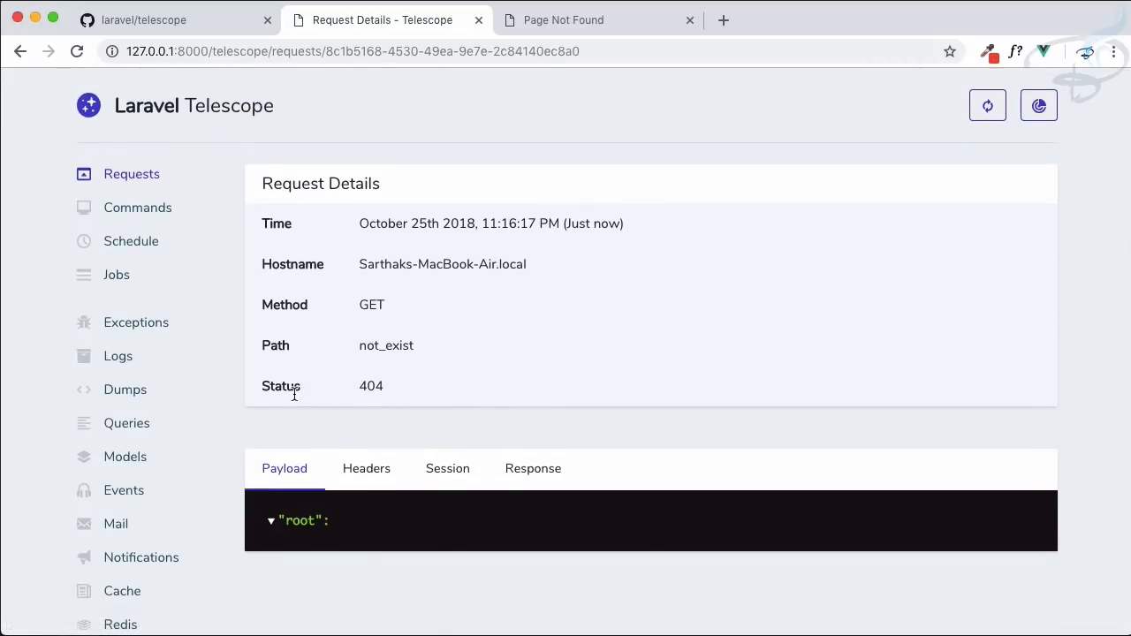
mouse_move(187, 156)
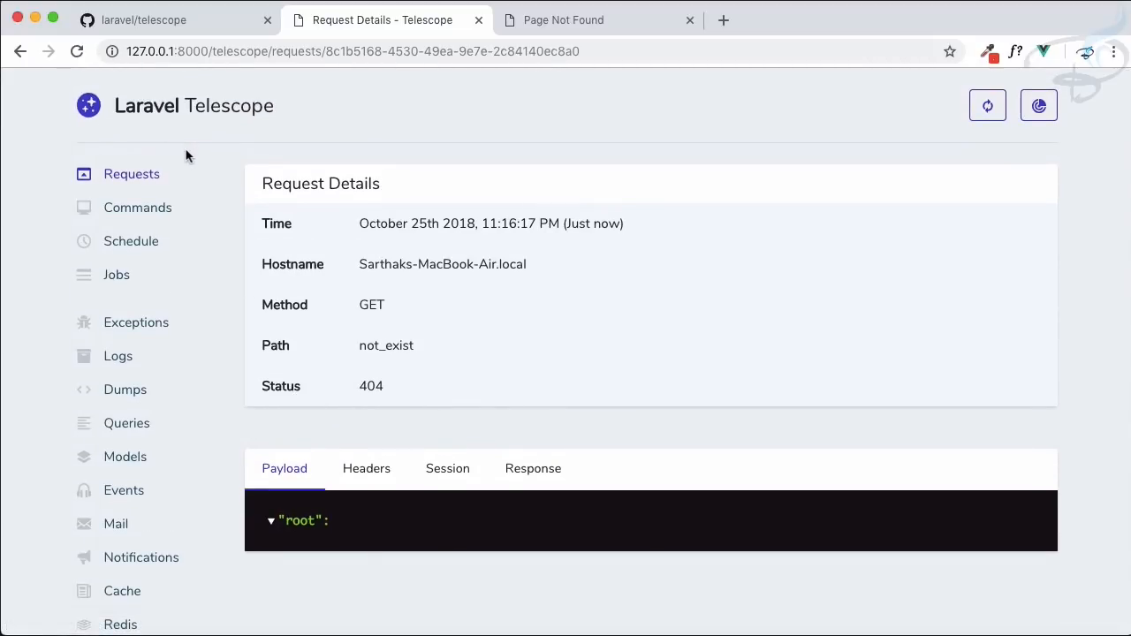
mouse_move(195, 154)
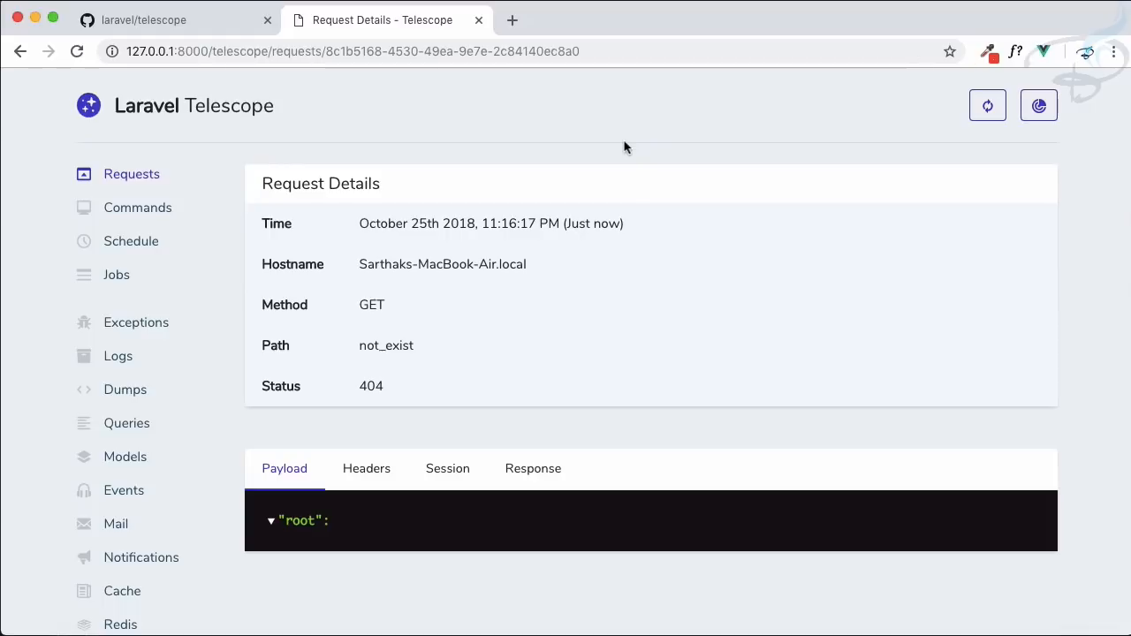
- Browse the laravel/telescope repository's commit history on GitHub
left_click(144, 19)
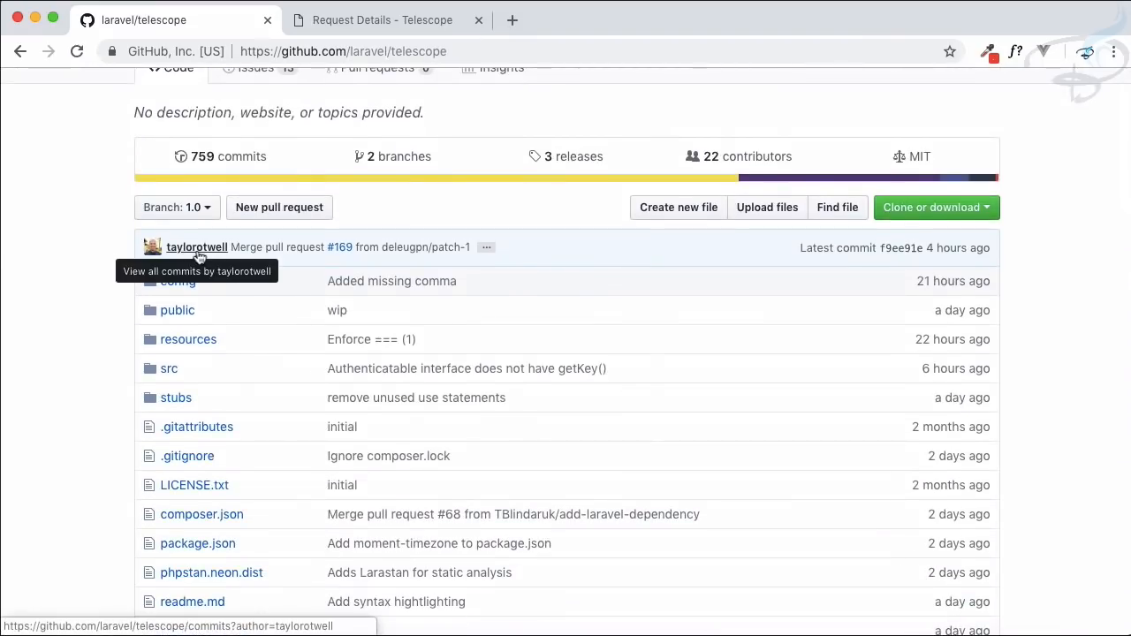
left_click(228, 156)
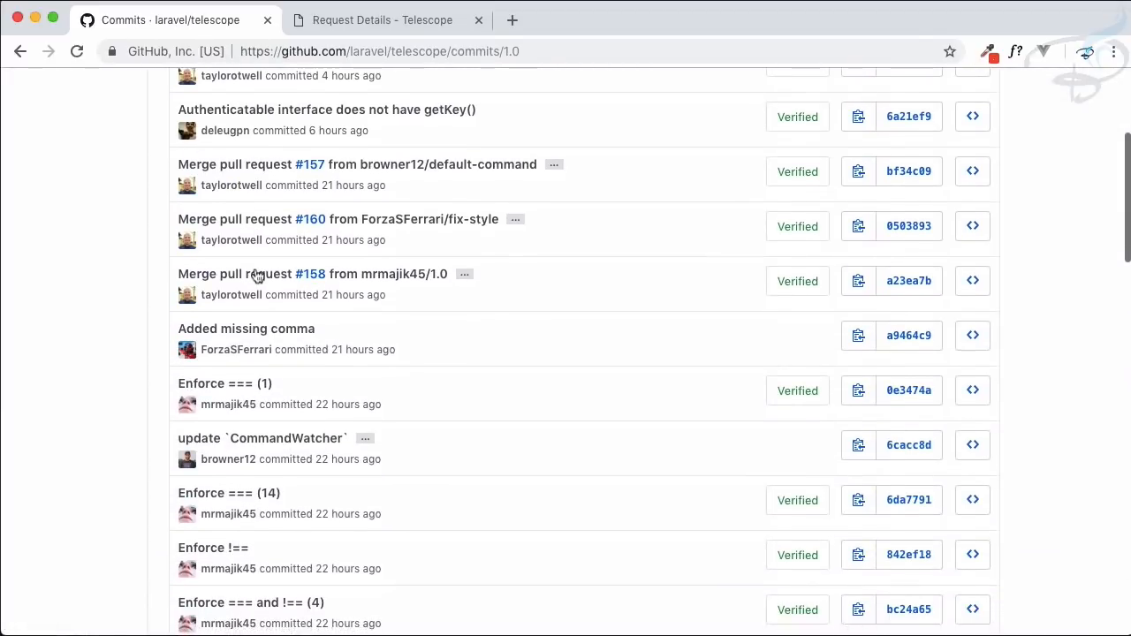
scroll("down", 3)
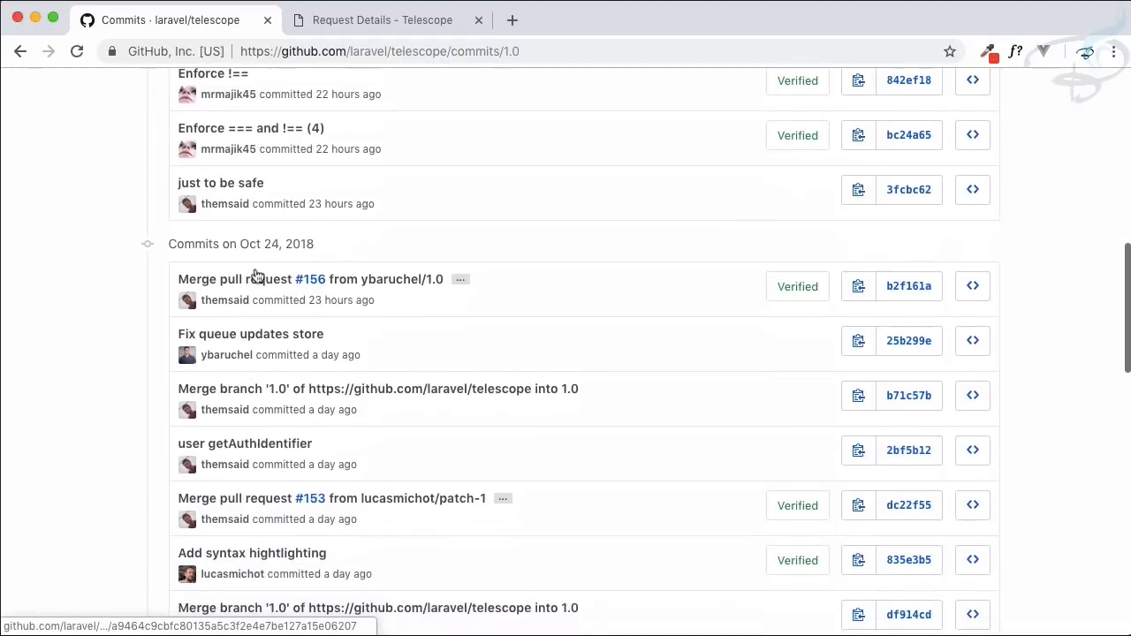
scroll("down", 3)
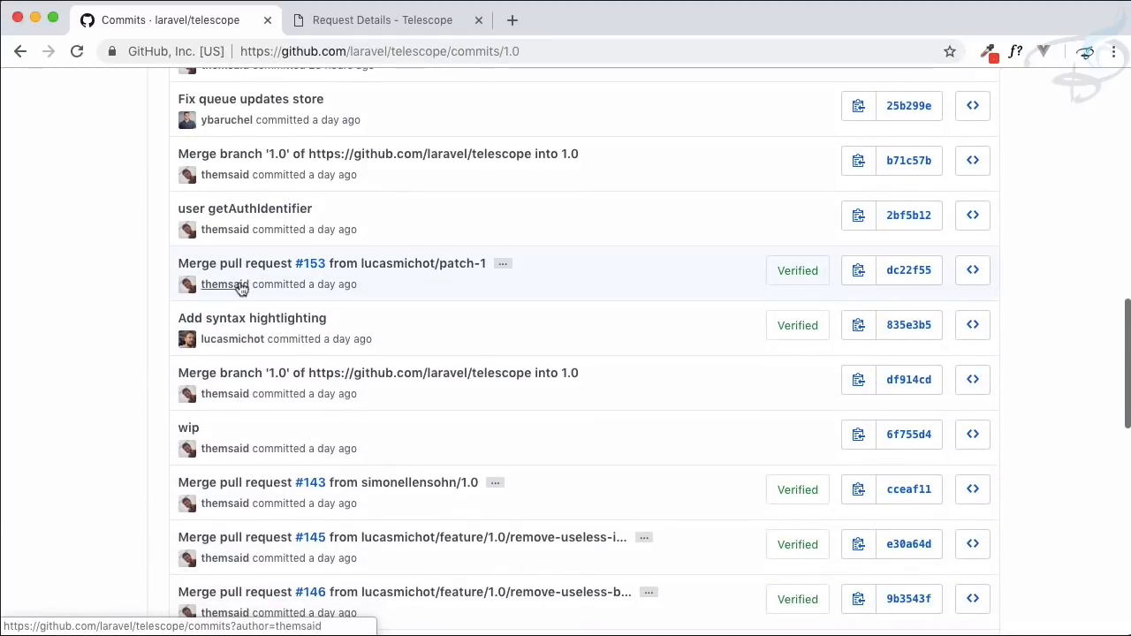
- View a contributor's profile and the README installation guide, then return to the local app
left_click(224, 284)
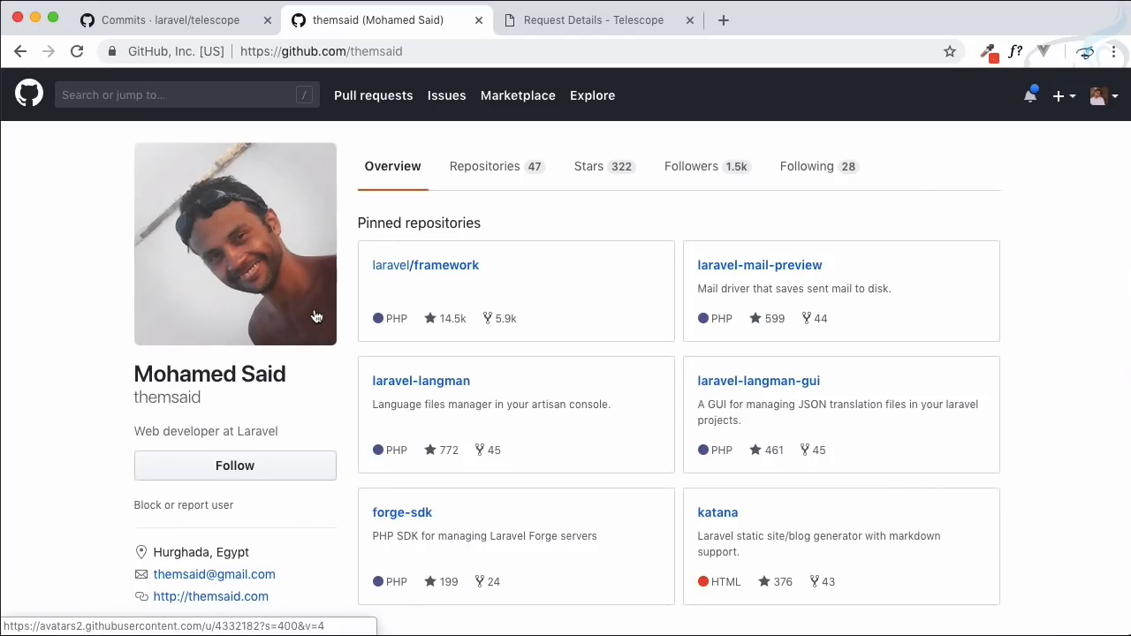
scroll("down", 3)
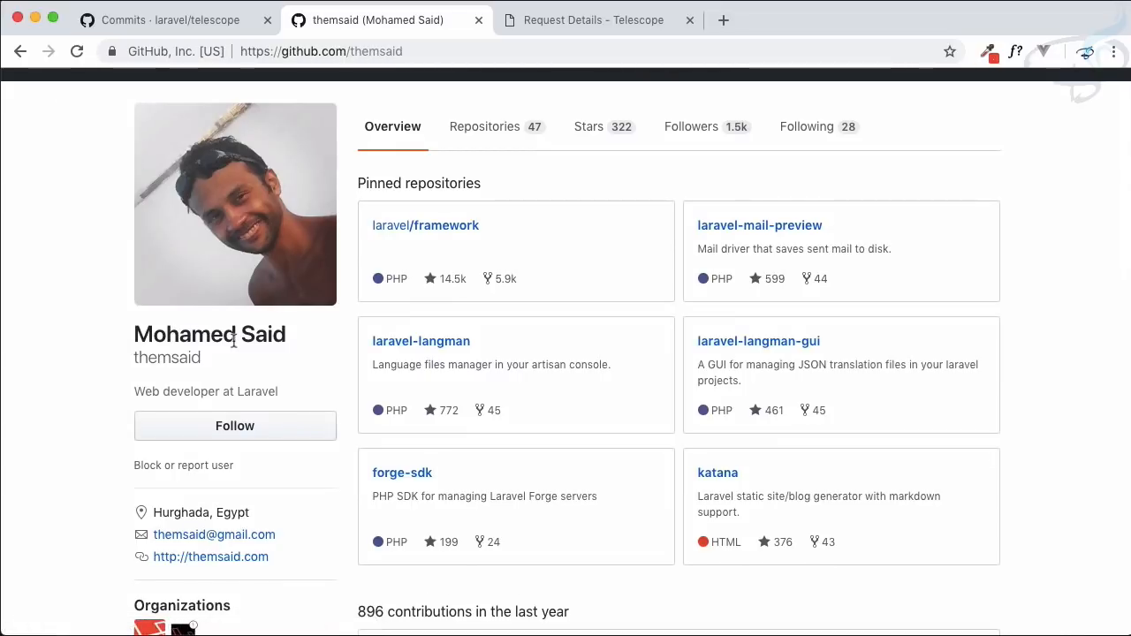
mouse_move(349, 322)
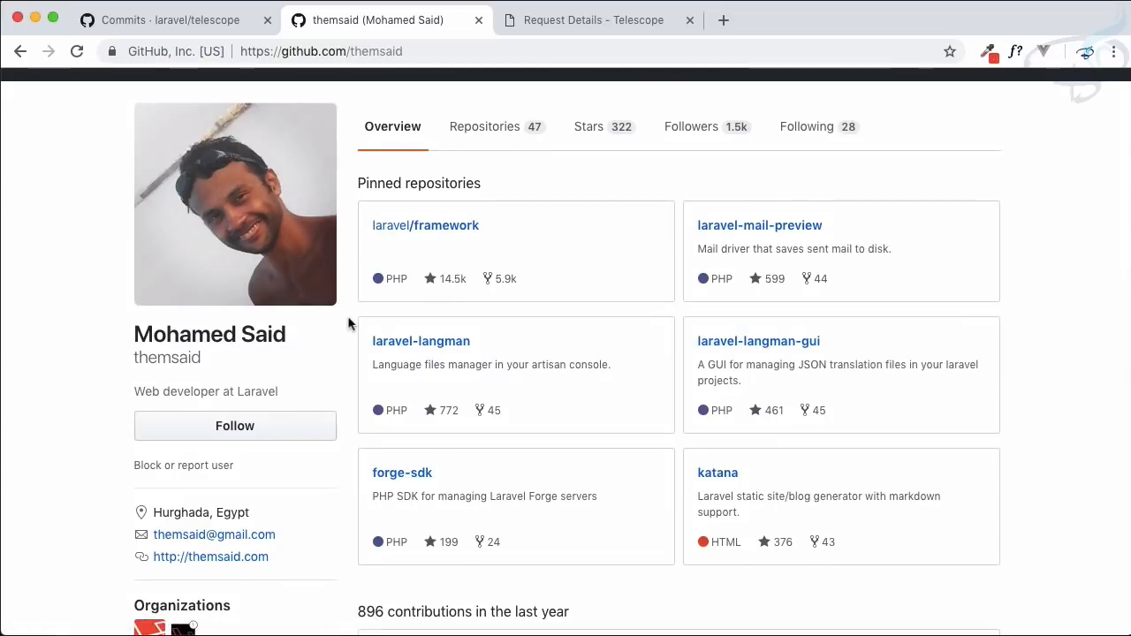
scroll("down", 3)
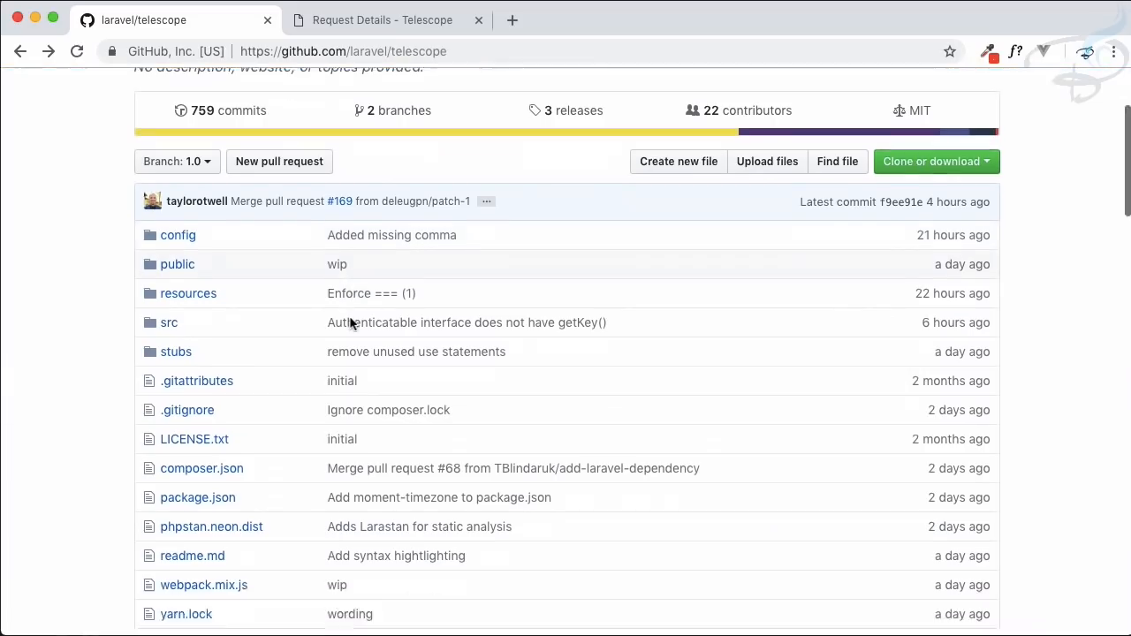
scroll("down", 3)
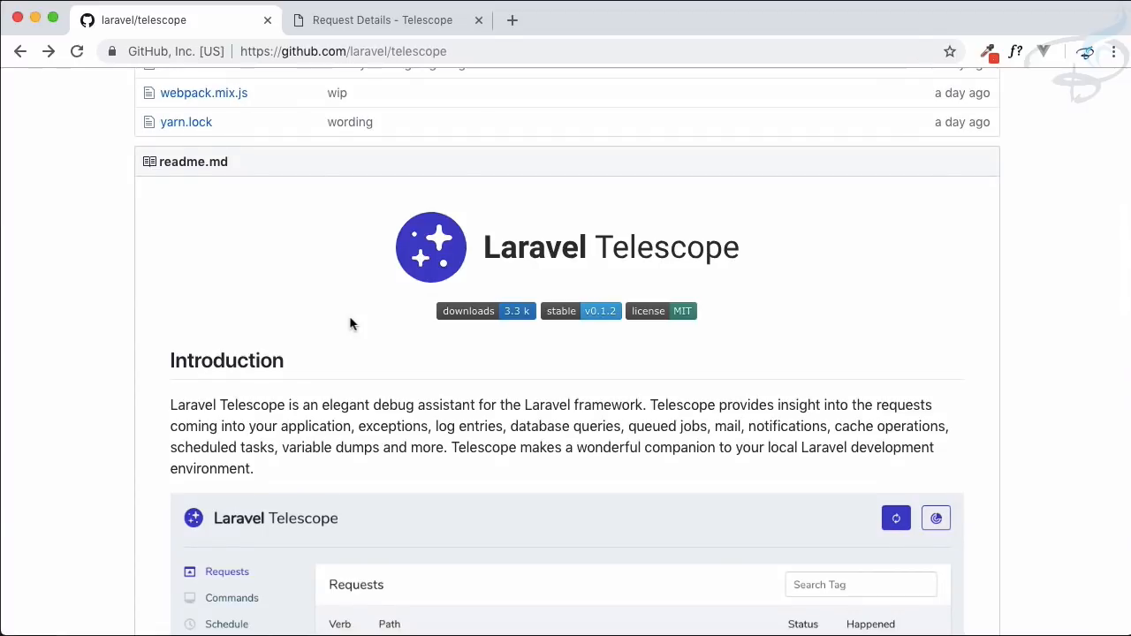
scroll("down", 3)
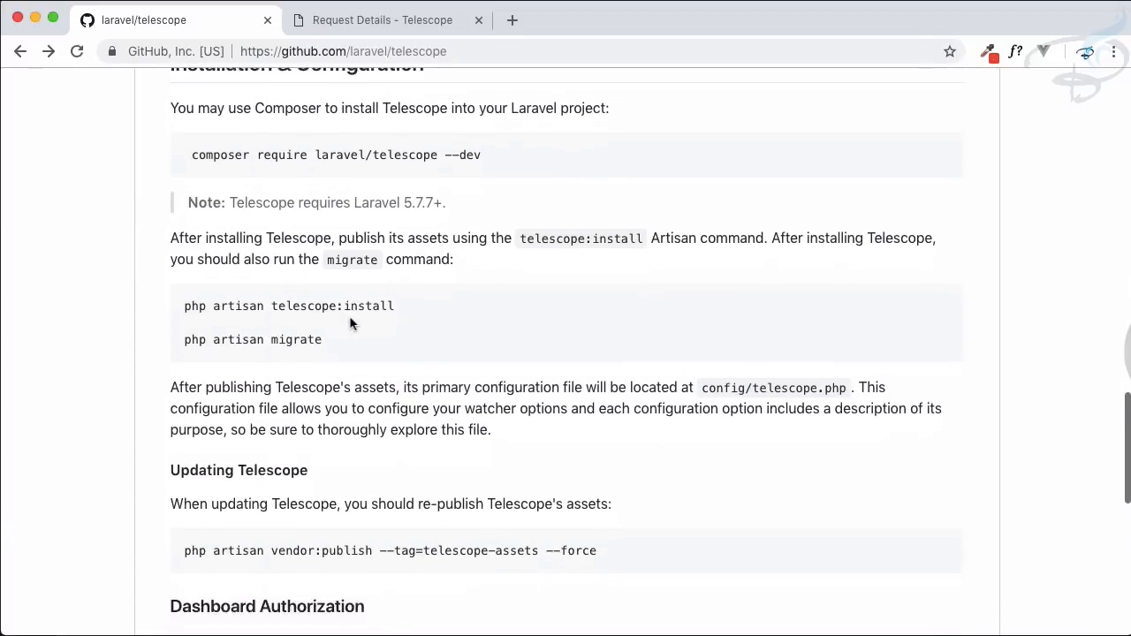
scroll("down", 3)
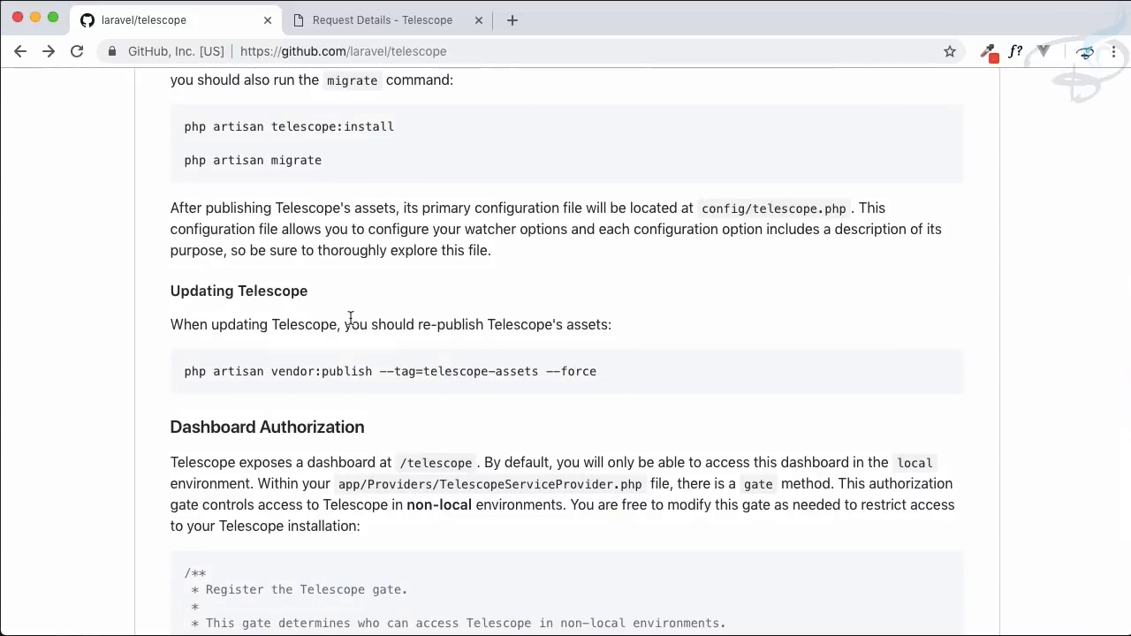
left_click(383, 19)
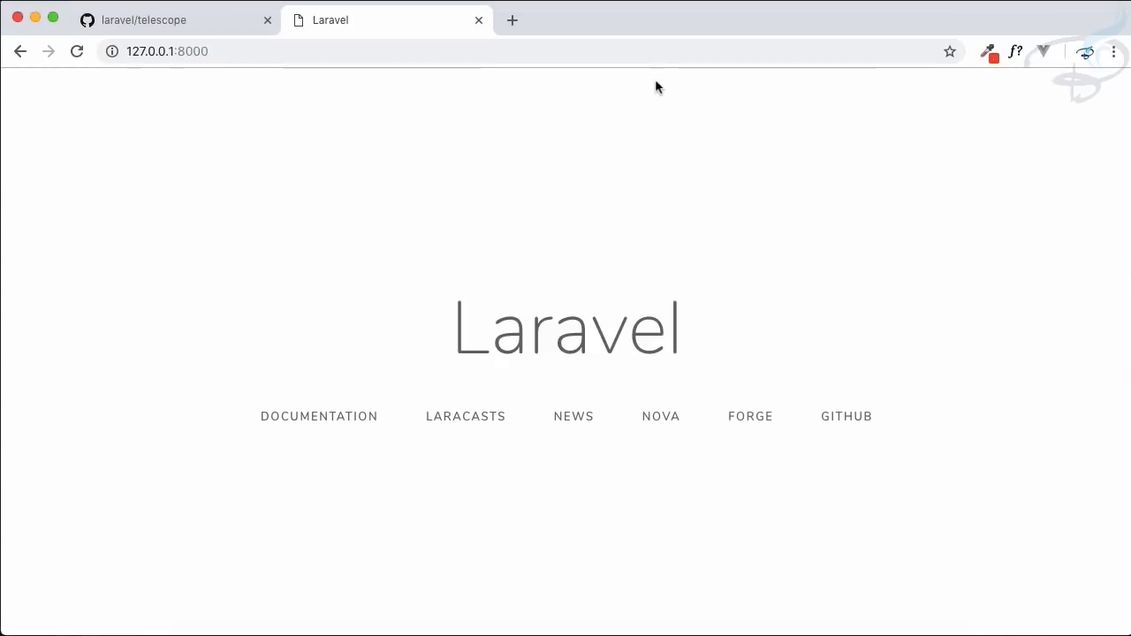
- Load /telescope to see the new GET / entry, then switch to the laravel/telescope GitHub tab
type("telescope/requests")
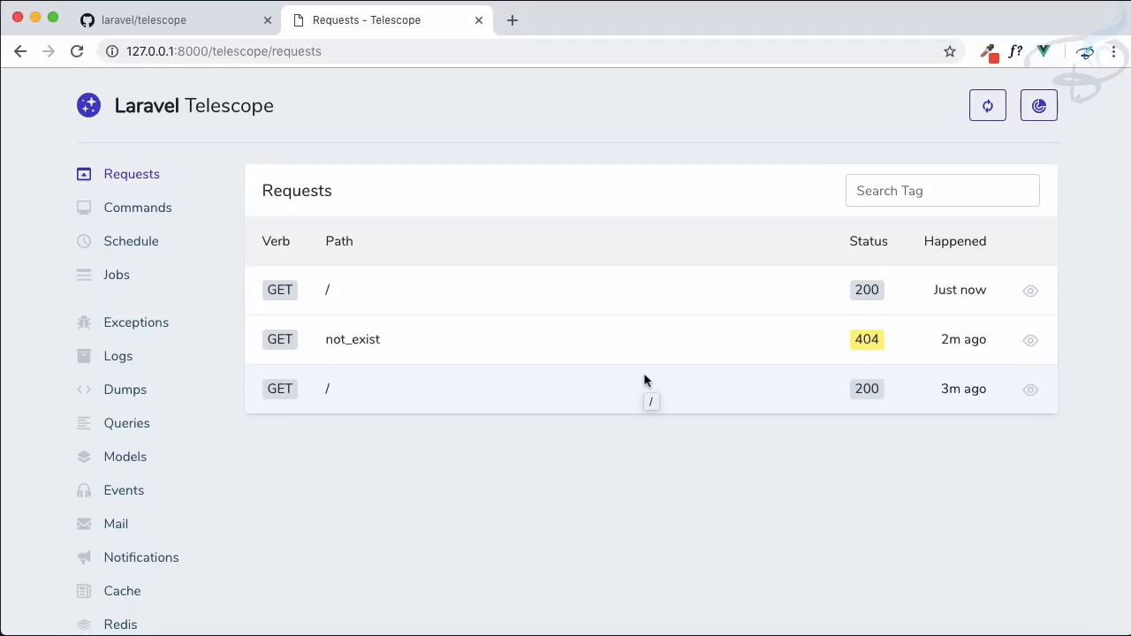
left_click(172, 20)
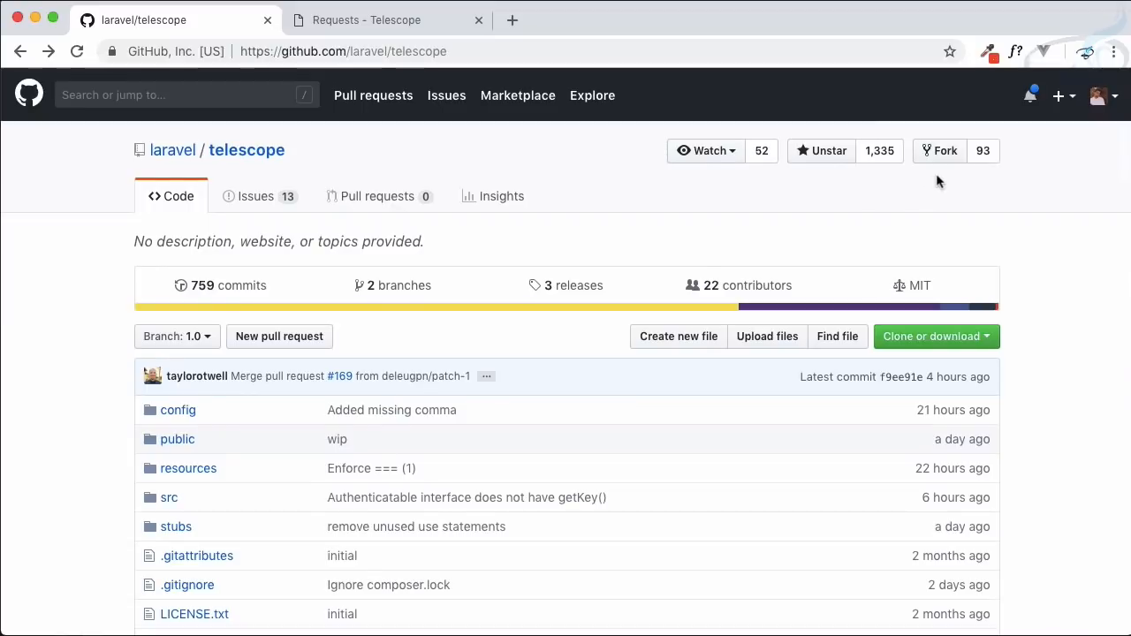
mouse_move(957, 168)
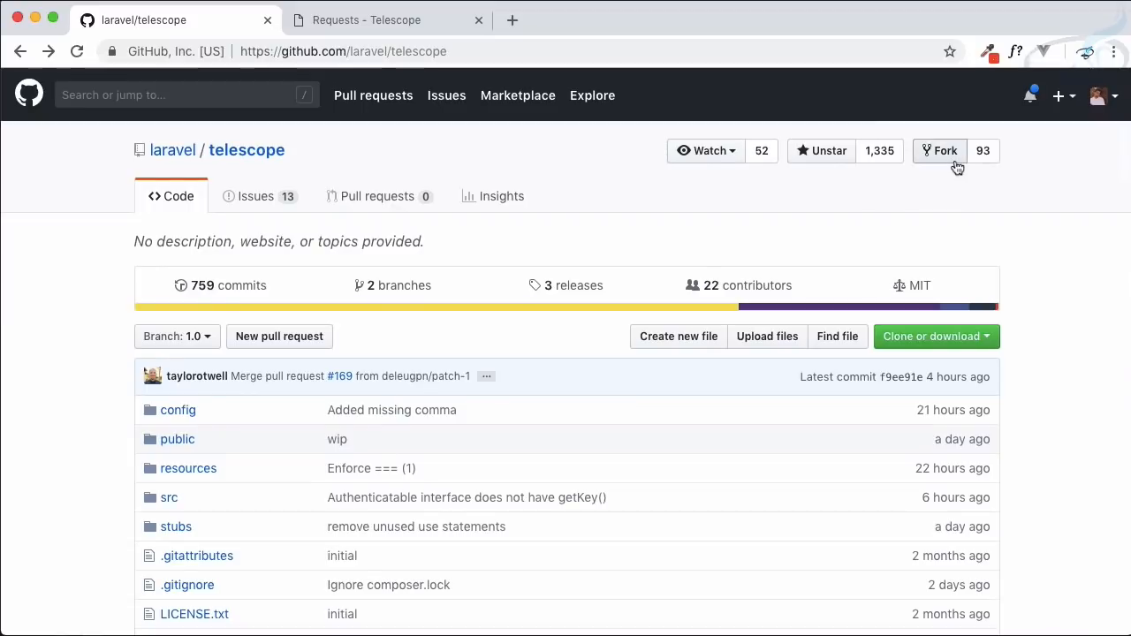
mouse_move(759, 186)
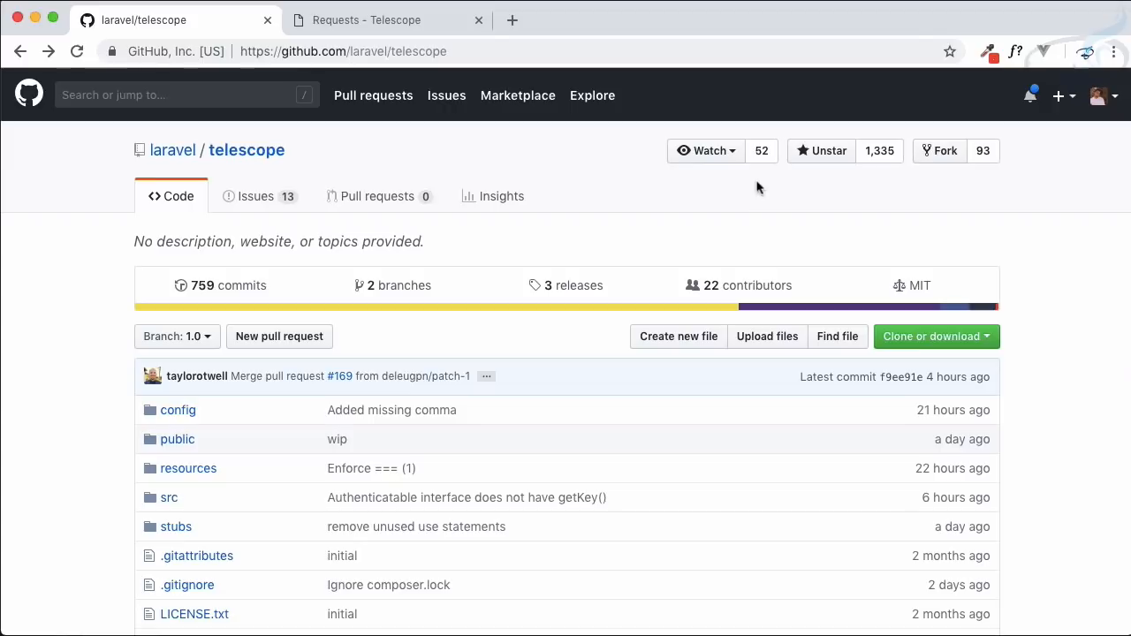
mouse_move(755, 183)
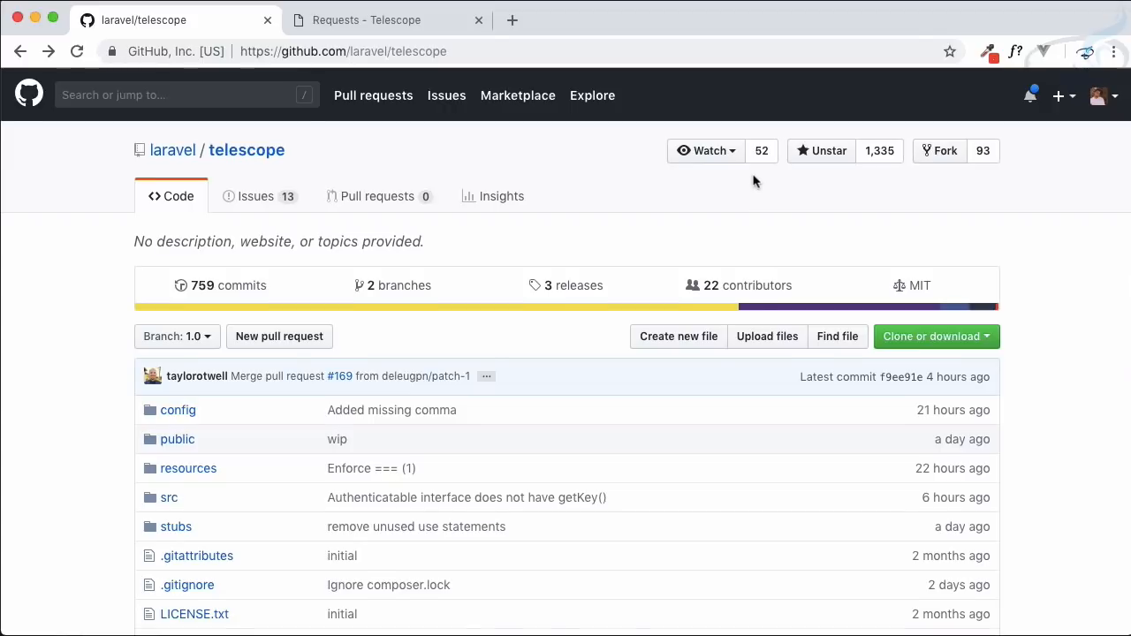
- Return from the GitHub repository page to the Requests - Telescope dashboard tab
left_click(365, 19)
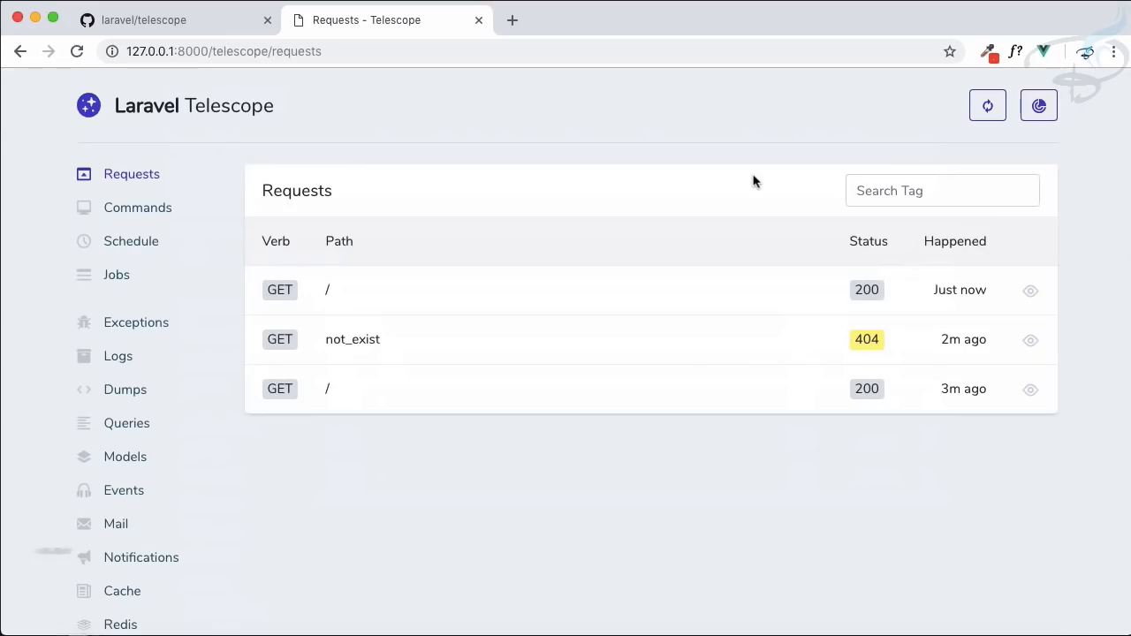